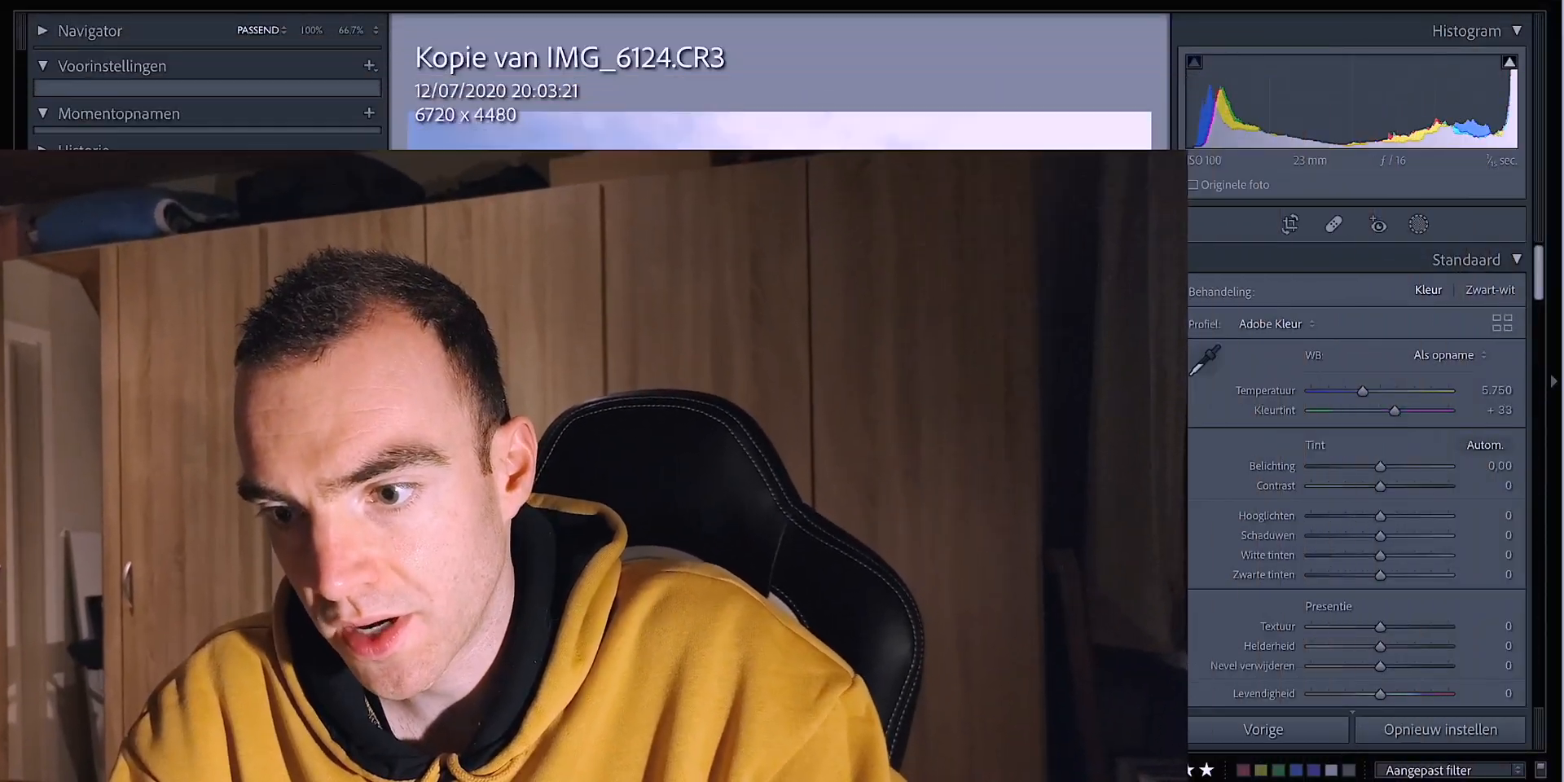
Step: Crop the mountain photo to a wider 6676 x 3755 panoramic frame
{"action": "left_click", "coordinate": [1291, 225]}
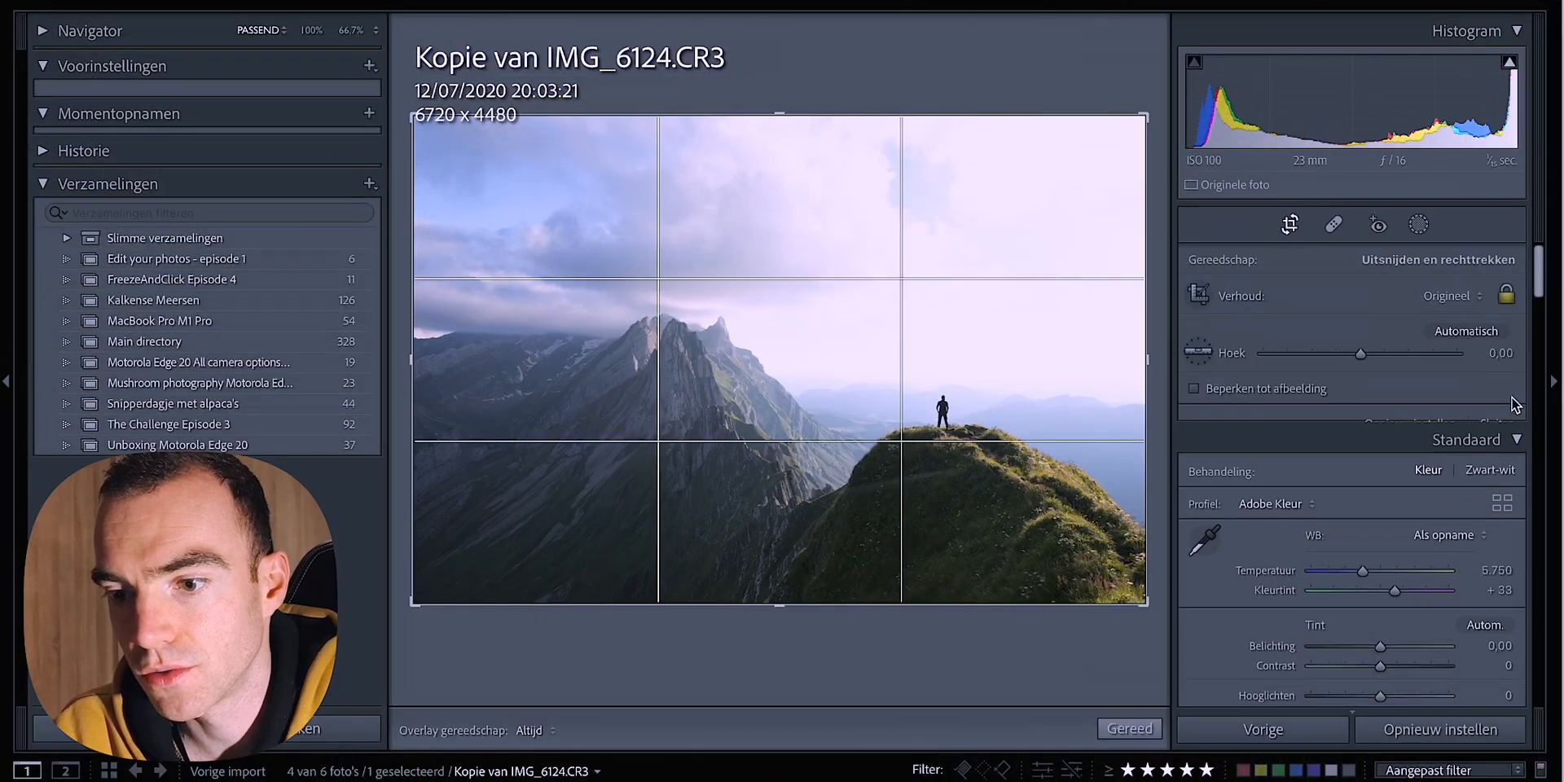
{"action": "left_click", "coordinate": [1467, 331]}
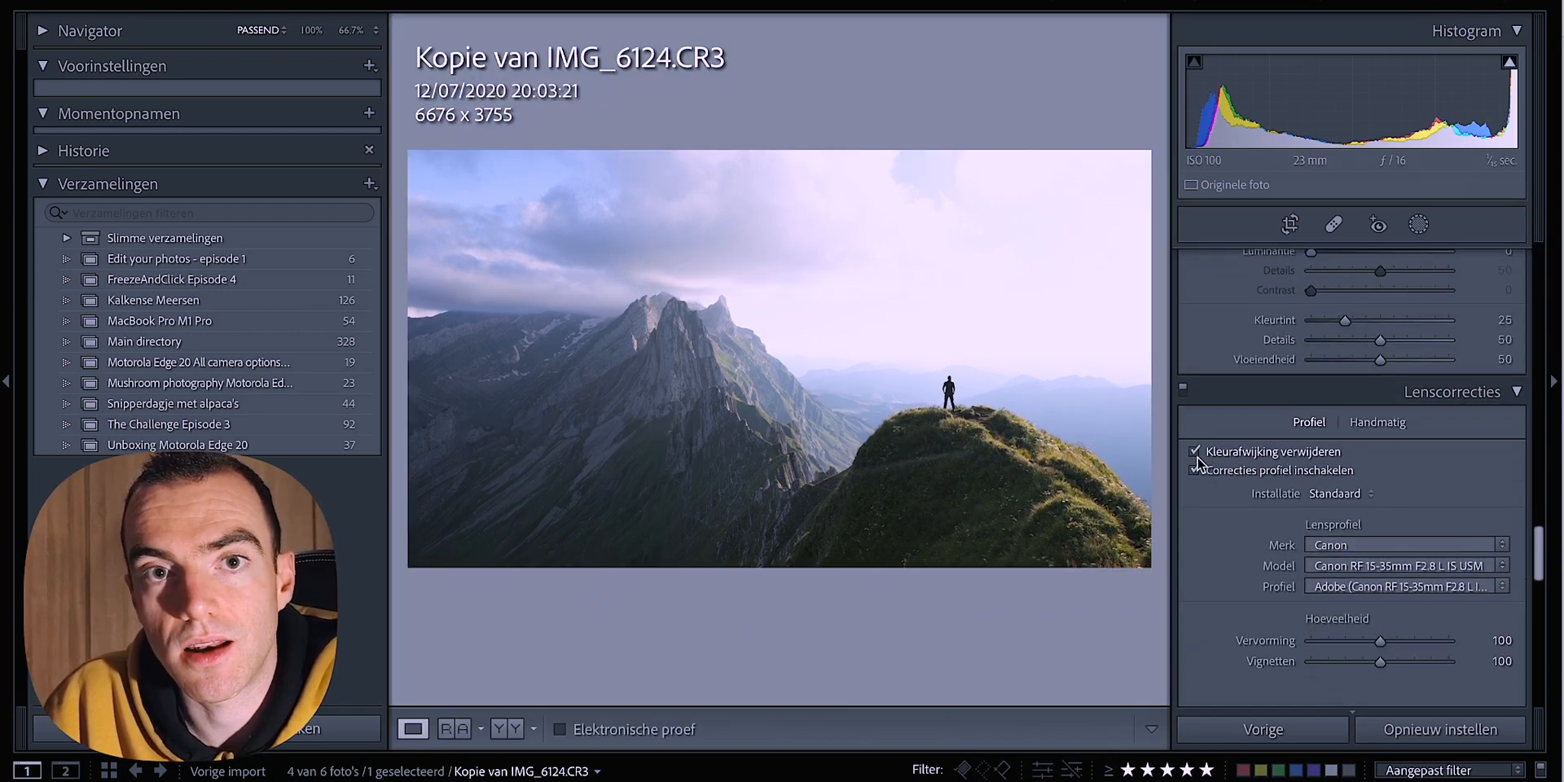
Step: Enable lens profile corrections and chromatic aberration removal for the mountain photo
{"action": "scroll", "scroll_direction": "down", "scroll_amount": 3}
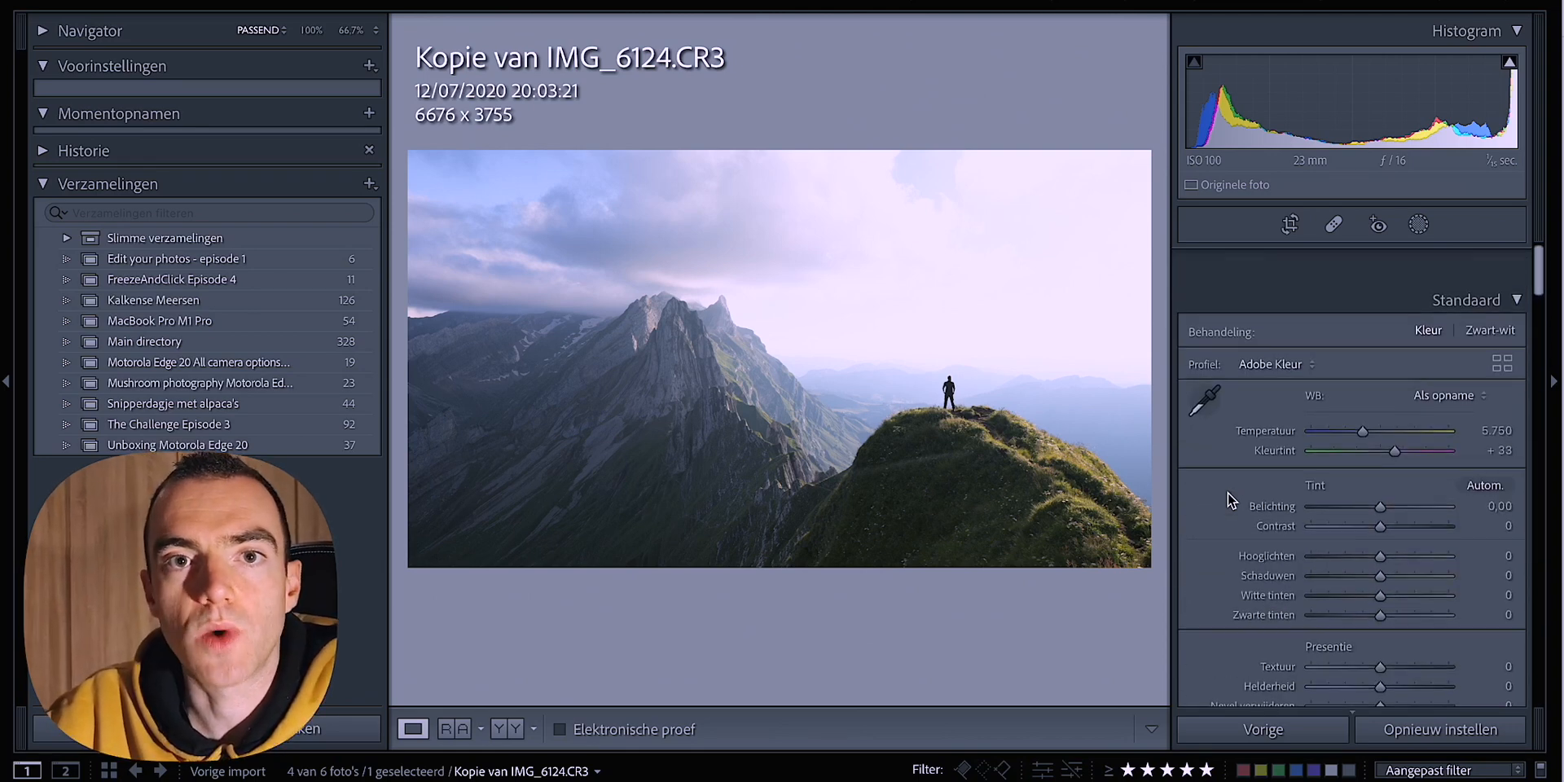
{"action": "scroll", "scroll_direction": "down", "scroll_amount": 3}
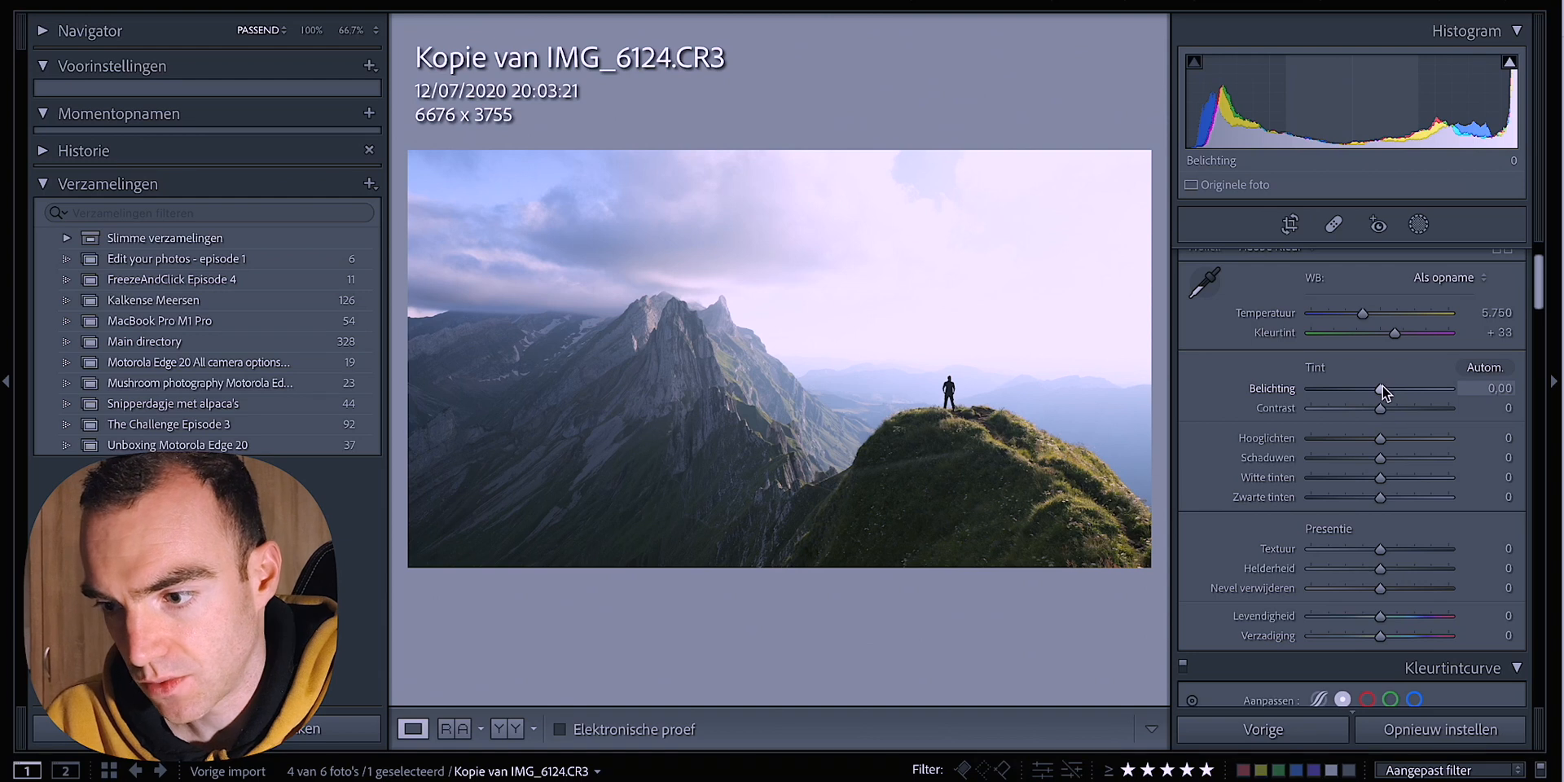
Step: Try exposure settings on the mountain photo, settling temporarily around +0.50
{"action": "left_click_drag", "start_coordinate": [1383, 388], "coordinate": [1379, 387]}
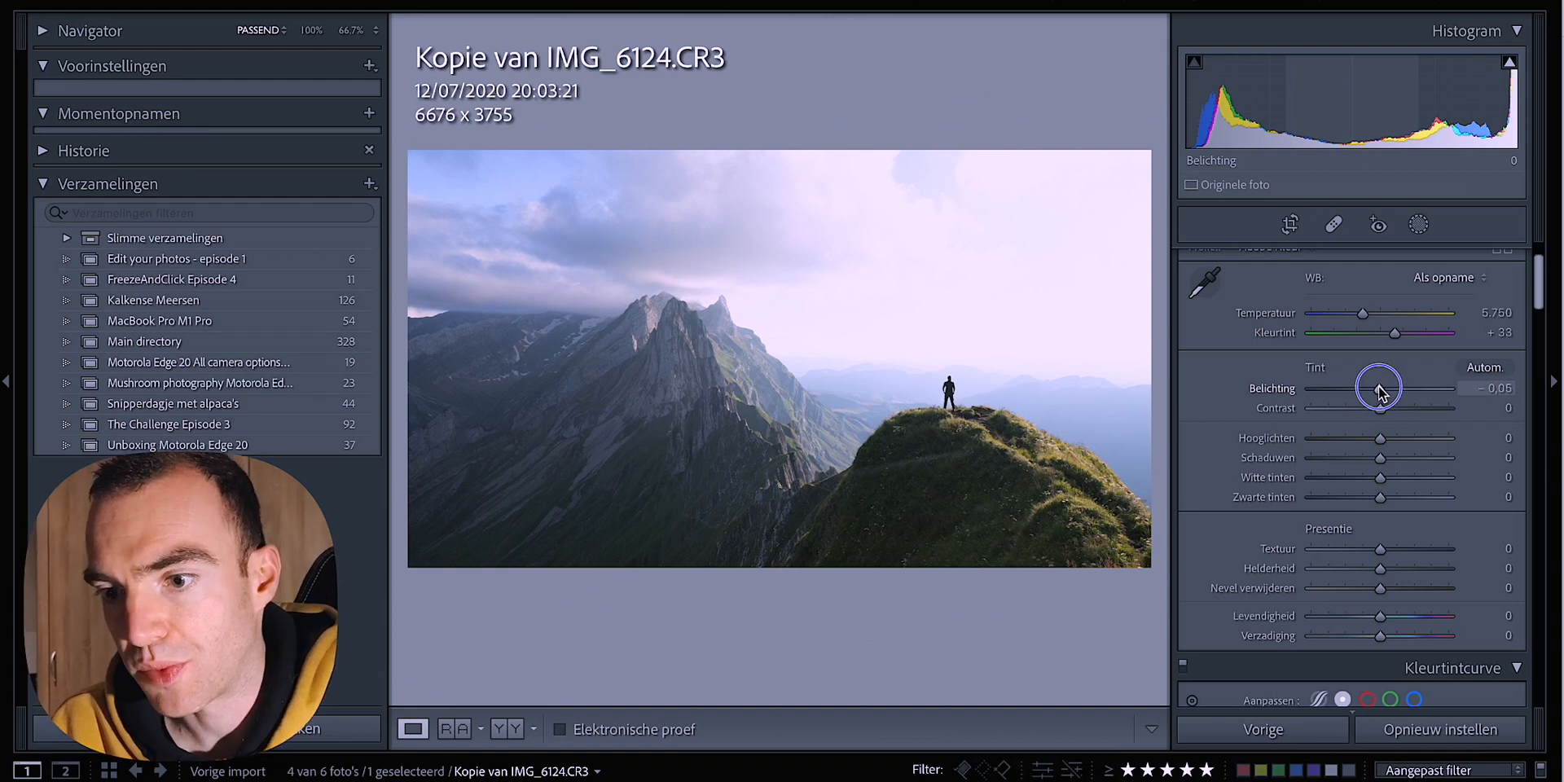
{"action": "left_click_drag", "start_coordinate": [1381, 388], "coordinate": [1377, 388]}
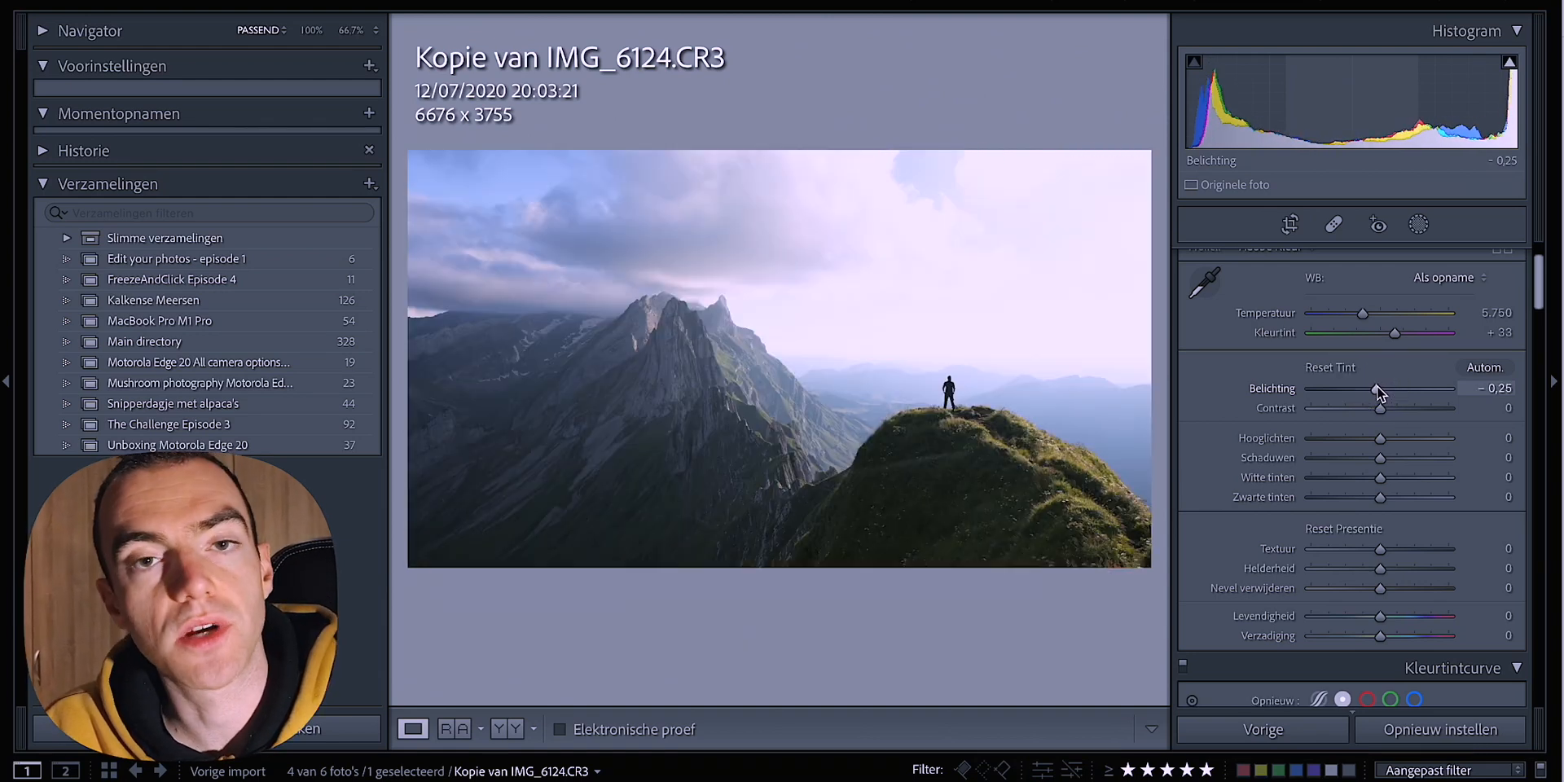
{"action": "left_click_drag", "start_coordinate": [1377, 388], "coordinate": [1396, 388]}
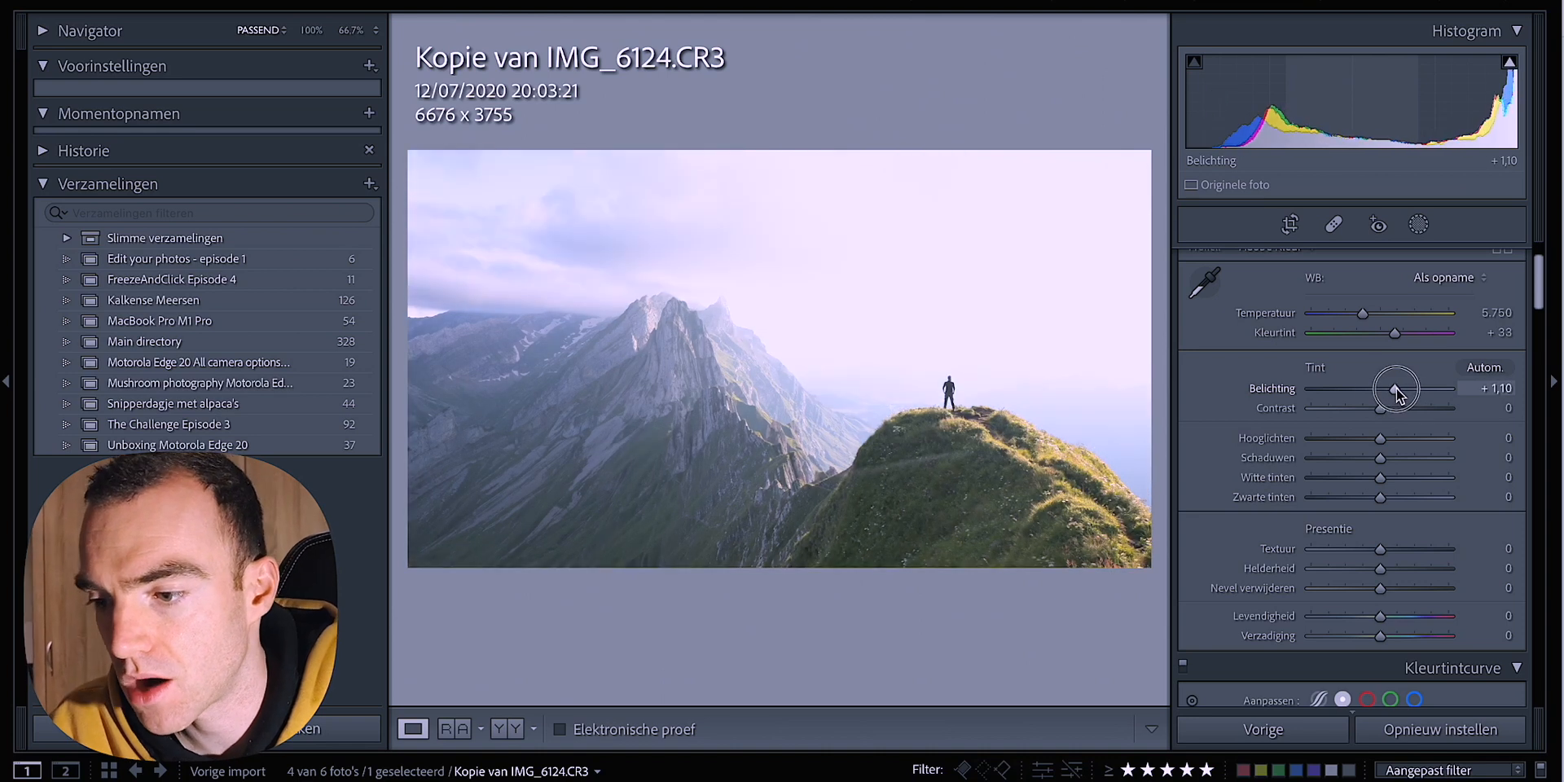
{"action": "left_click_drag", "start_coordinate": [1401, 388], "coordinate": [1386, 387]}
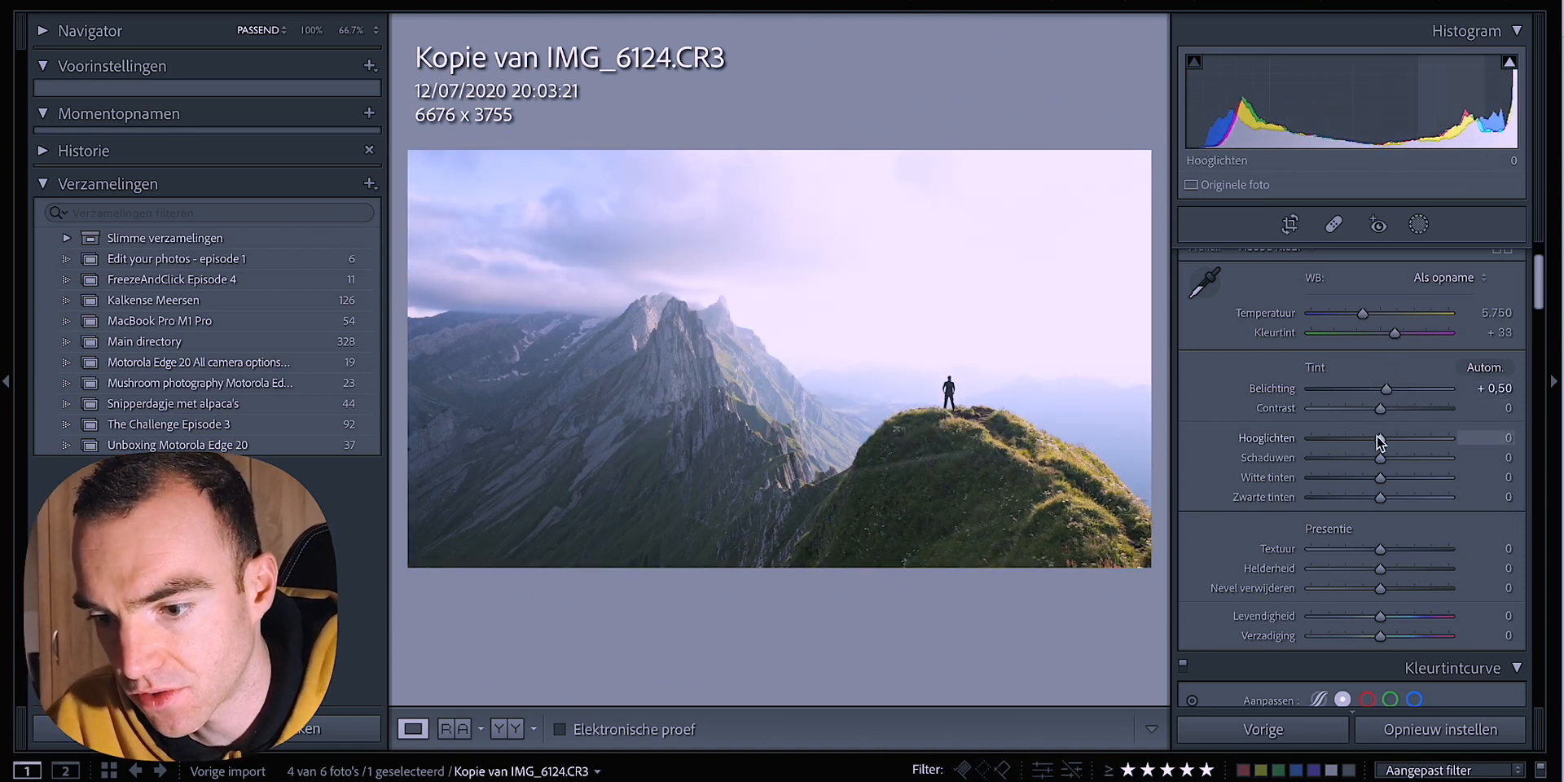
Step: Pull Highlights to -30 and Whites to -56 while checking sky clipping
{"action": "left_click_drag", "start_coordinate": [1380, 438], "coordinate": [1340, 438]}
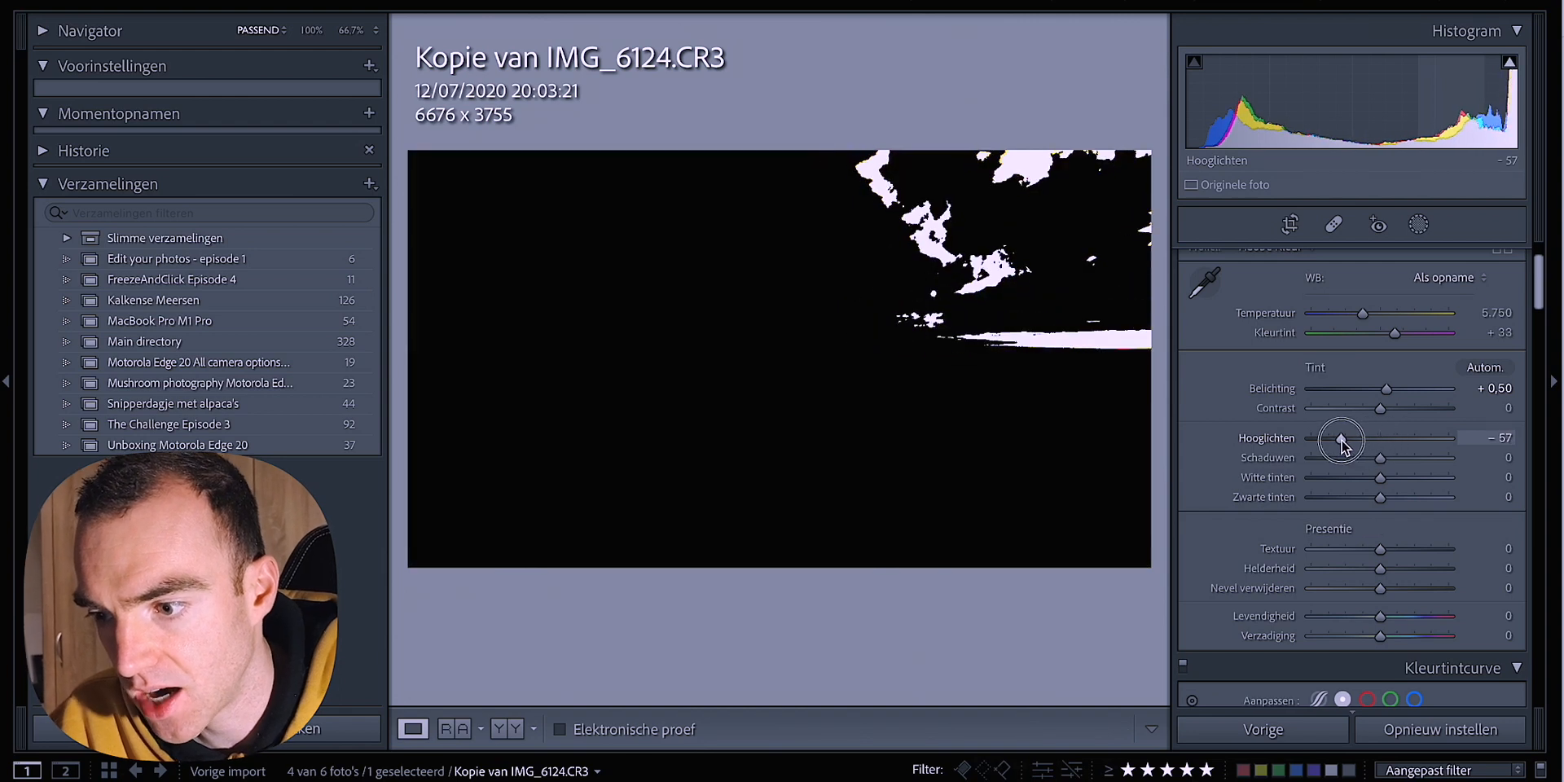
{"action": "left_click_drag", "start_coordinate": [1341, 438], "coordinate": [1359, 440]}
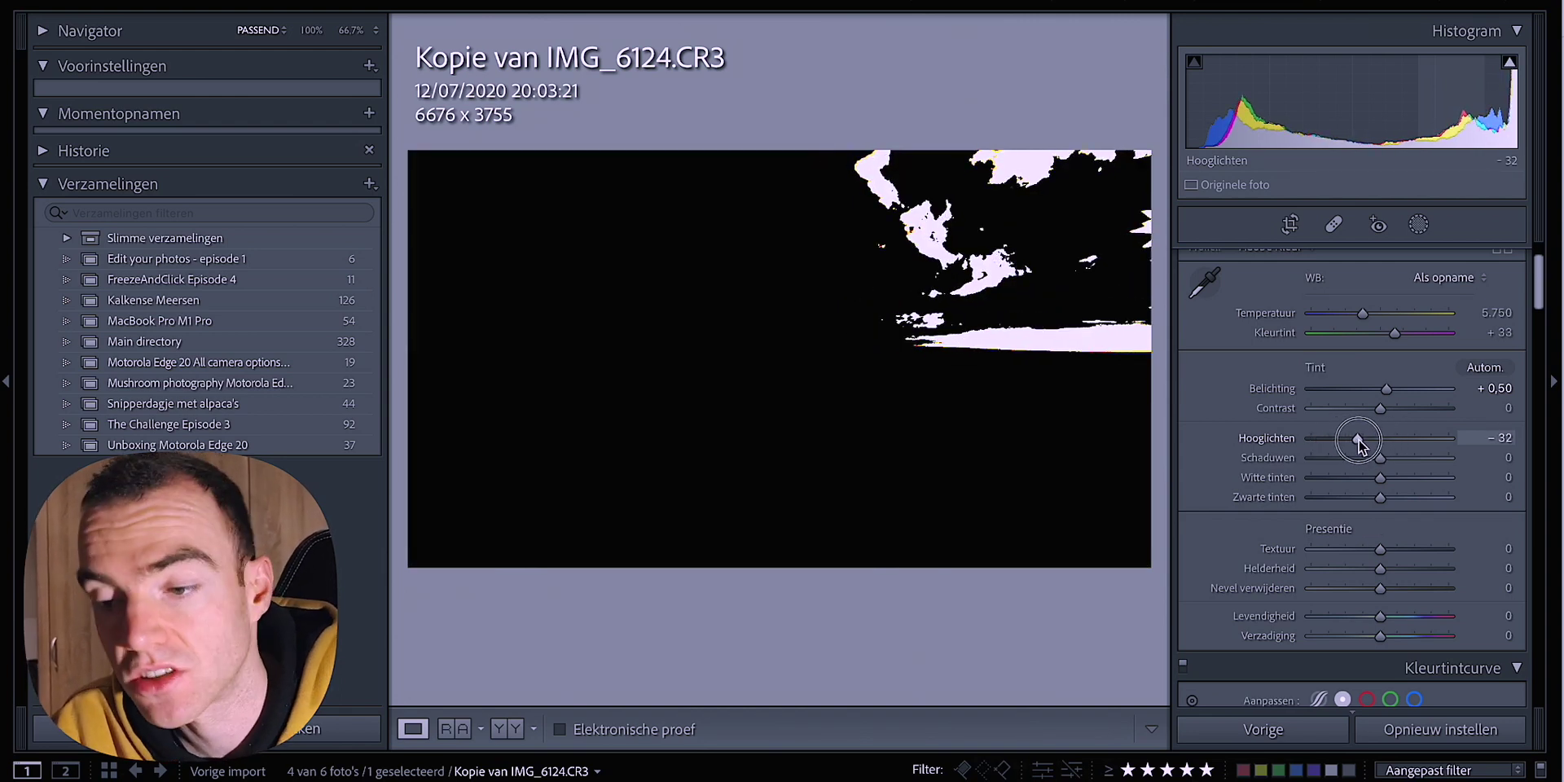
{"action": "left_click_drag", "start_coordinate": [1359, 438], "coordinate": [1385, 439]}
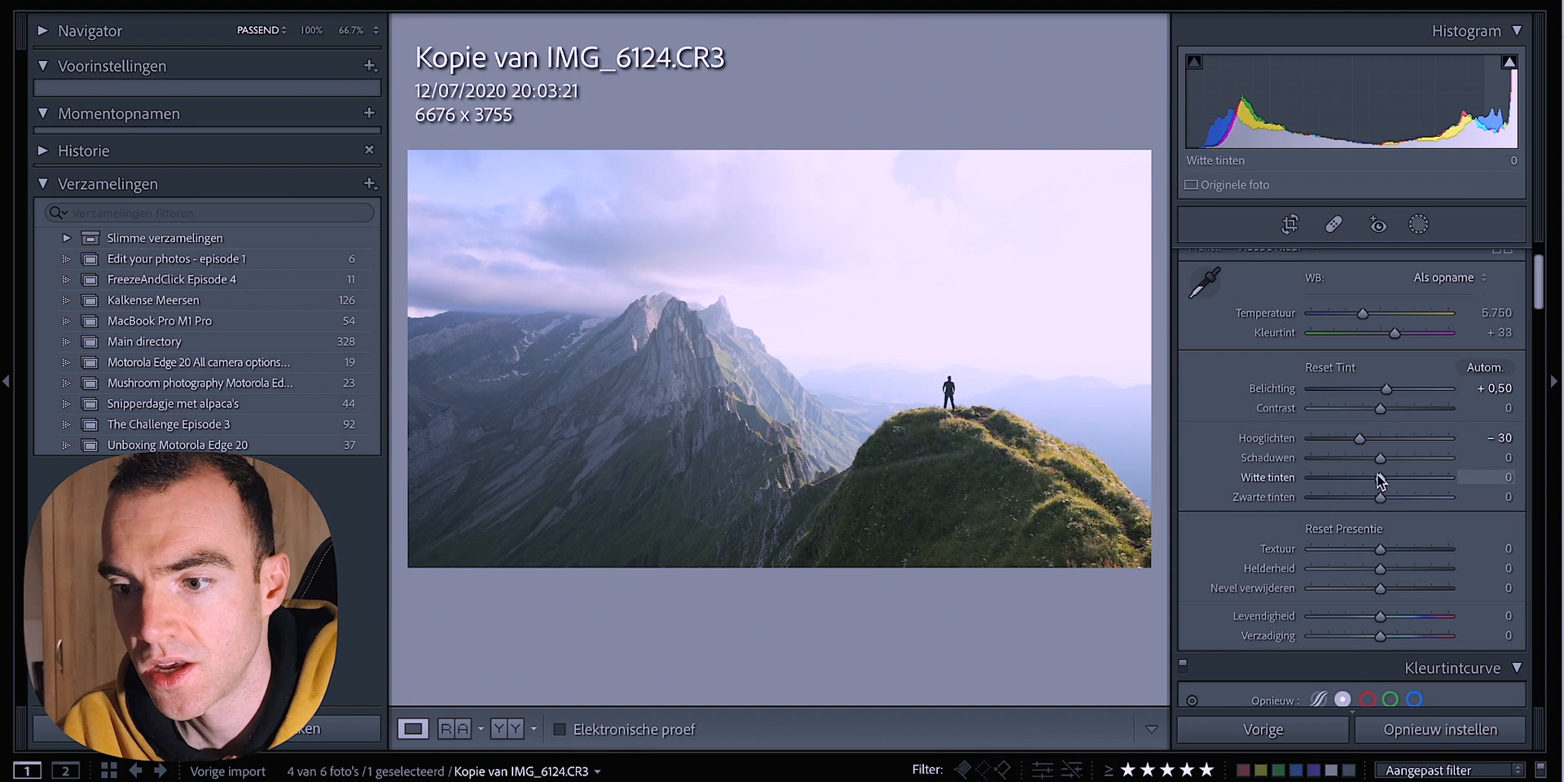
{"action": "left_click_drag", "start_coordinate": [1395, 478], "coordinate": [1357, 478]}
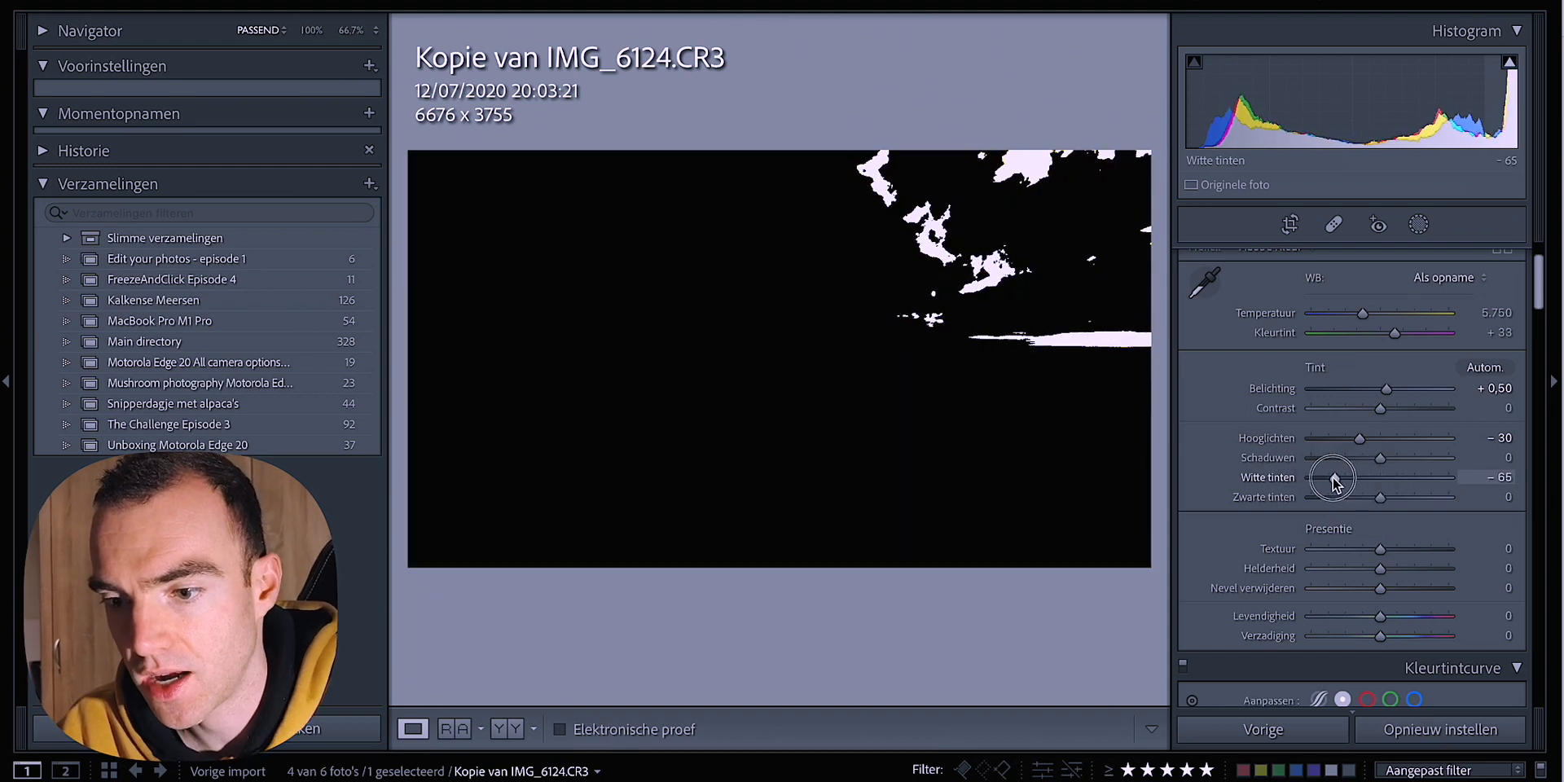
{"action": "left_click_drag", "start_coordinate": [1359, 478], "coordinate": [1341, 477]}
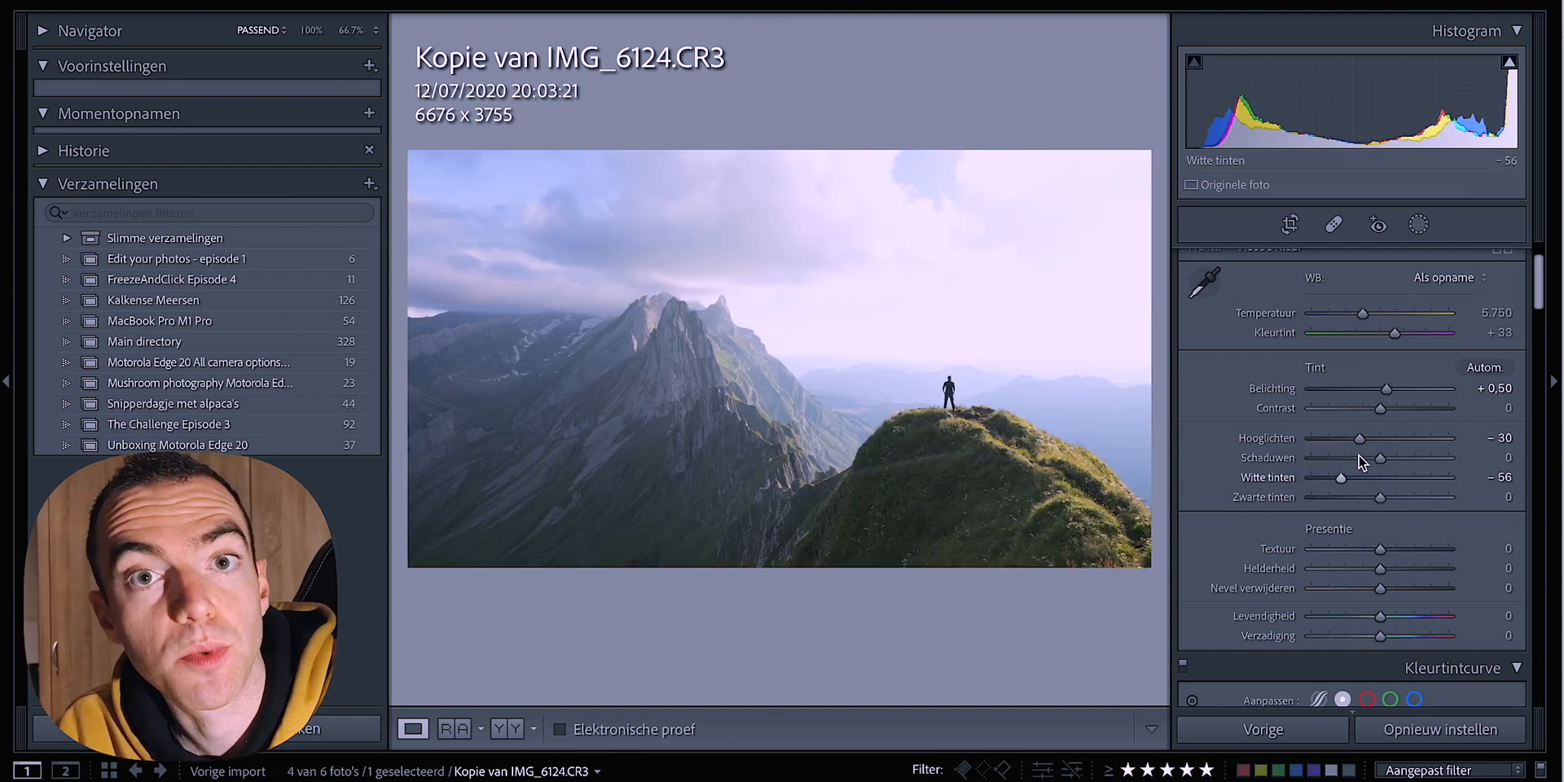
Step: Lower Exposure to -0.55 while watching the clipped areas
{"action": "left_click_drag", "start_coordinate": [1415, 387], "coordinate": [1375, 388]}
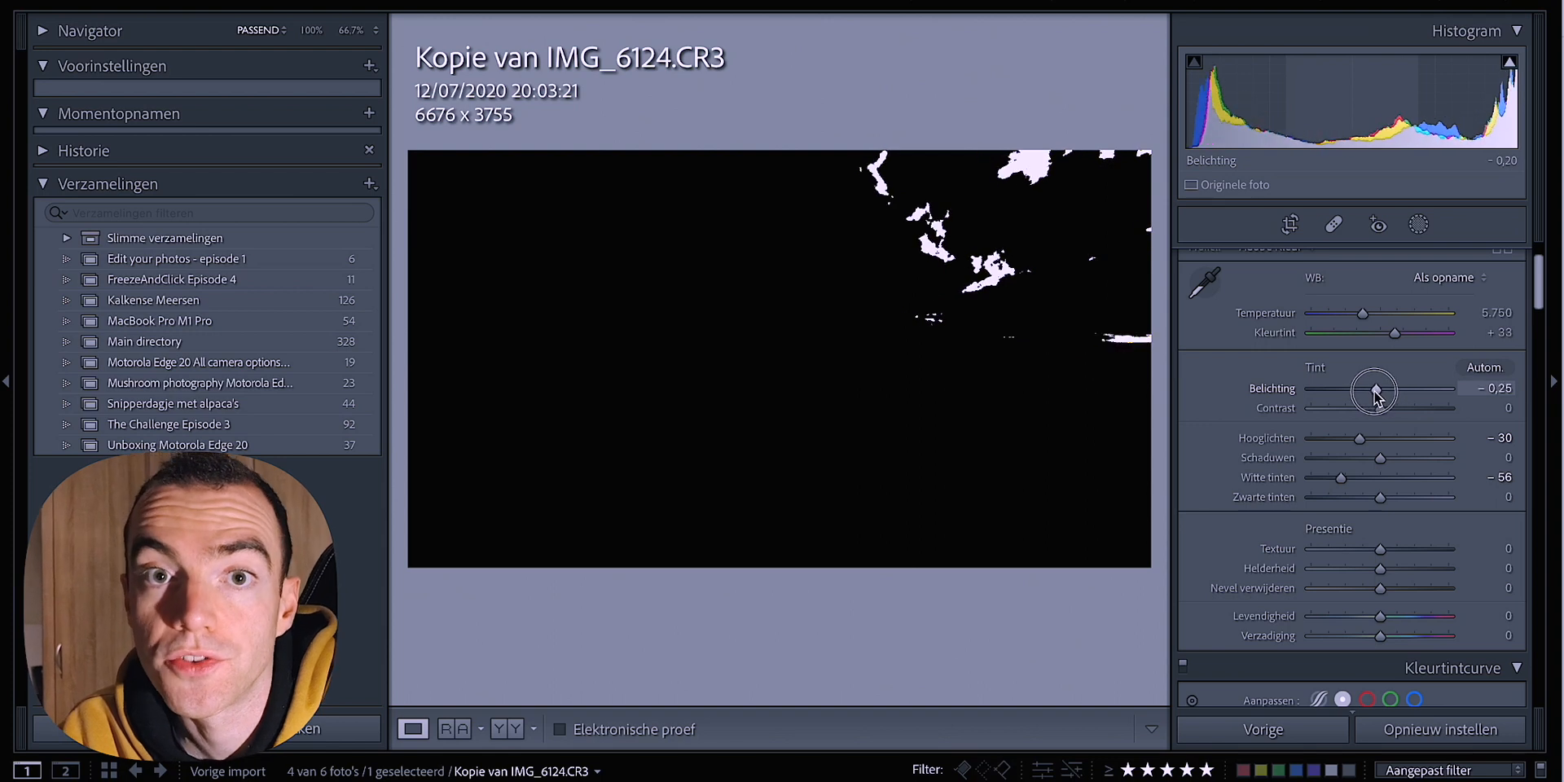
{"action": "left_click_drag", "start_coordinate": [1375, 389], "coordinate": [1370, 389]}
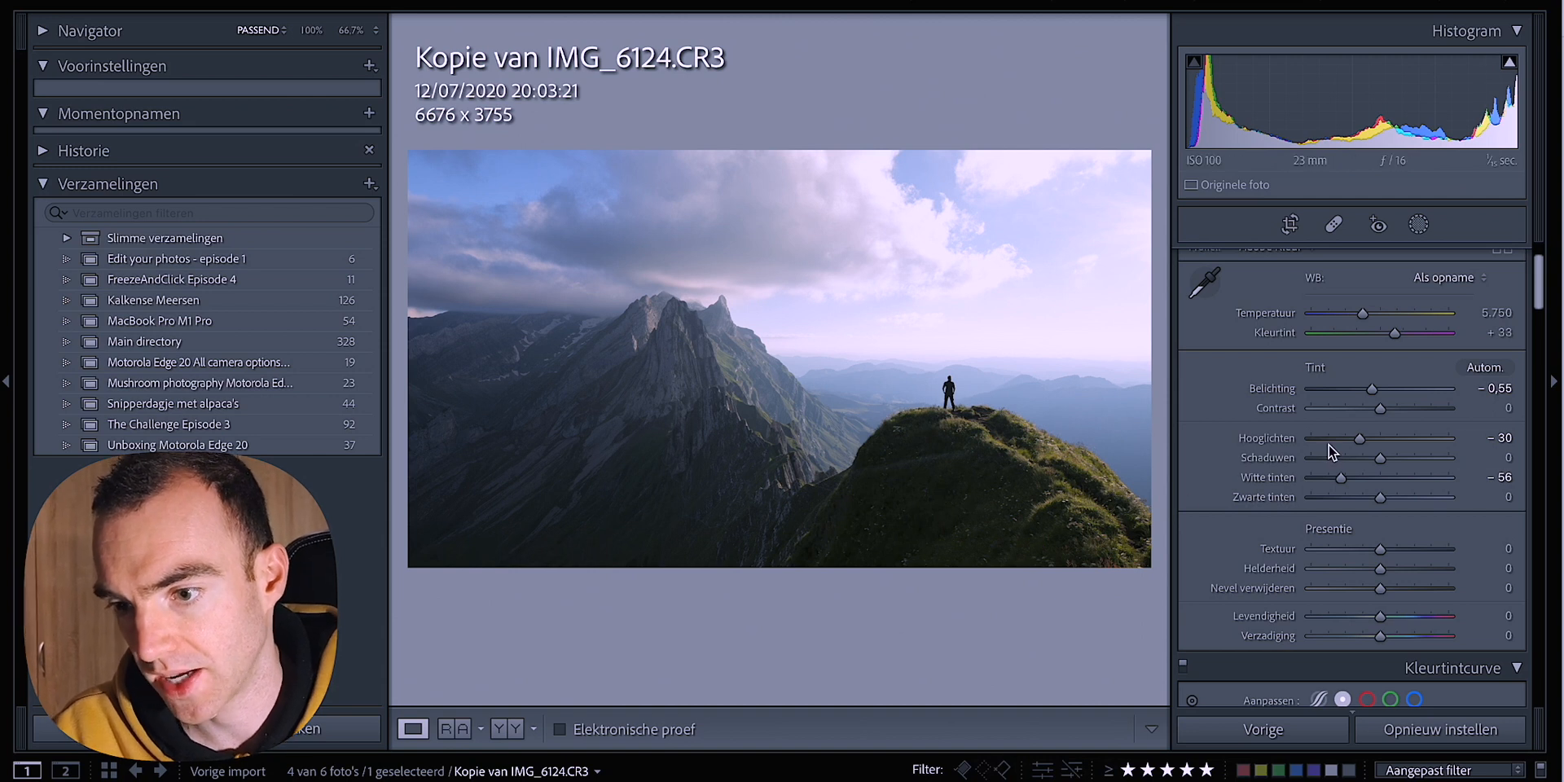
Step: Lift Shadows to +50 after checking clipping at higher and lower values
{"action": "left_click_drag", "start_coordinate": [1380, 458], "coordinate": [1385, 458]}
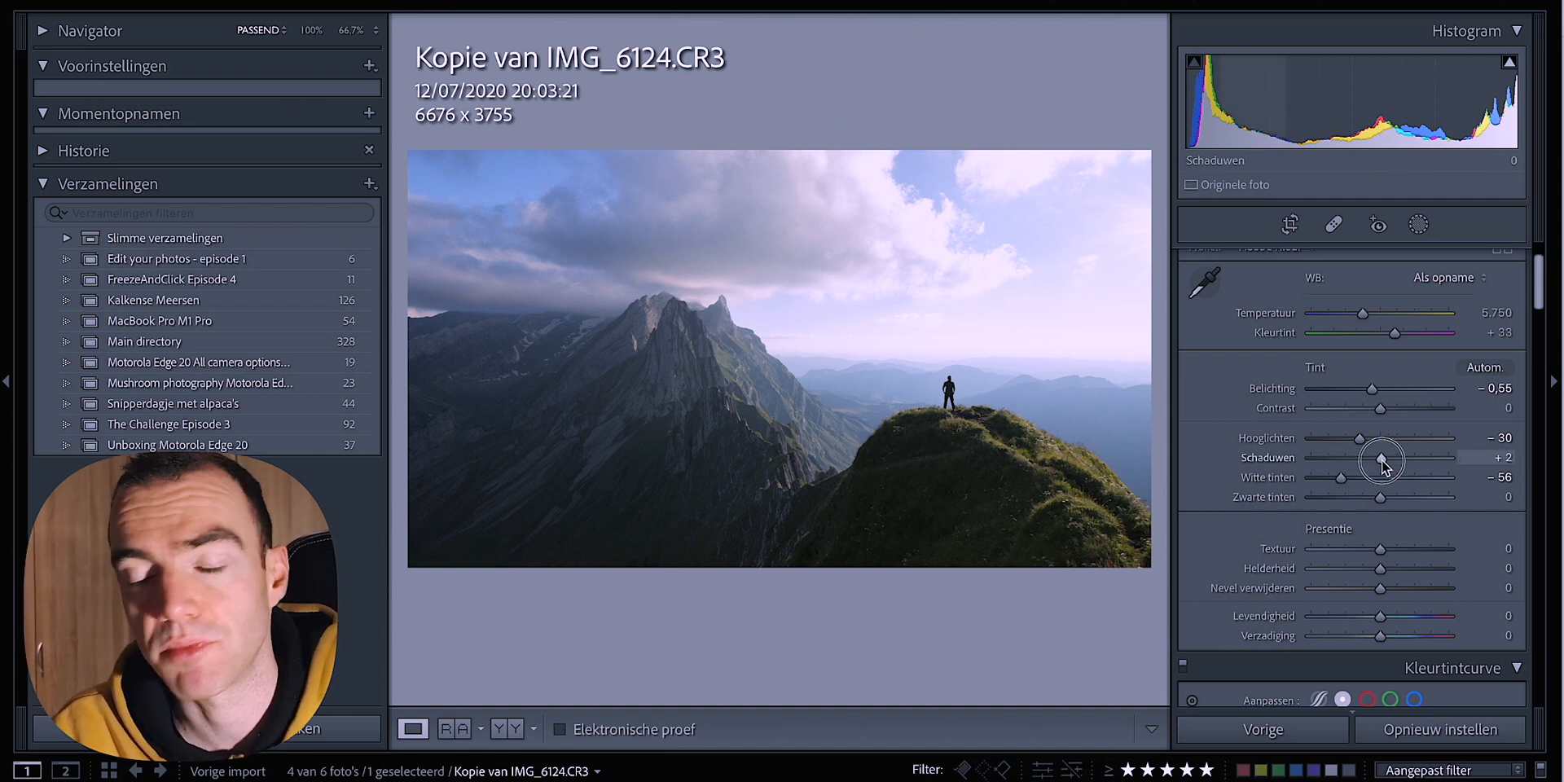
{"action": "left_click_drag", "start_coordinate": [1383, 456], "coordinate": [1416, 456]}
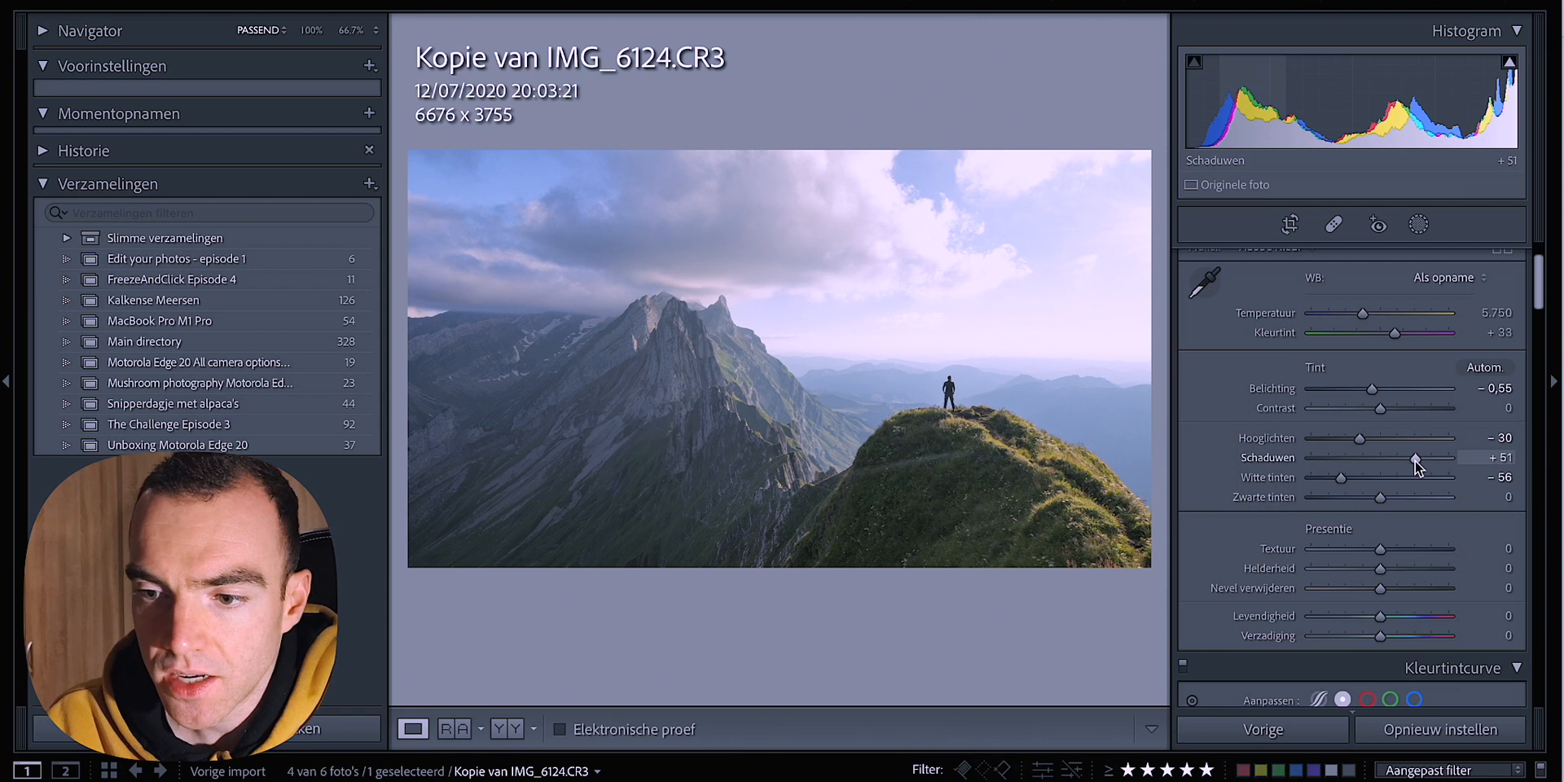
{"action": "left_click_drag", "start_coordinate": [1415, 457], "coordinate": [1444, 456]}
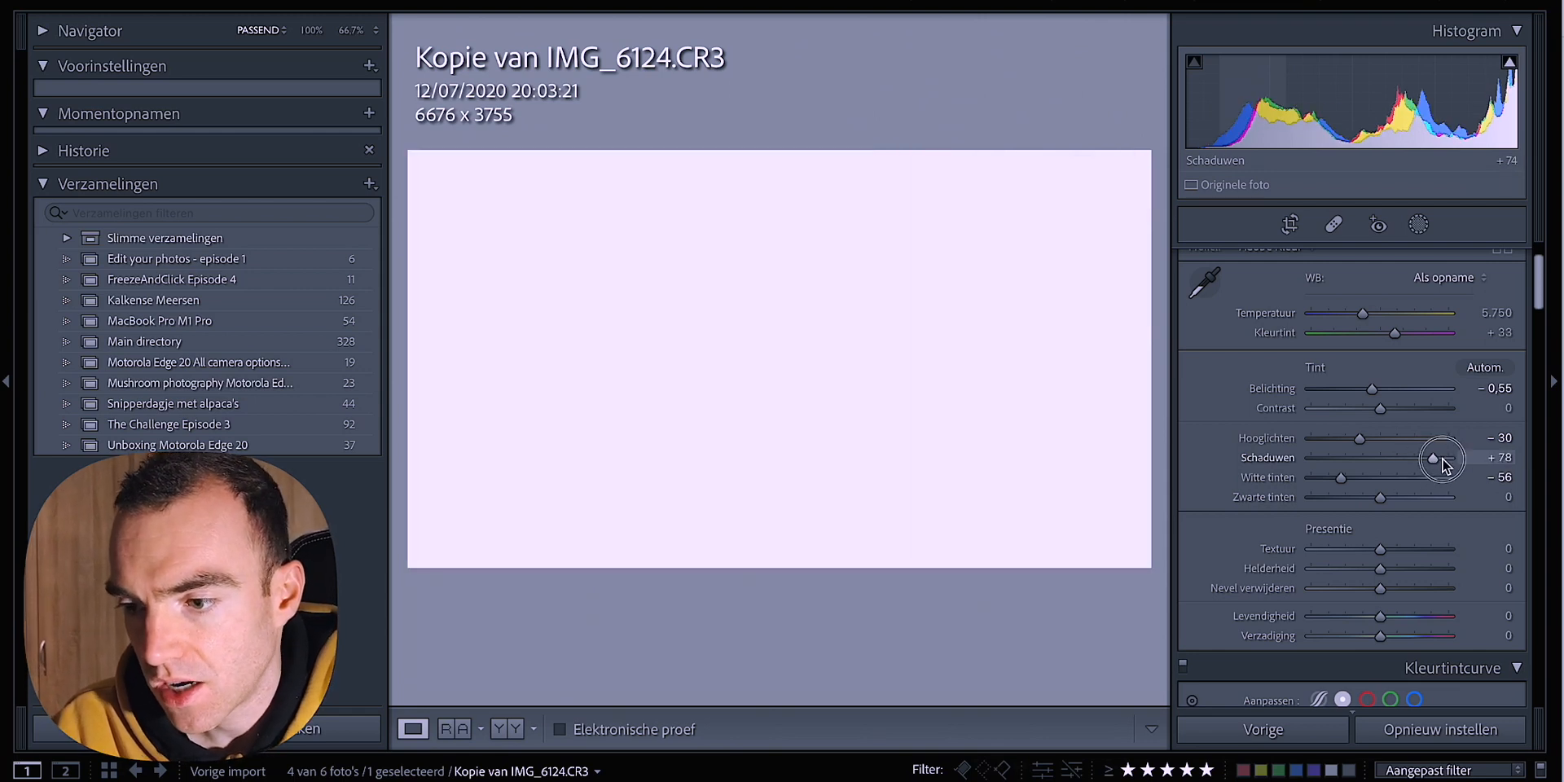
{"action": "left_click_drag", "start_coordinate": [1442, 456], "coordinate": [1339, 456]}
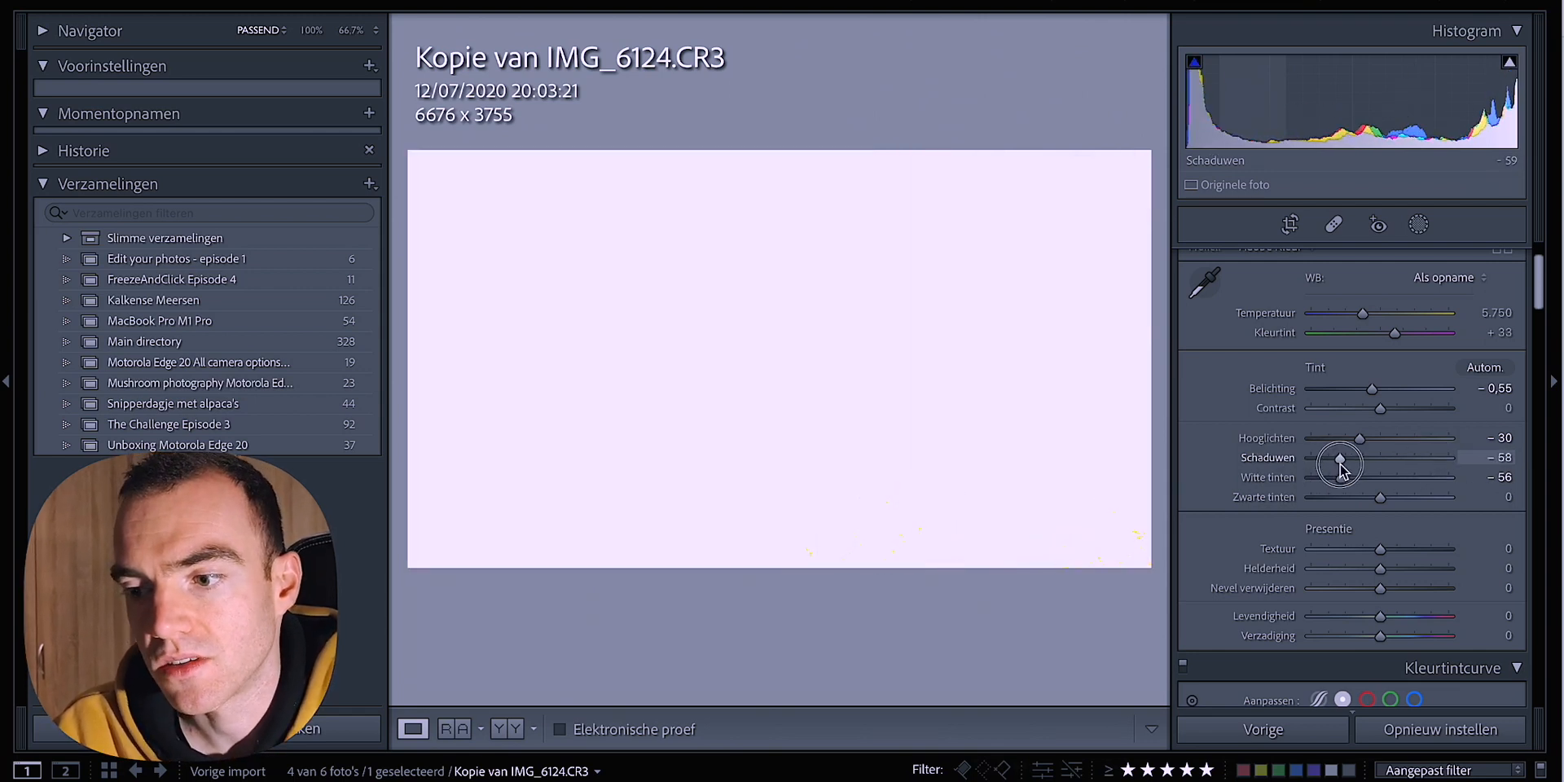
{"action": "left_click_drag", "start_coordinate": [1340, 464], "coordinate": [1357, 465]}
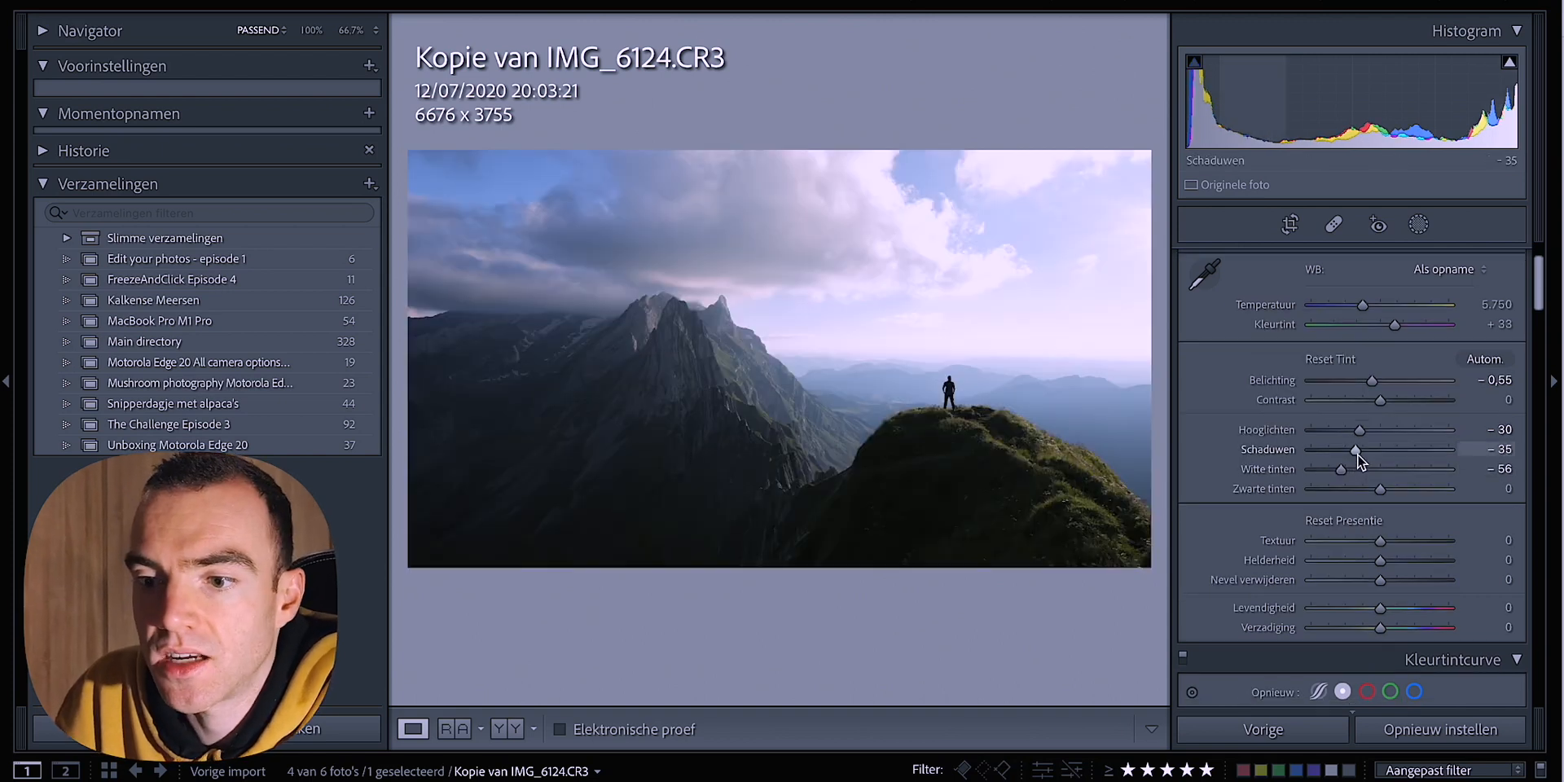
{"action": "left_click_drag", "start_coordinate": [1354, 452], "coordinate": [1406, 451]}
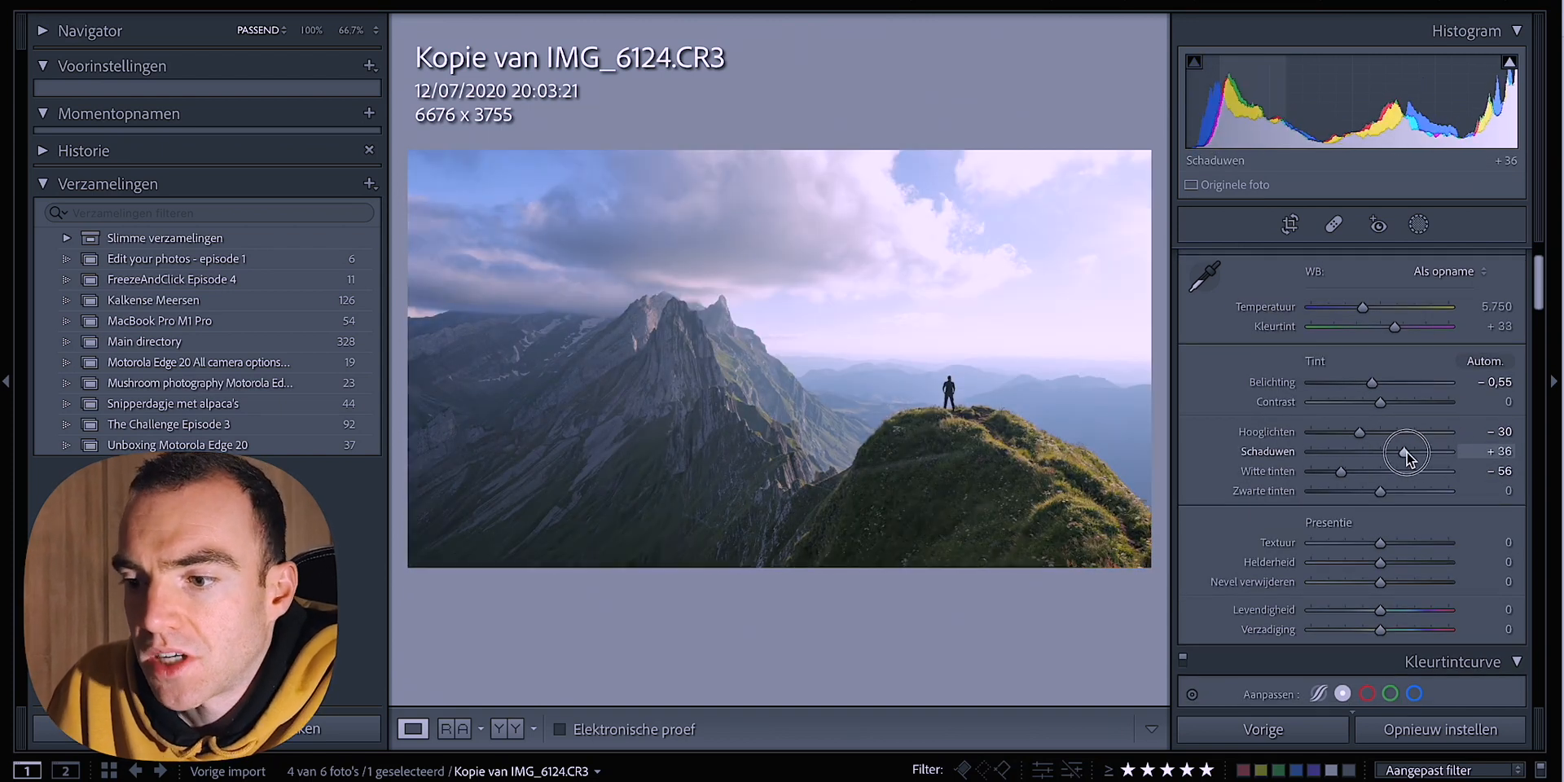
{"action": "left_click_drag", "start_coordinate": [1405, 451], "coordinate": [1413, 451]}
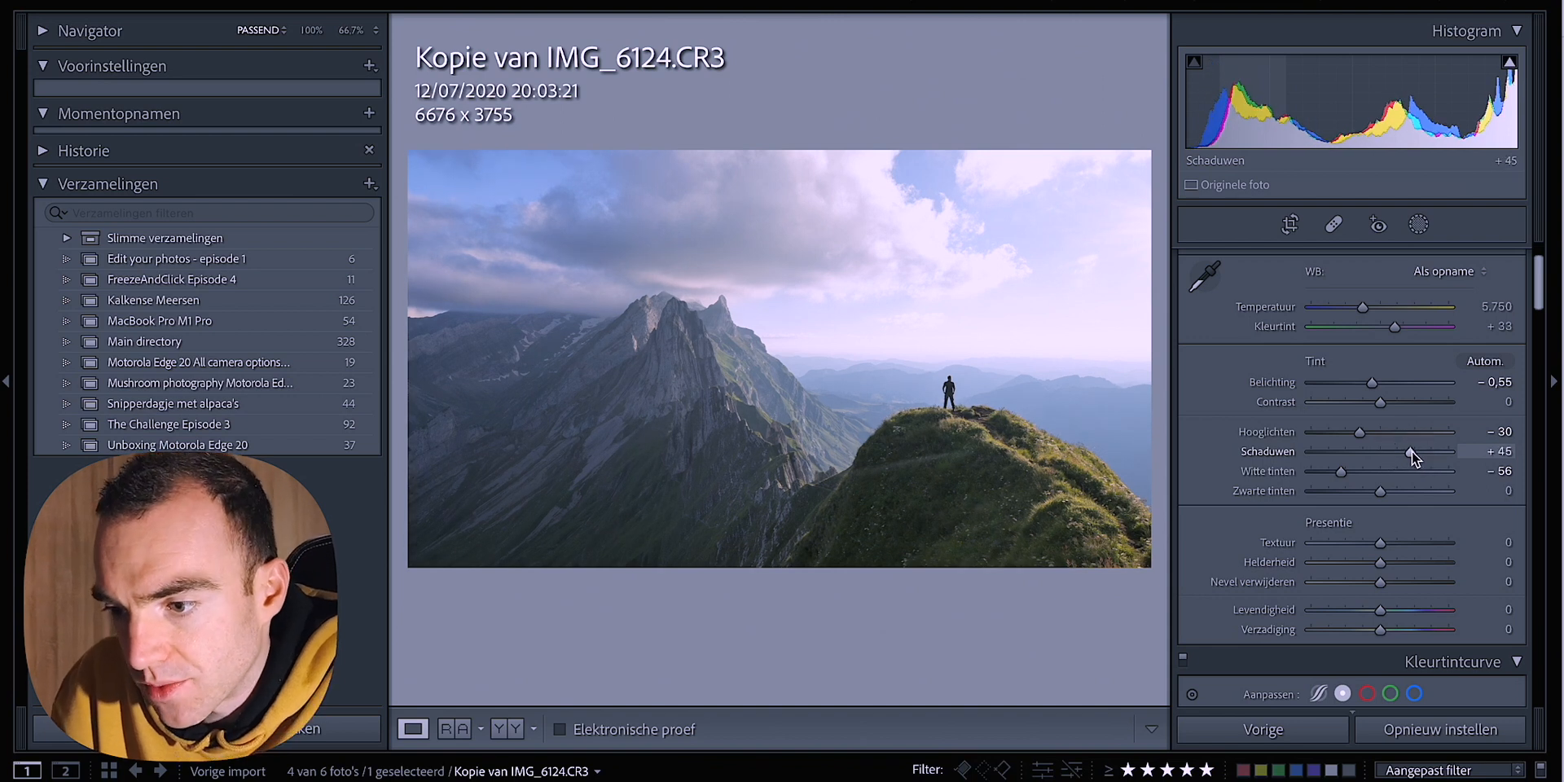
{"action": "left_click_drag", "start_coordinate": [1410, 455], "coordinate": [1429, 455]}
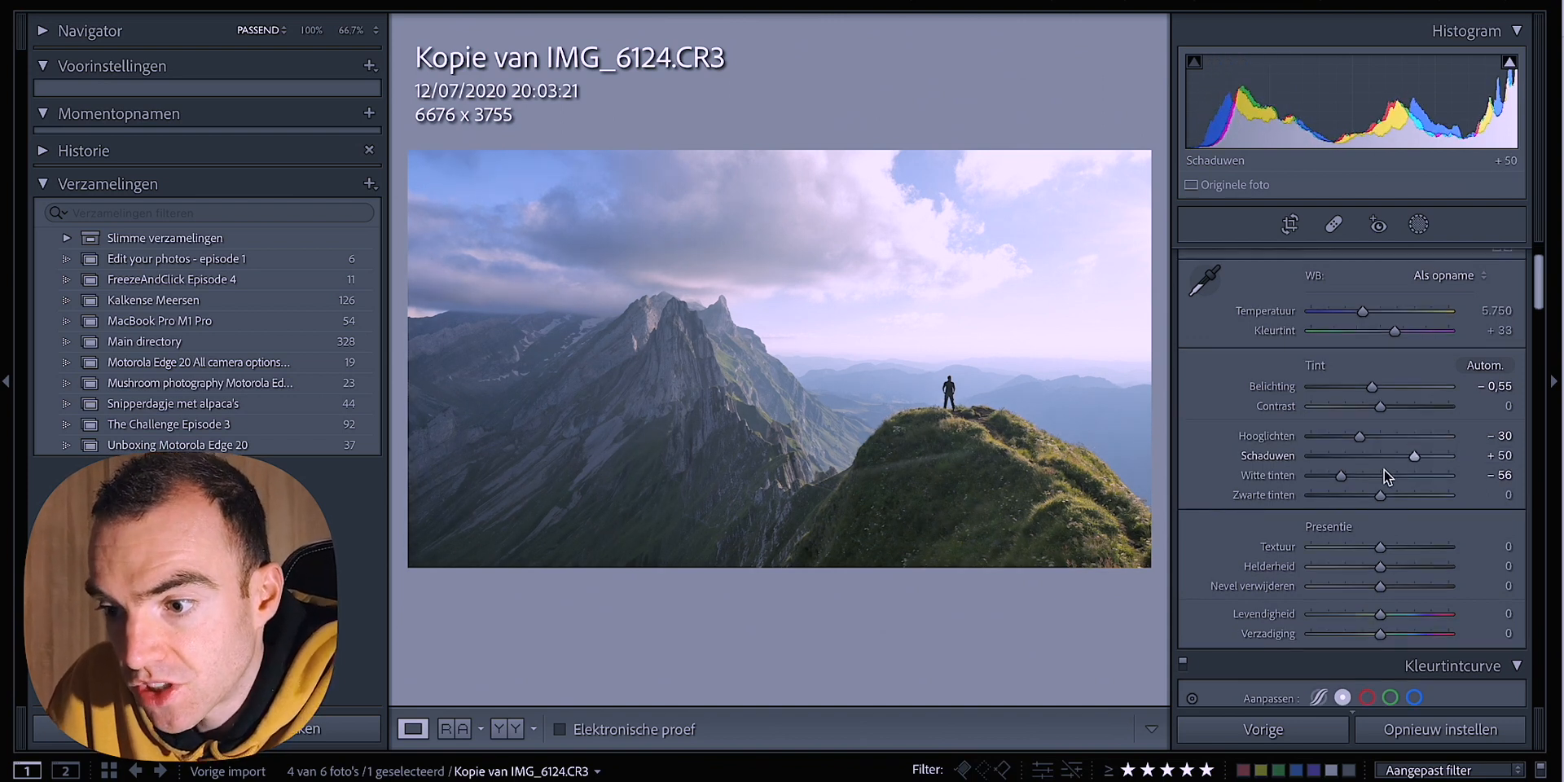
Step: Raise Blacks to +15 and lower Contrast to about -50
{"action": "left_click_drag", "start_coordinate": [1380, 500], "coordinate": [1387, 500]}
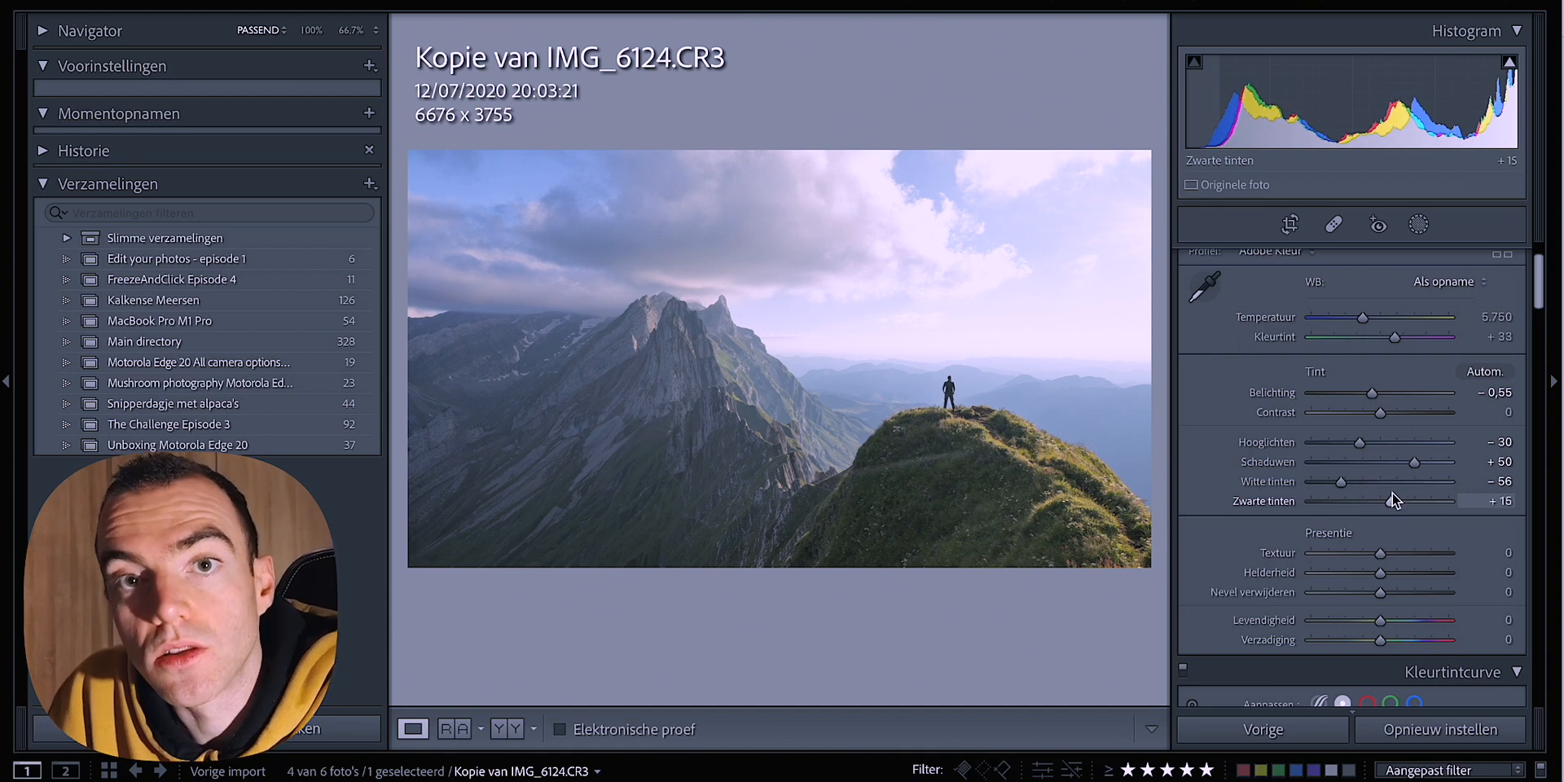
{"action": "left_click_drag", "start_coordinate": [1380, 412], "coordinate": [1344, 413]}
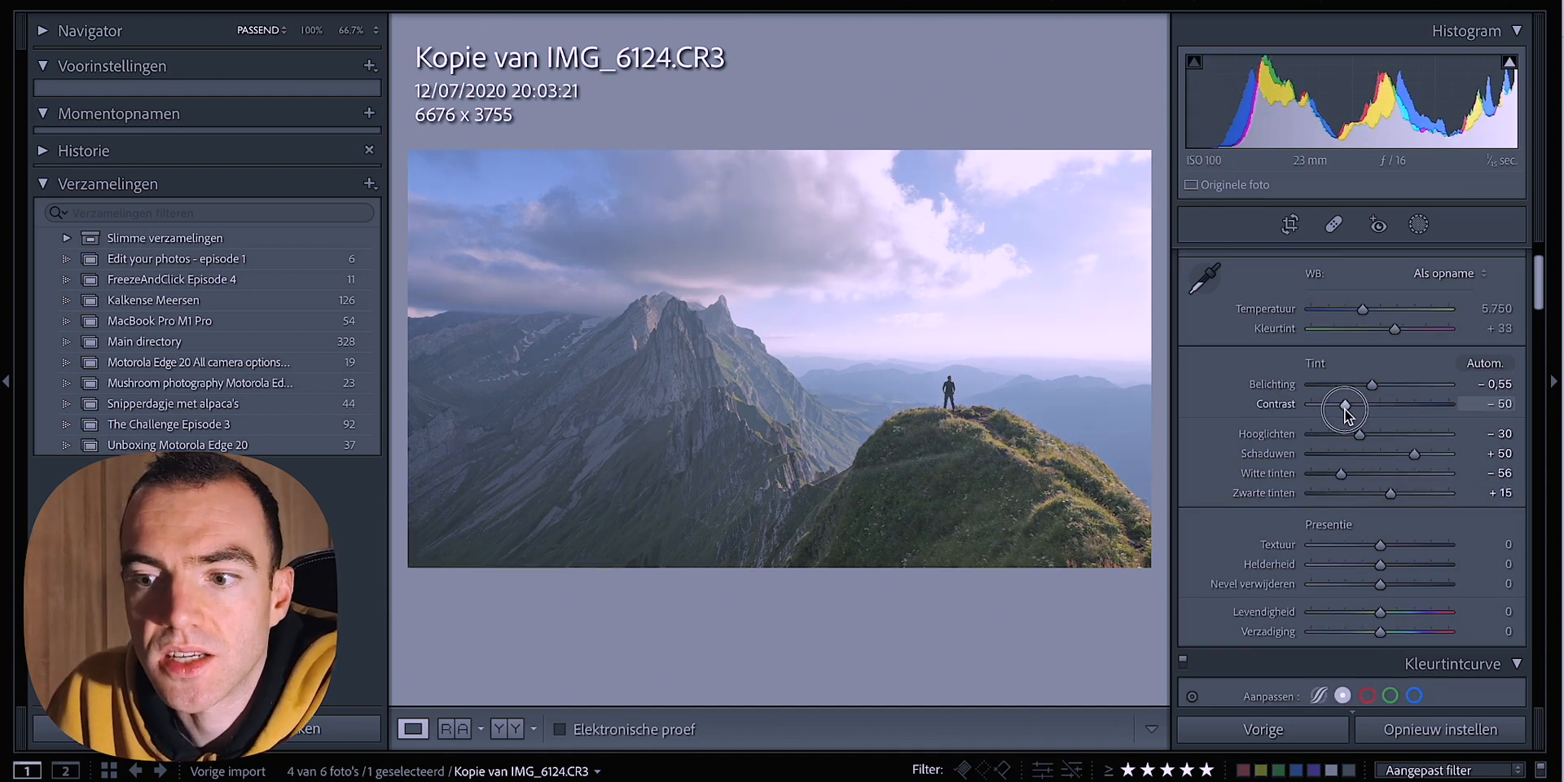
{"action": "left_click_drag", "start_coordinate": [1345, 404], "coordinate": [1374, 404]}
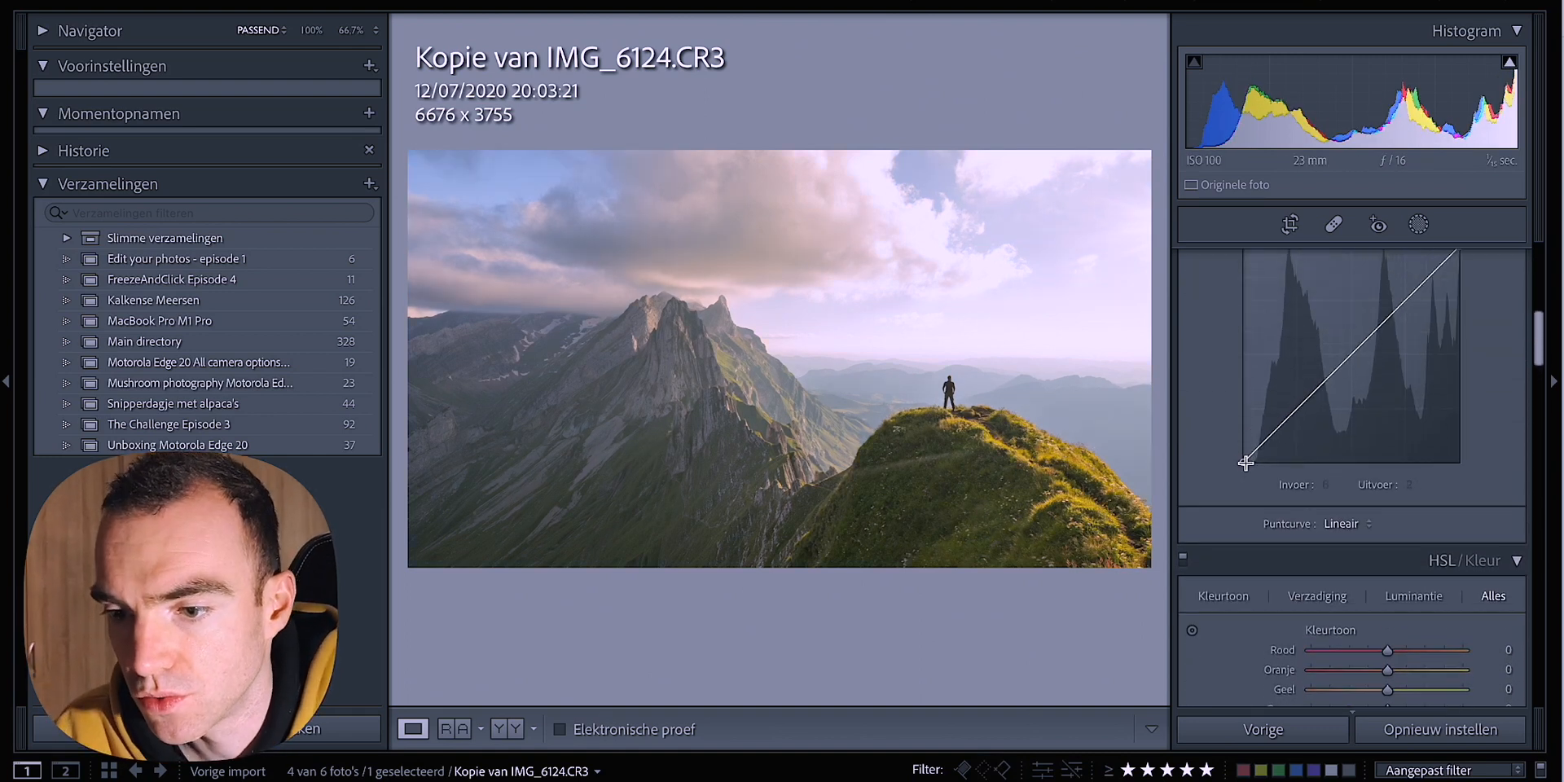
Step: Shape an S-curve in the RGB tone curve for more contrast
{"action": "left_click_drag", "start_coordinate": [1247, 461], "coordinate": [1234, 452]}
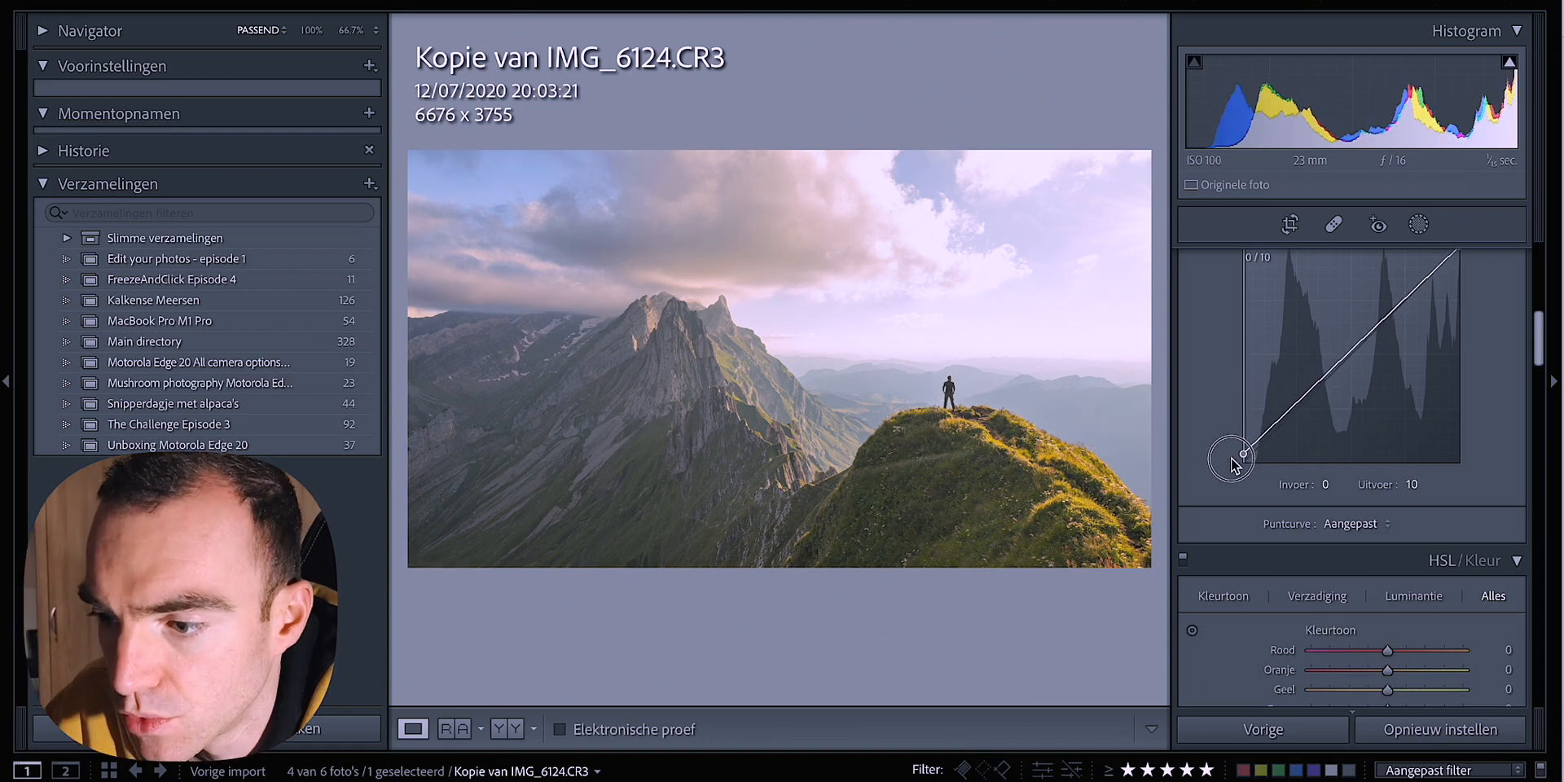
{"action": "left_click_drag", "start_coordinate": [1231, 456], "coordinate": [1297, 417]}
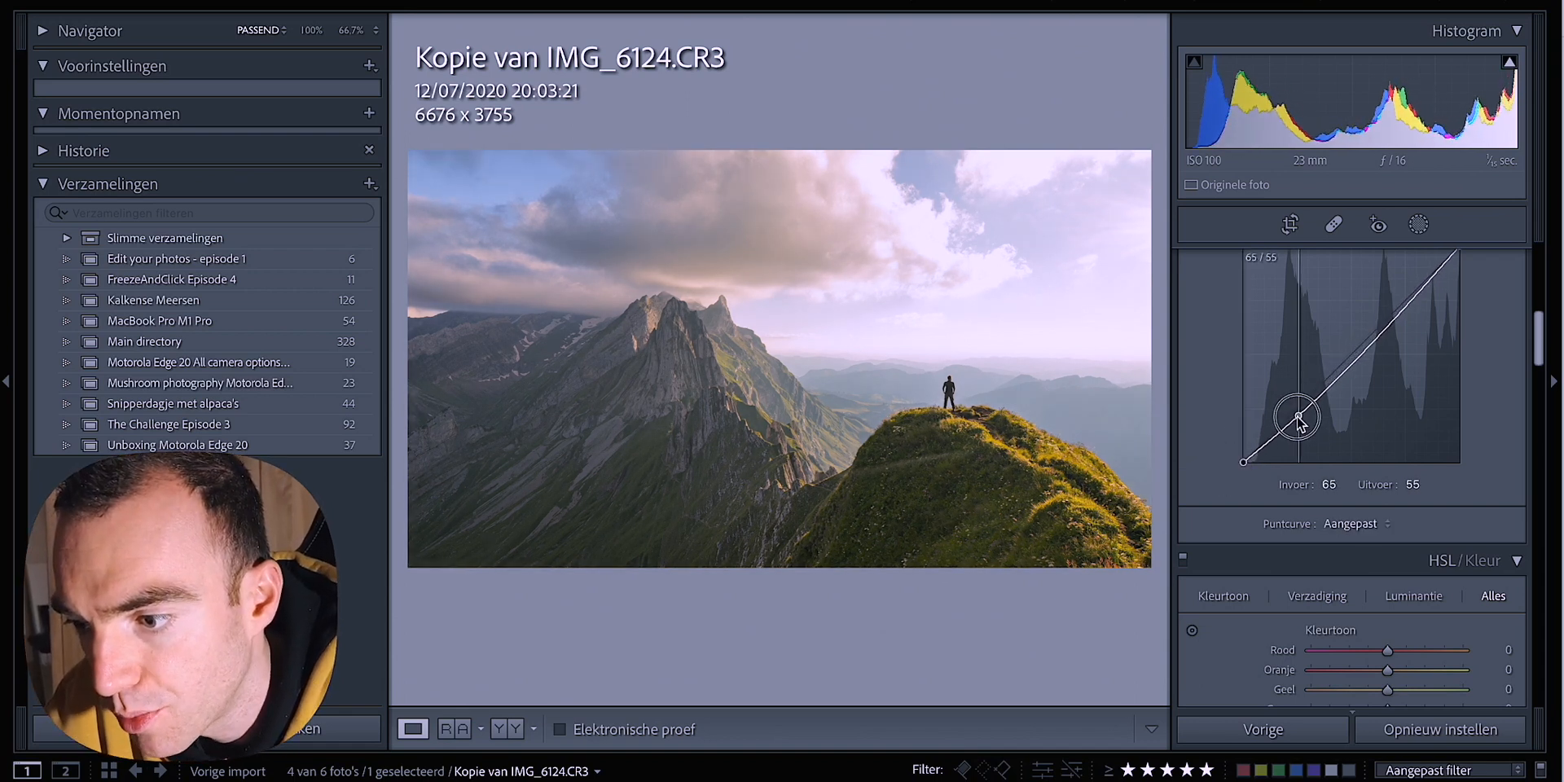
{"action": "left_click_drag", "start_coordinate": [1297, 417], "coordinate": [1353, 358]}
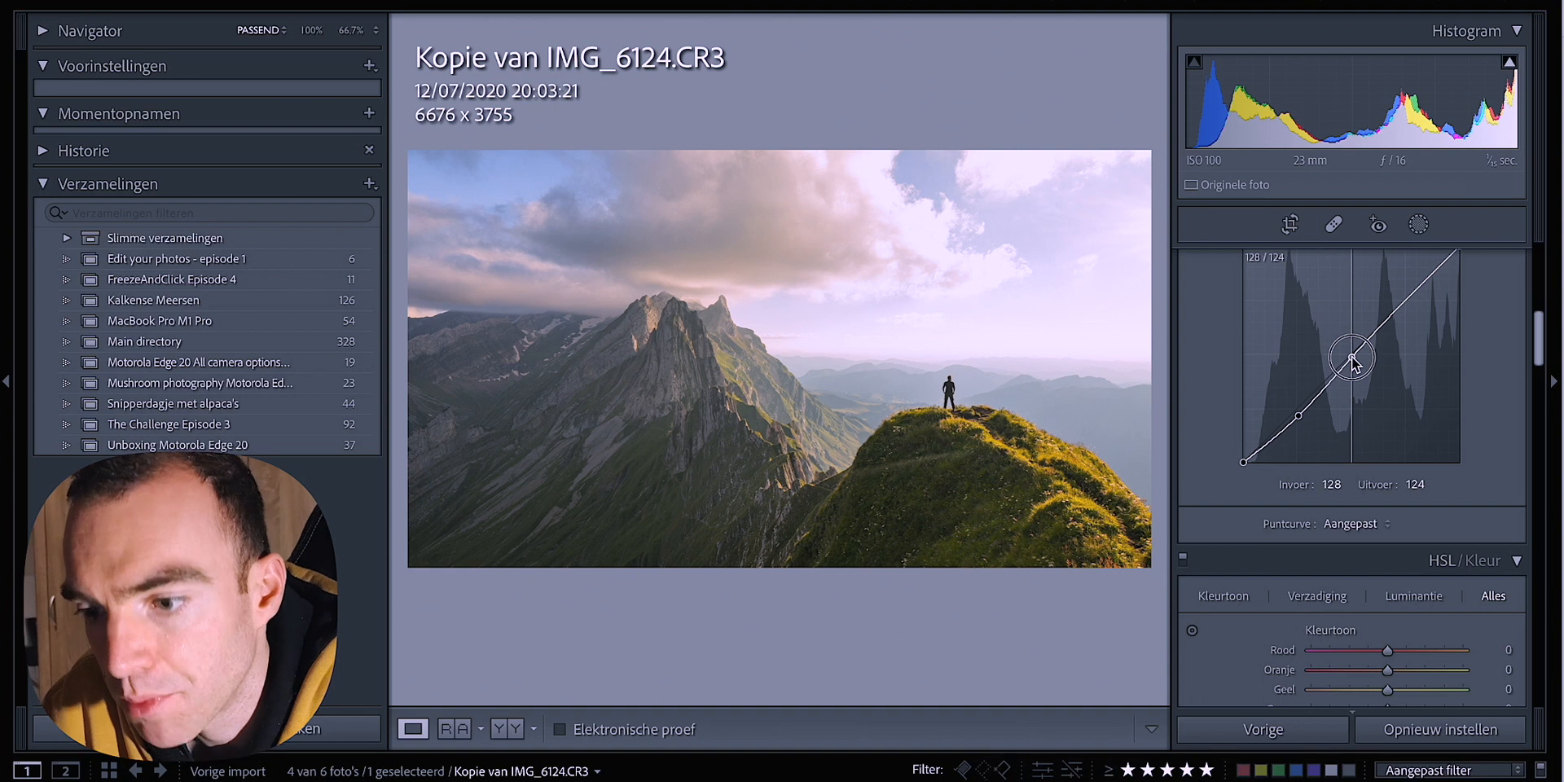
{"action": "left_click_drag", "start_coordinate": [1244, 461], "coordinate": [1226, 447]}
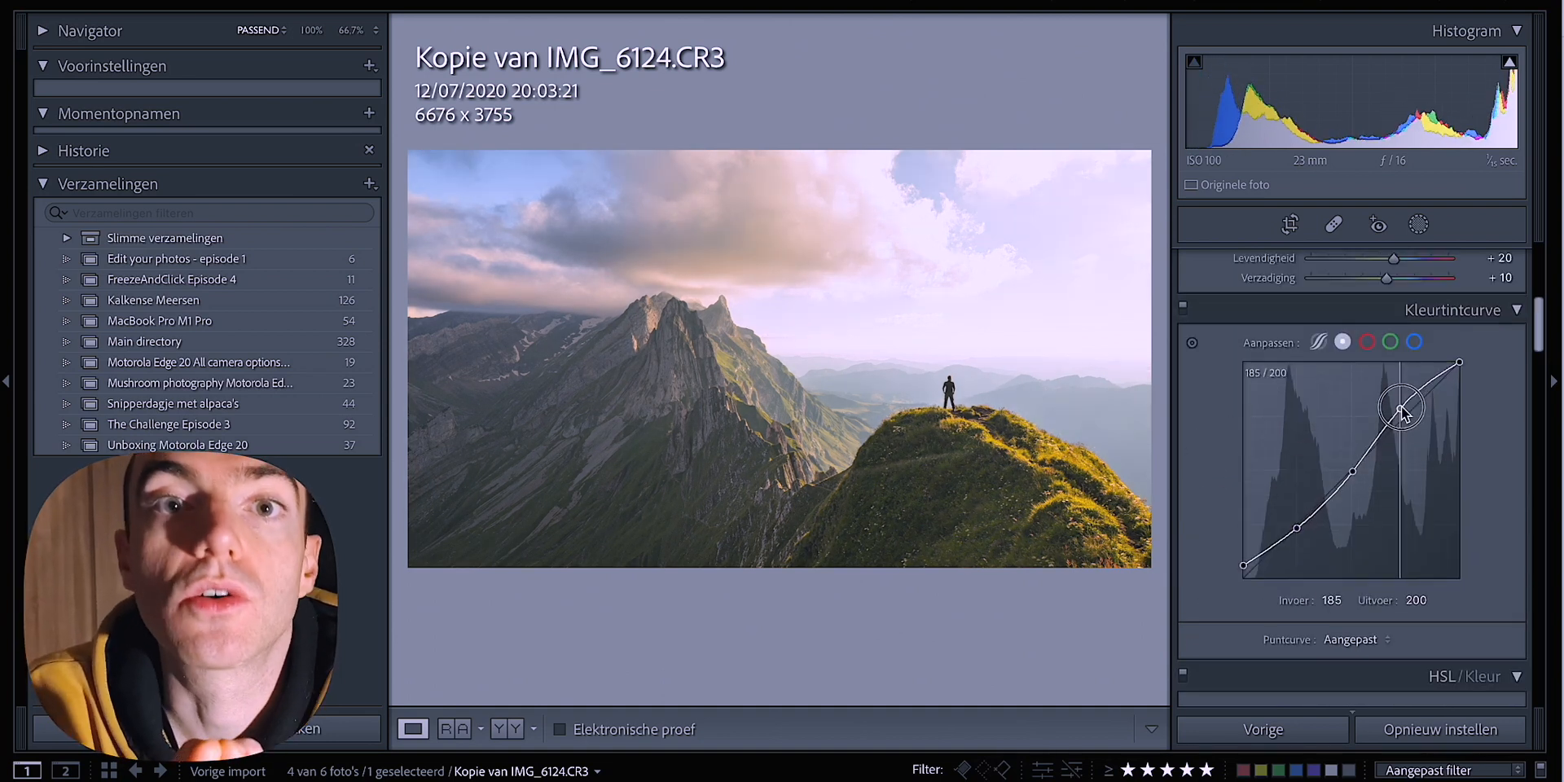
Step: Shape the Blue and Green channel curves for a pink-purple cast, then start a sky mask
{"action": "left_click_drag", "start_coordinate": [1401, 407], "coordinate": [1352, 474]}
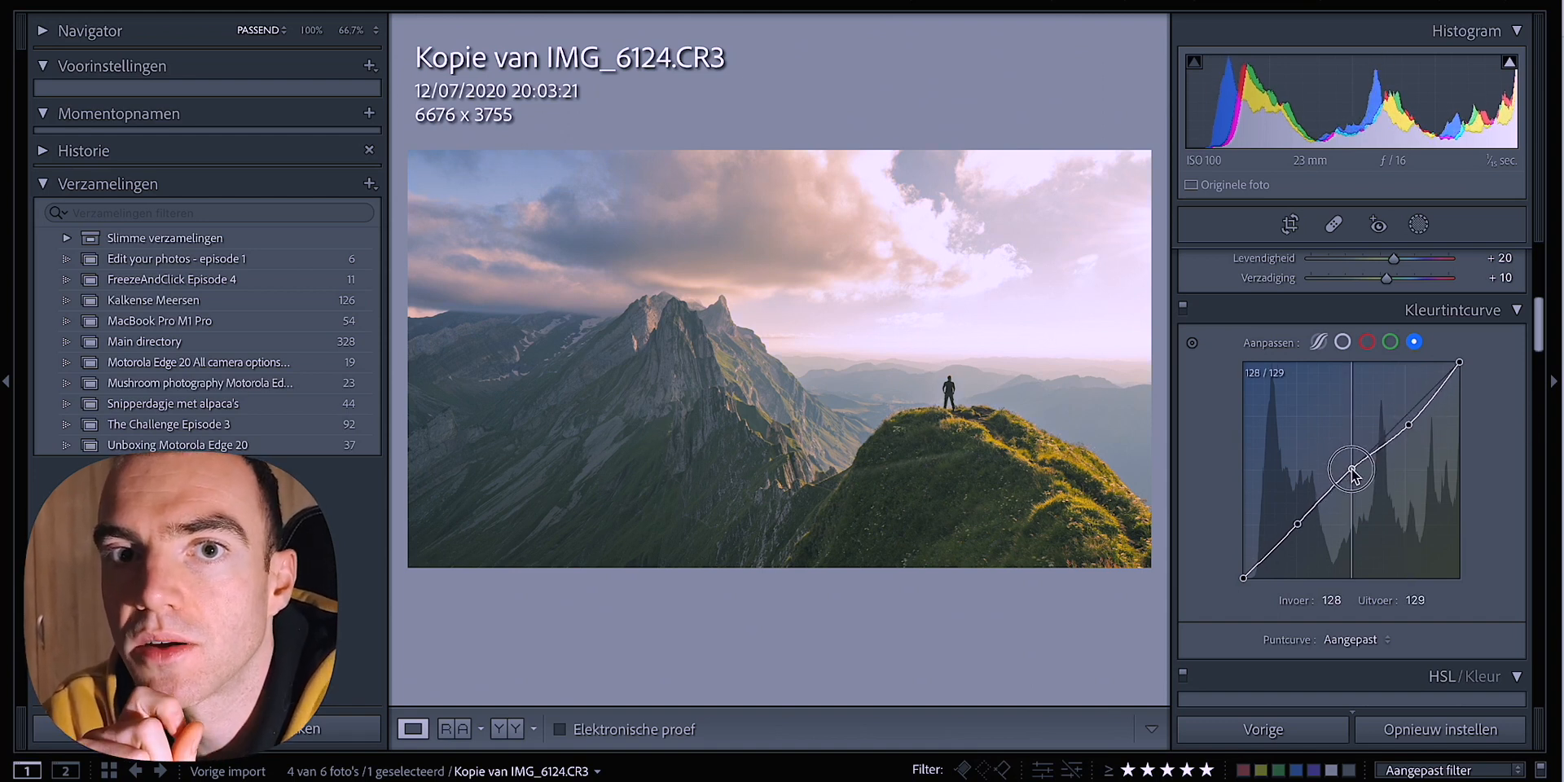
{"action": "left_click_drag", "start_coordinate": [1354, 469], "coordinate": [1301, 516]}
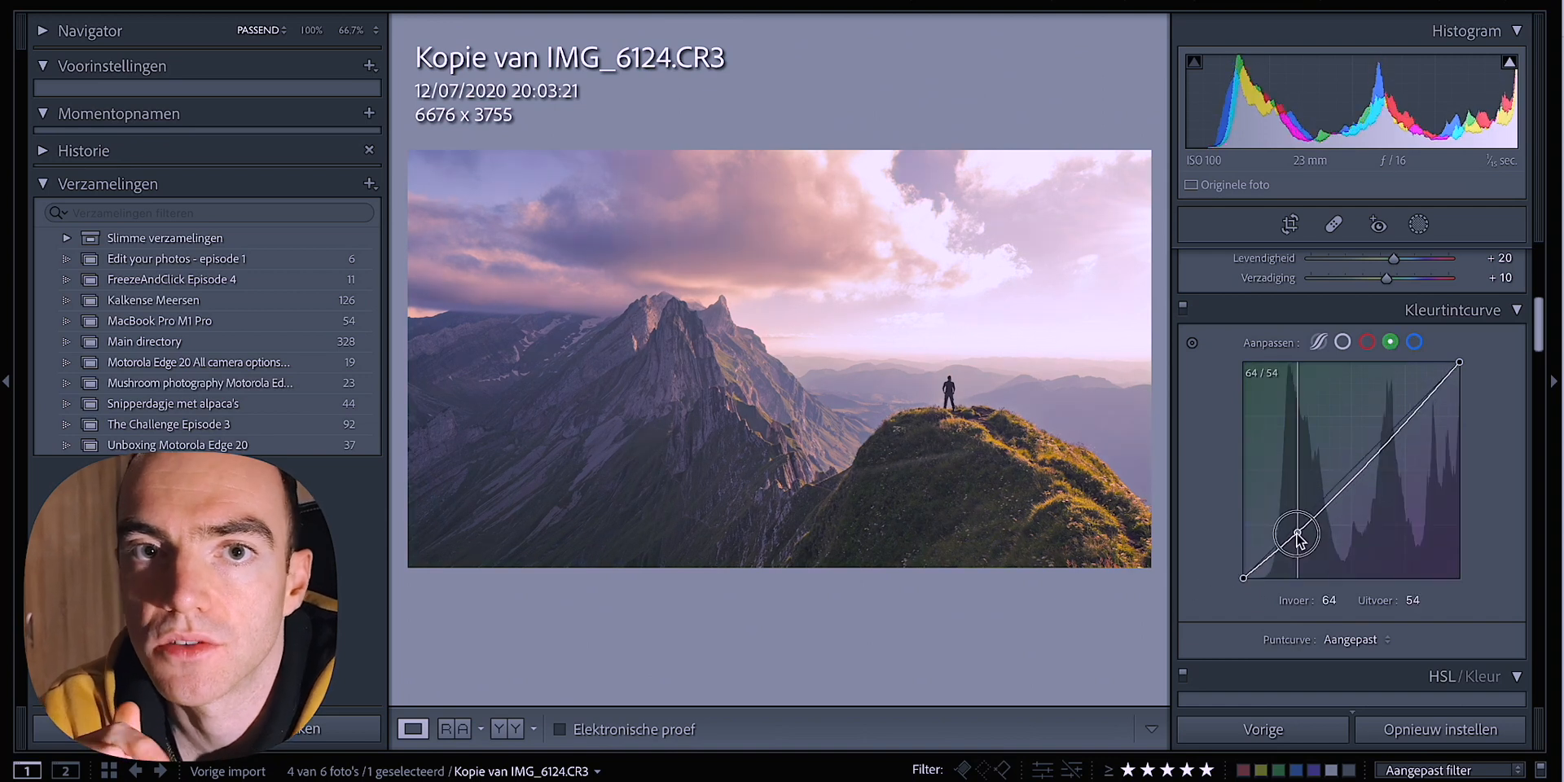
{"action": "left_click_drag", "start_coordinate": [1297, 534], "coordinate": [1297, 526]}
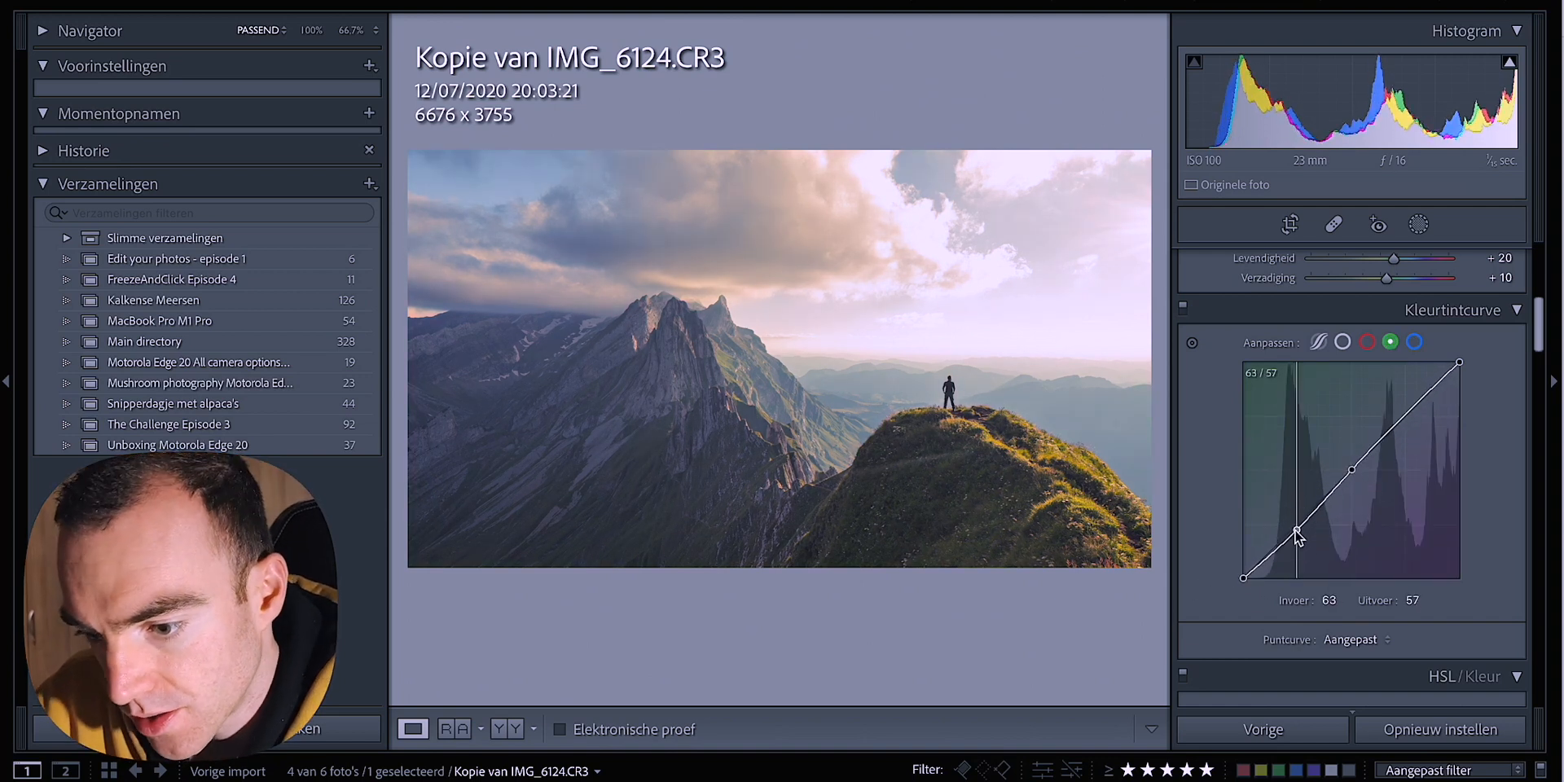
{"action": "left_click_drag", "start_coordinate": [1298, 531], "coordinate": [1351, 471]}
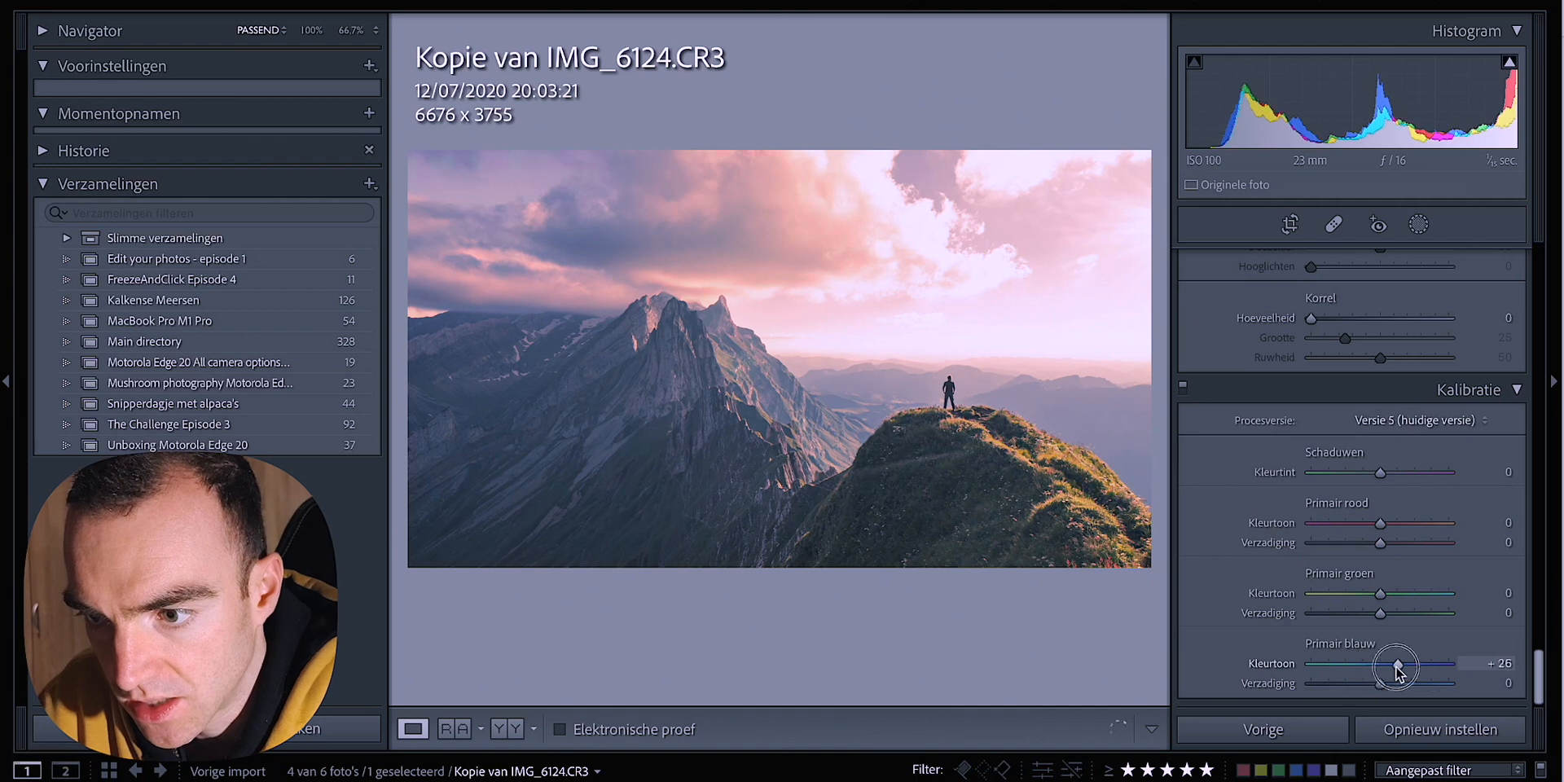
{"action": "left_click", "coordinate": [1418, 225]}
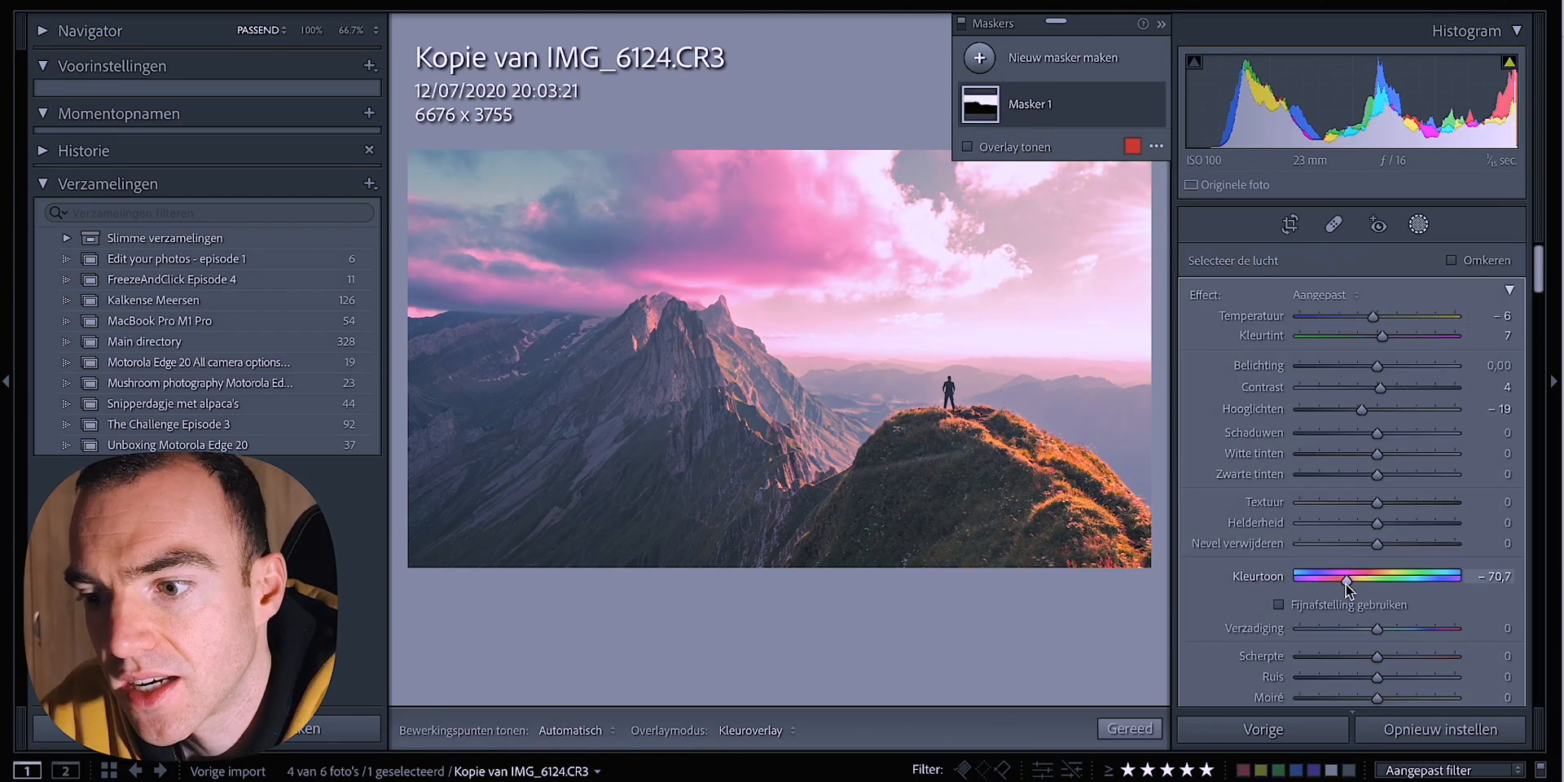
Step: Paint a brush adjustment onto the mountainside and add a slight -6 post-crop vignette
{"action": "left_click", "coordinate": [979, 58]}
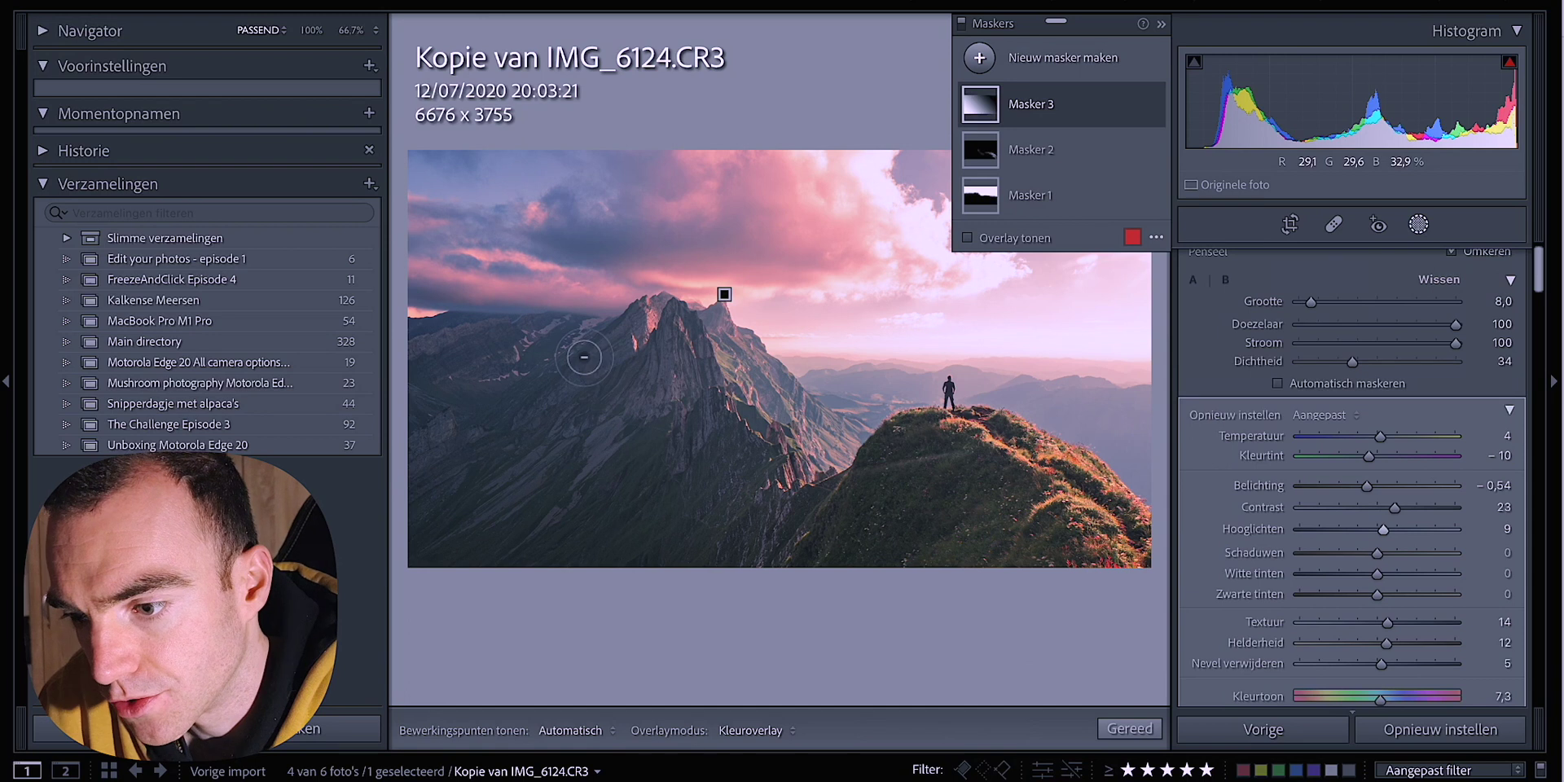
{"action": "left_click", "coordinate": [1030, 105]}
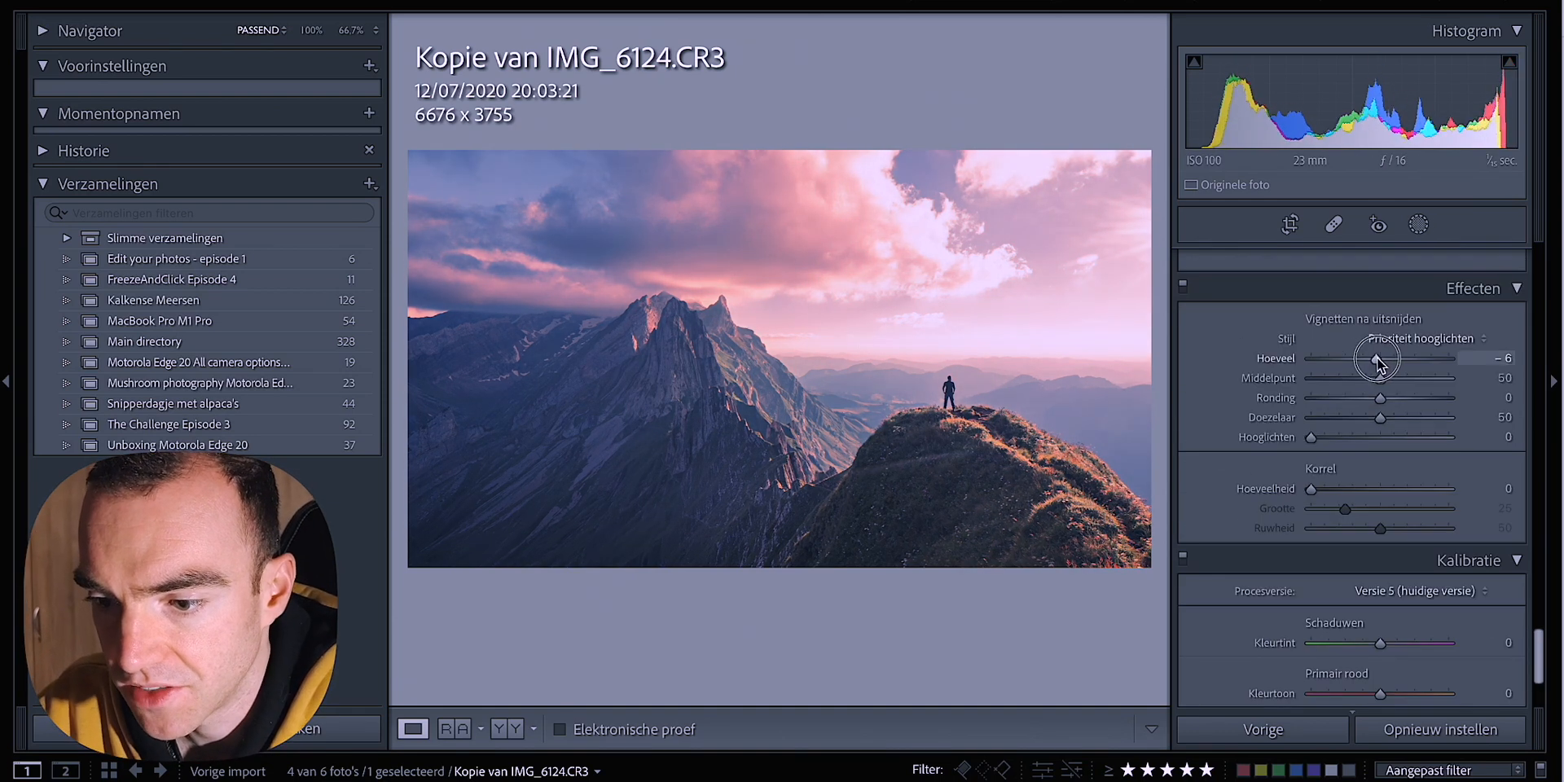
{"action": "scroll", "scroll_direction": "down", "scroll_amount": 3}
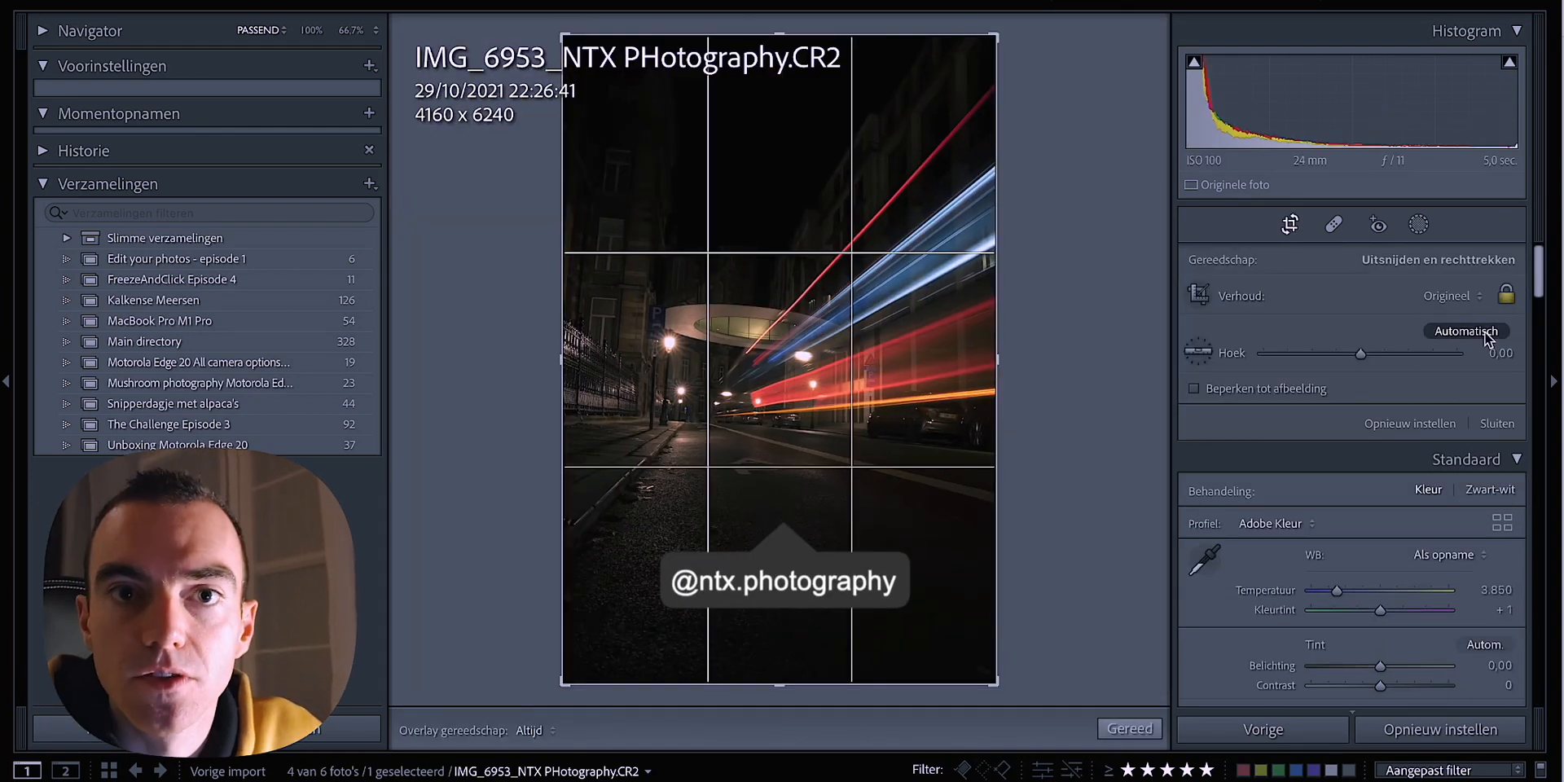
Step: Apply the crop to the street photo and build an S tone curve
{"action": "left_click", "coordinate": [1290, 225]}
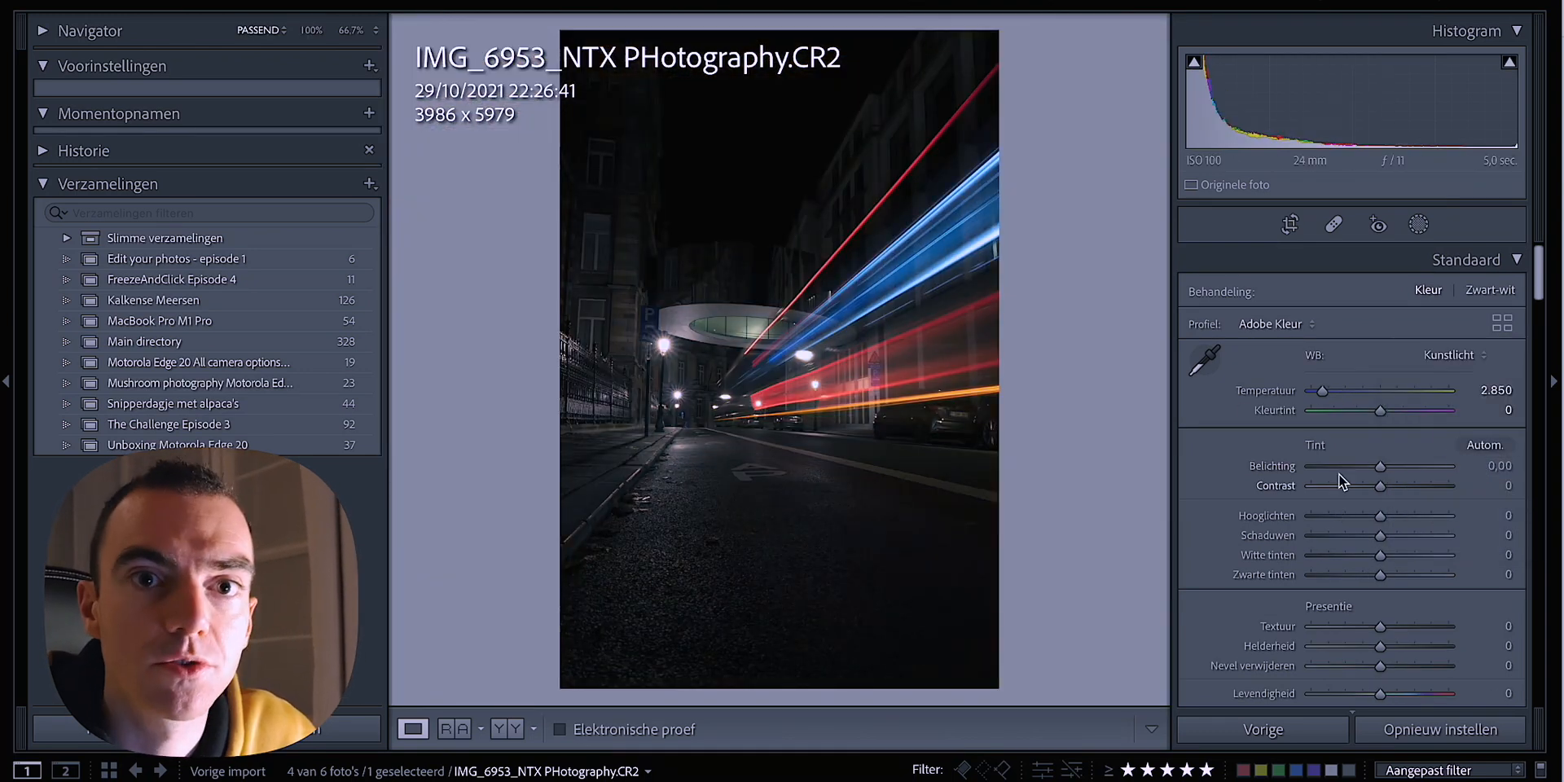
{"action": "left_click_drag", "start_coordinate": [1382, 466], "coordinate": [1421, 466]}
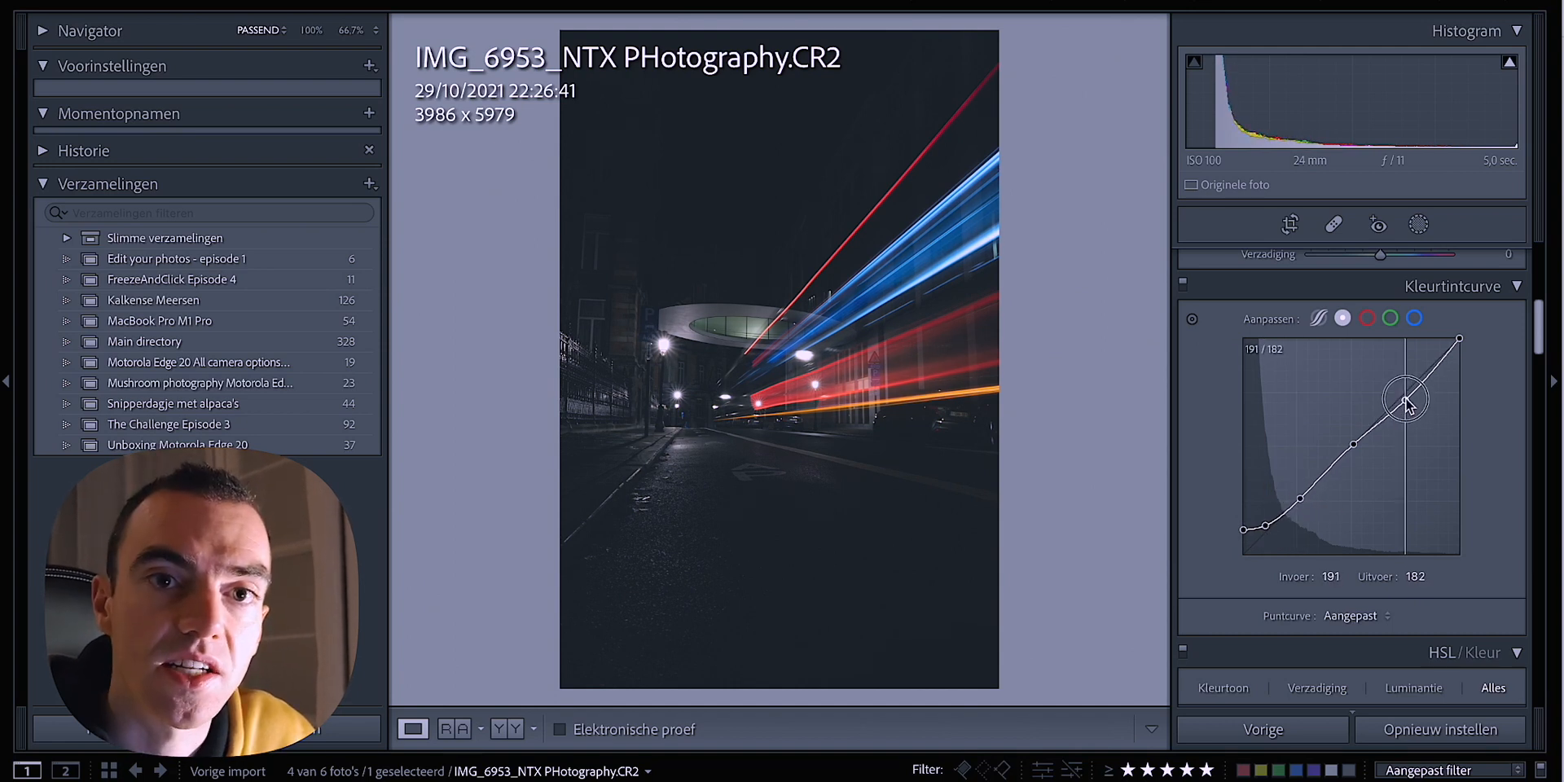
Step: Add blue to the shadows via the Blue curve and nudge Calibration blue hue
{"action": "left_click", "coordinate": [1415, 320]}
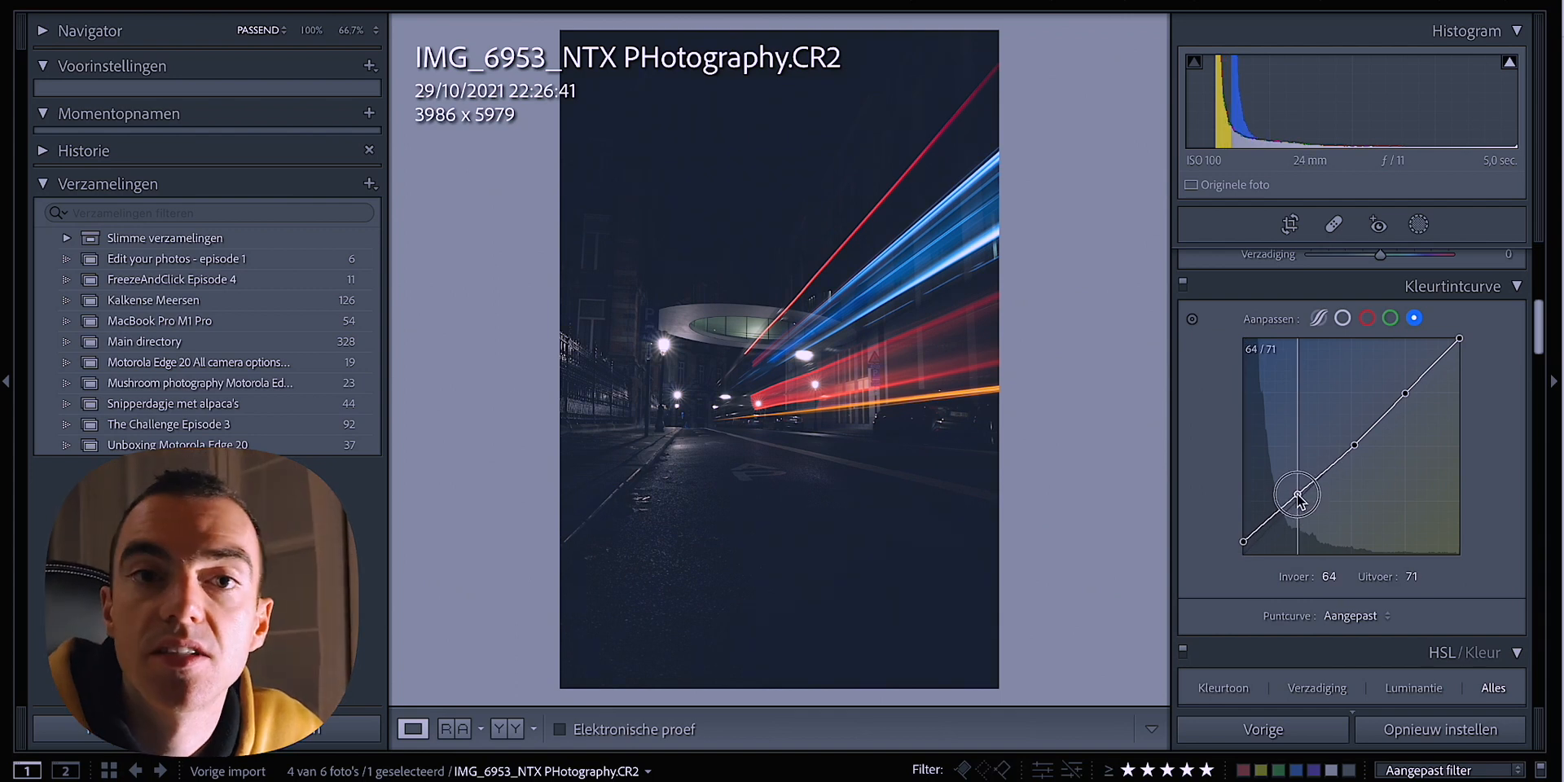
{"action": "left_click_drag", "start_coordinate": [1297, 496], "coordinate": [1241, 546]}
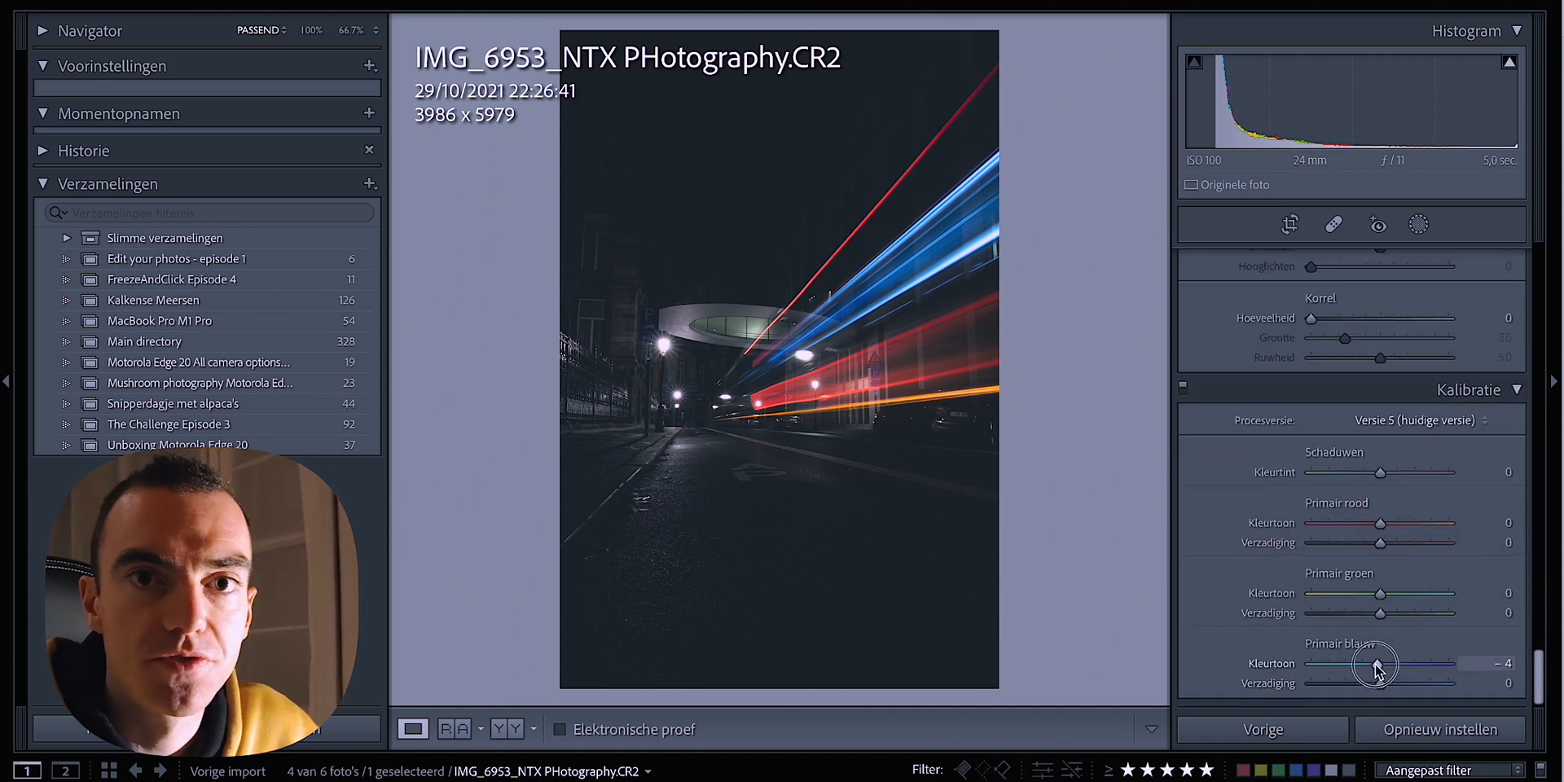
{"action": "left_click_drag", "start_coordinate": [1382, 593], "coordinate": [1312, 593]}
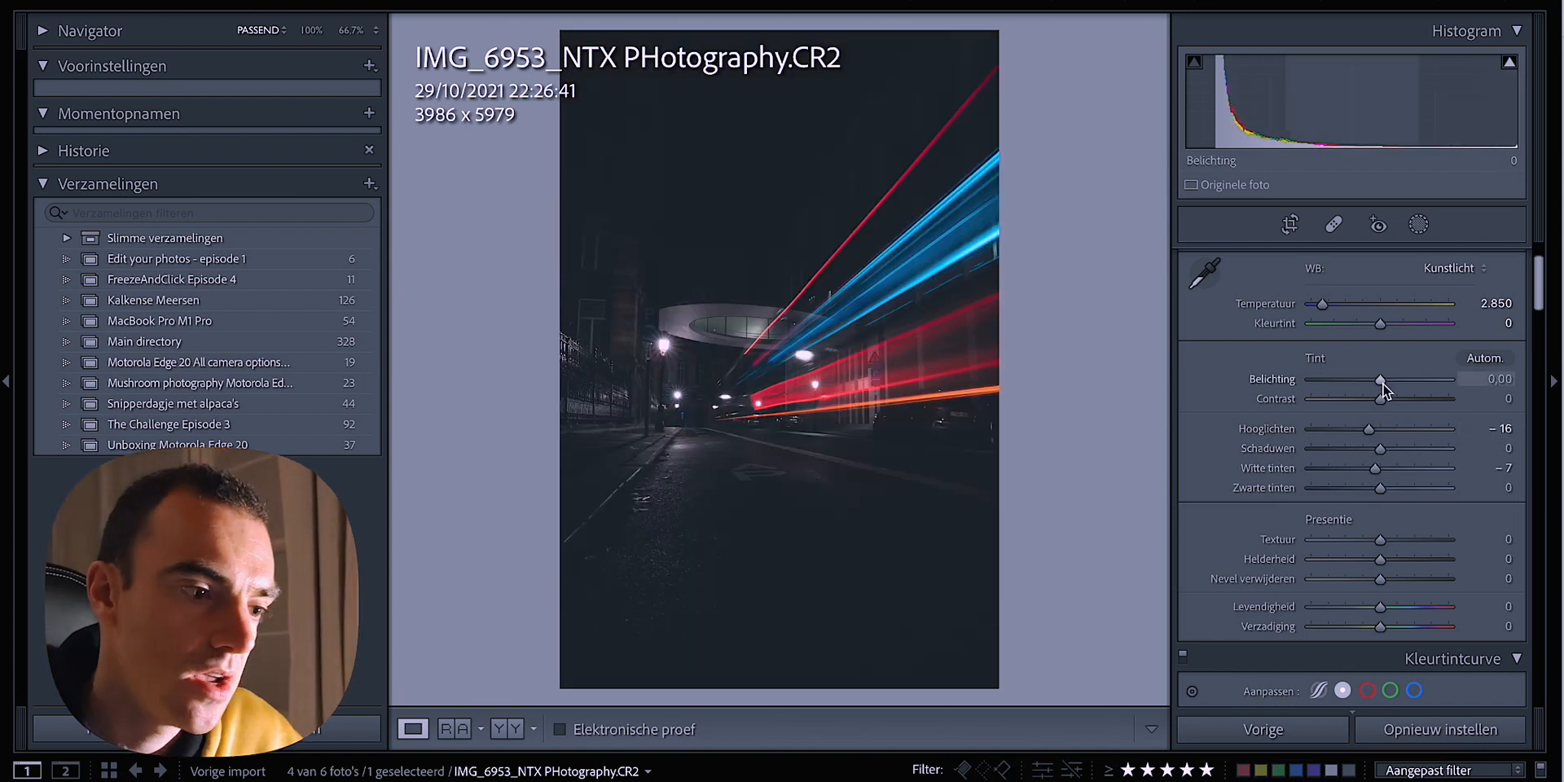
Step: Lift Blacks to +33 and boost Texture to +45 on the street photo
{"action": "left_click_drag", "start_coordinate": [1381, 559], "coordinate": [1398, 559]}
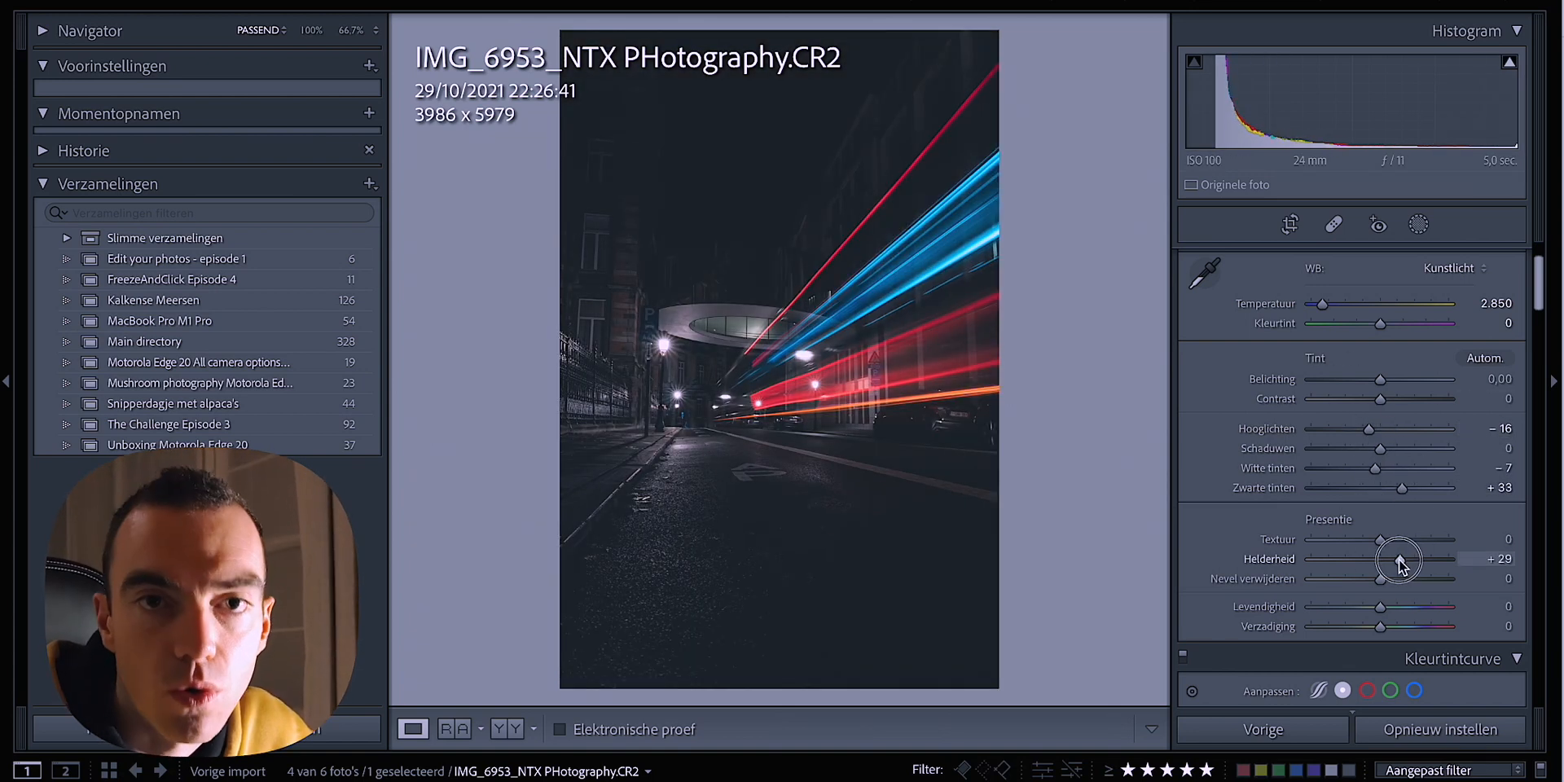
{"action": "left_click_drag", "start_coordinate": [1399, 580], "coordinate": [1339, 580]}
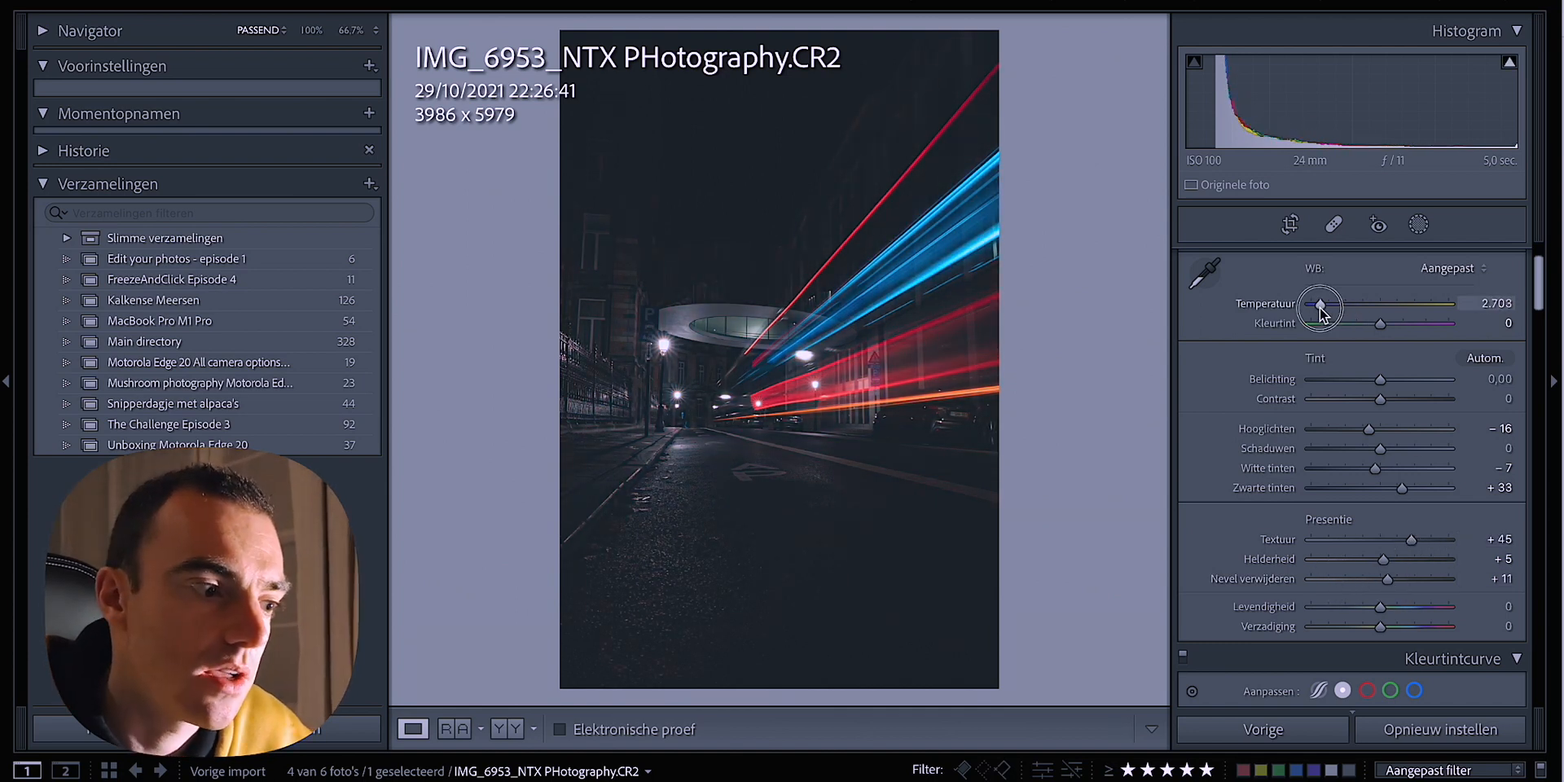
Step: Cool the temperature slightly and push Tint to about +39 magenta
{"action": "left_click_drag", "start_coordinate": [1381, 322], "coordinate": [1359, 322]}
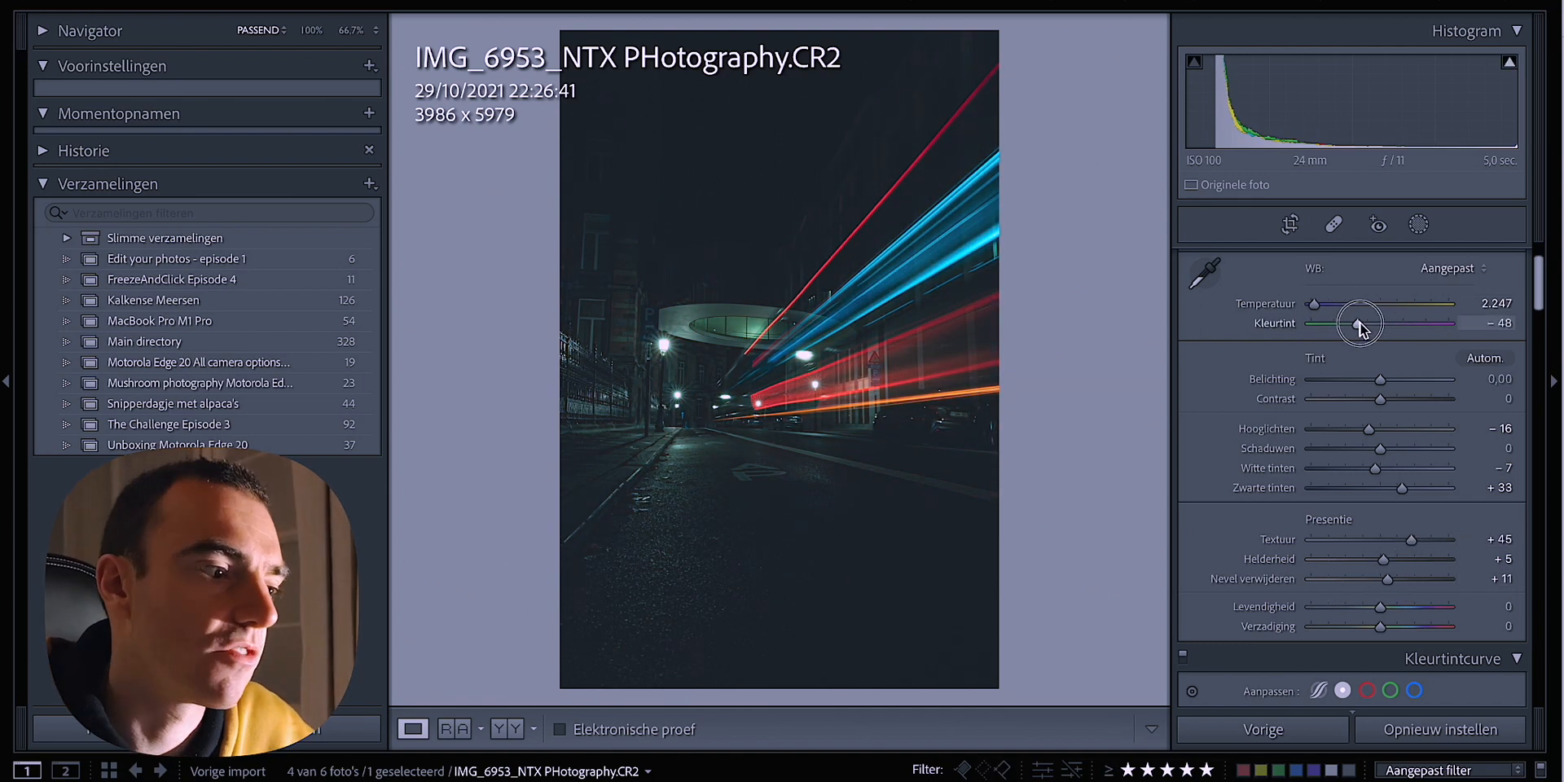
{"action": "left_click_drag", "start_coordinate": [1359, 323], "coordinate": [1400, 341]}
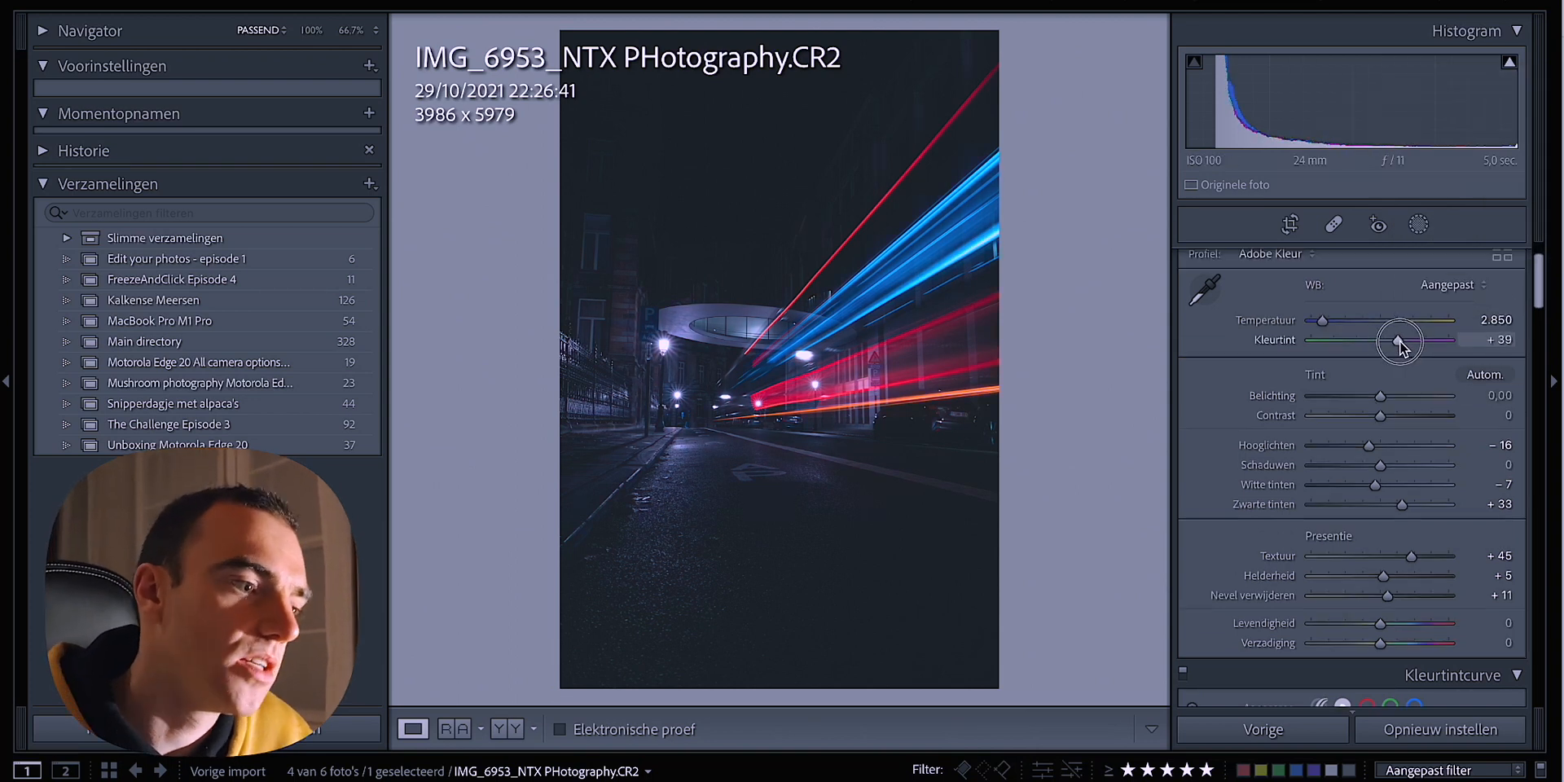
{"action": "left_click_drag", "start_coordinate": [1406, 415], "coordinate": [1362, 415]}
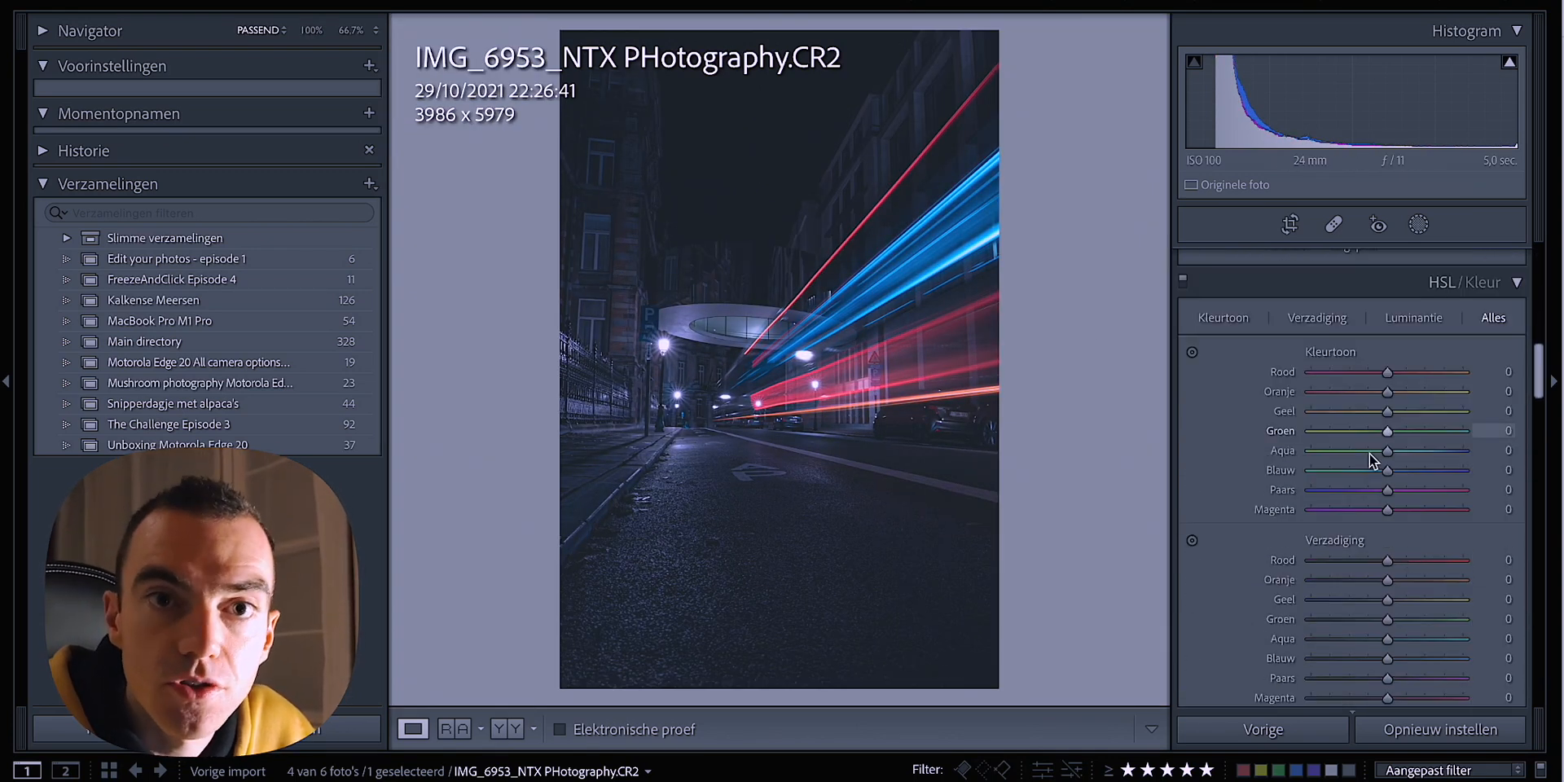
Step: Grade Shadows toward blue with magenta midtones and highlights, checking Before/After
{"action": "left_click_drag", "start_coordinate": [1387, 470], "coordinate": [1330, 469]}
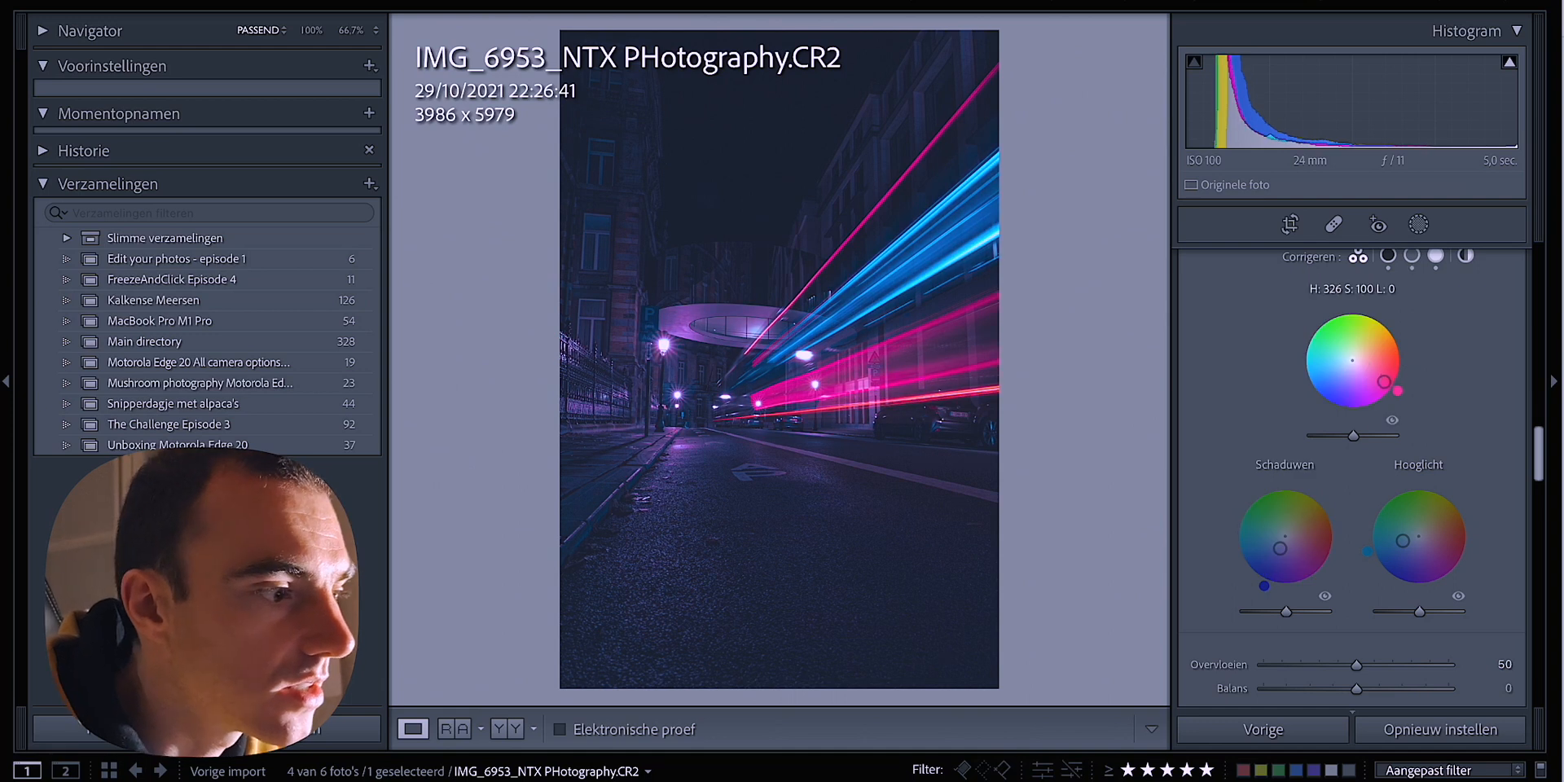
{"action": "left_click", "coordinate": [412, 730]}
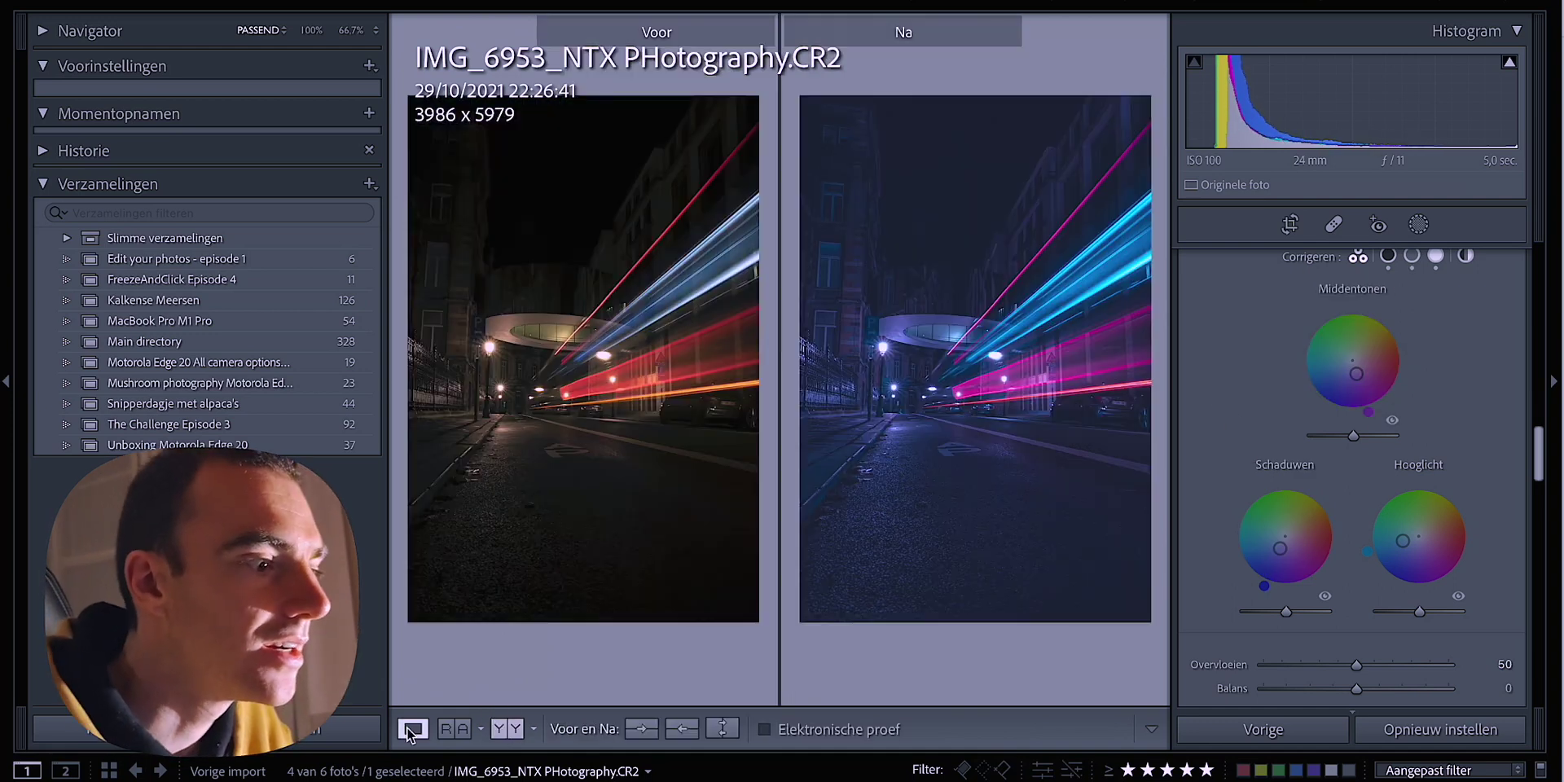
{"action": "left_click", "coordinate": [409, 729]}
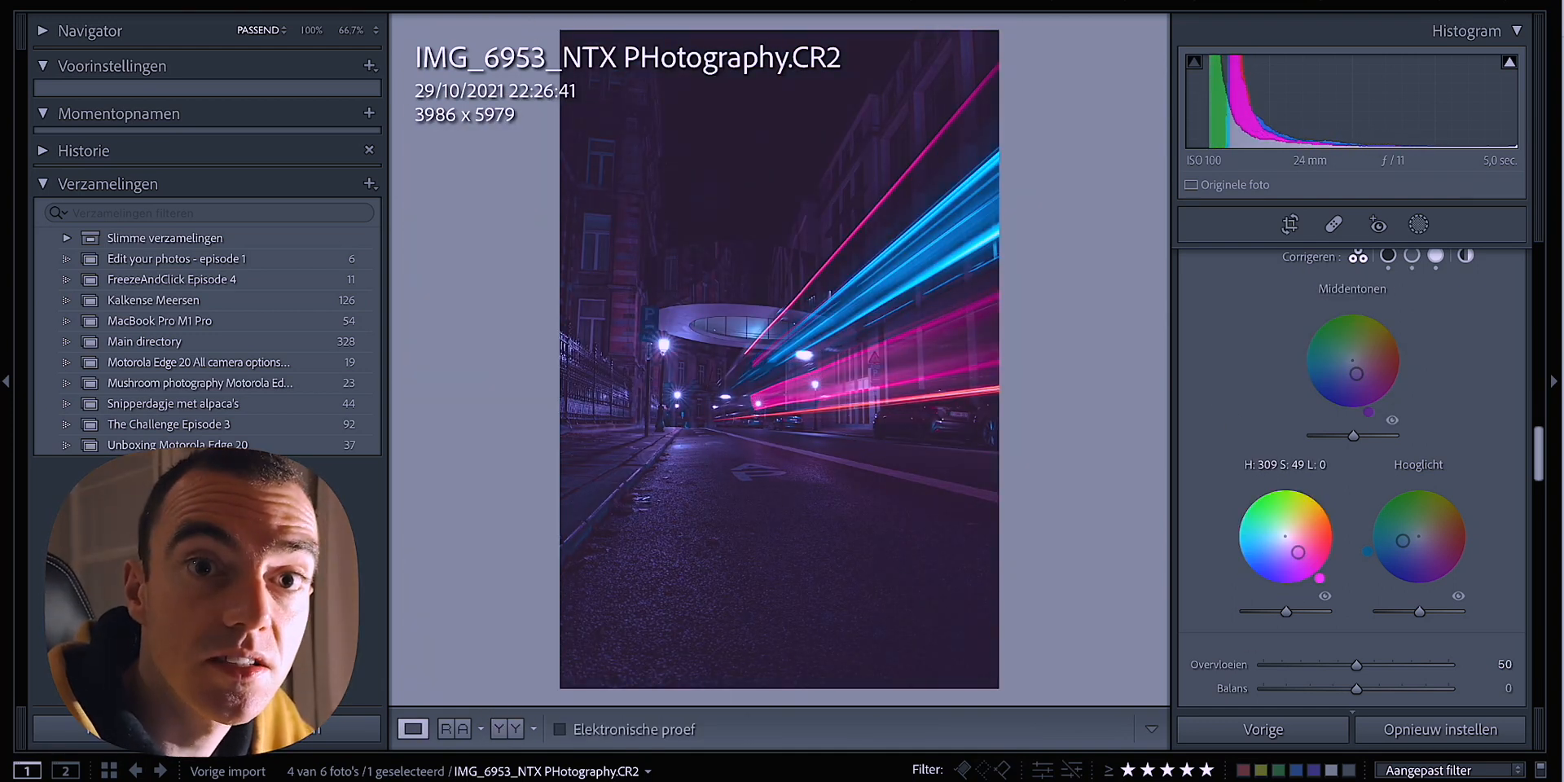
{"action": "scroll", "scroll_direction": "down", "scroll_amount": 3}
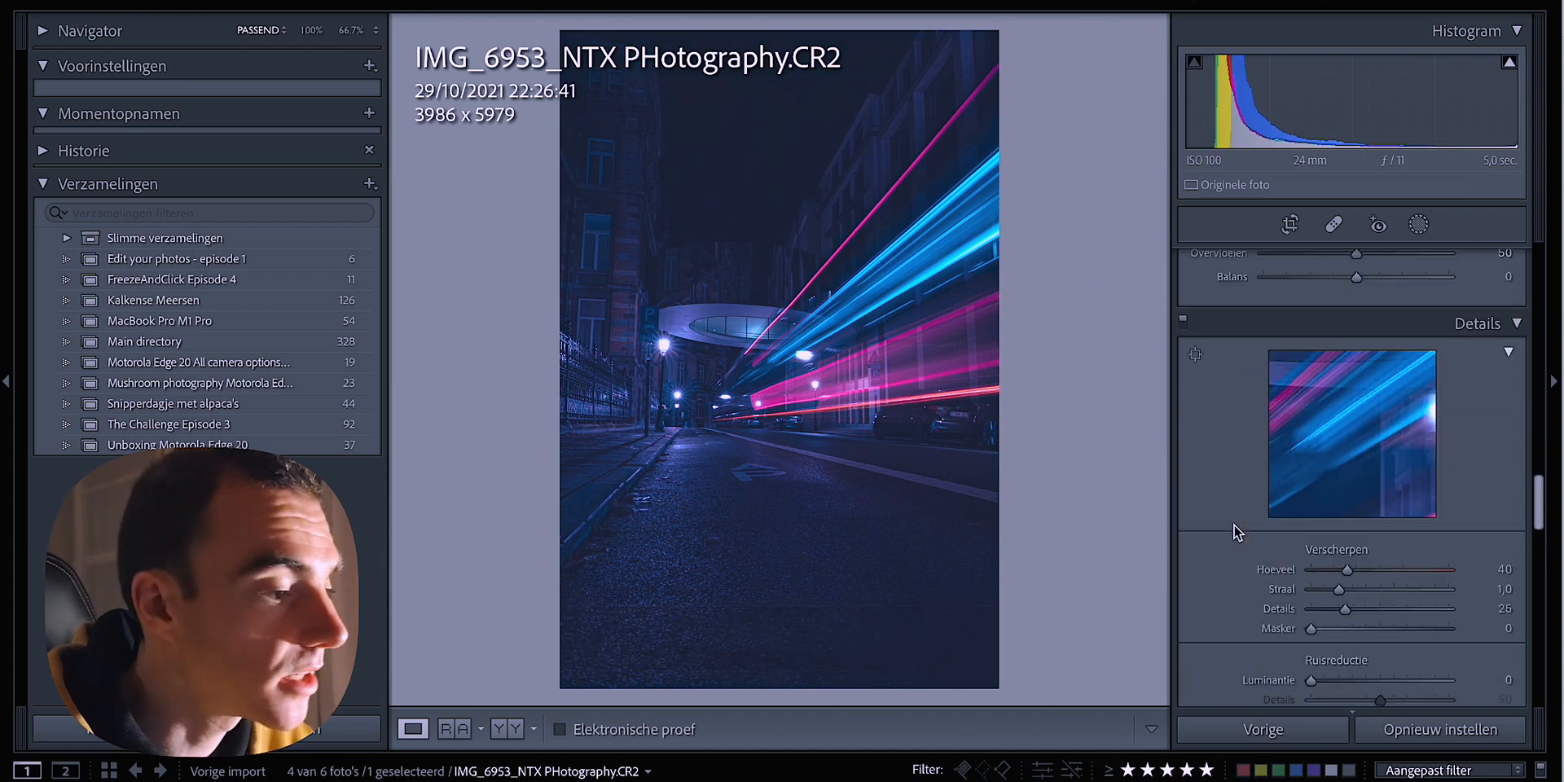
Step: Adjust the colour grading and recrop the street photo to a taller 4:5 ratio
{"action": "left_click_drag", "start_coordinate": [1310, 495], "coordinate": [1429, 495]}
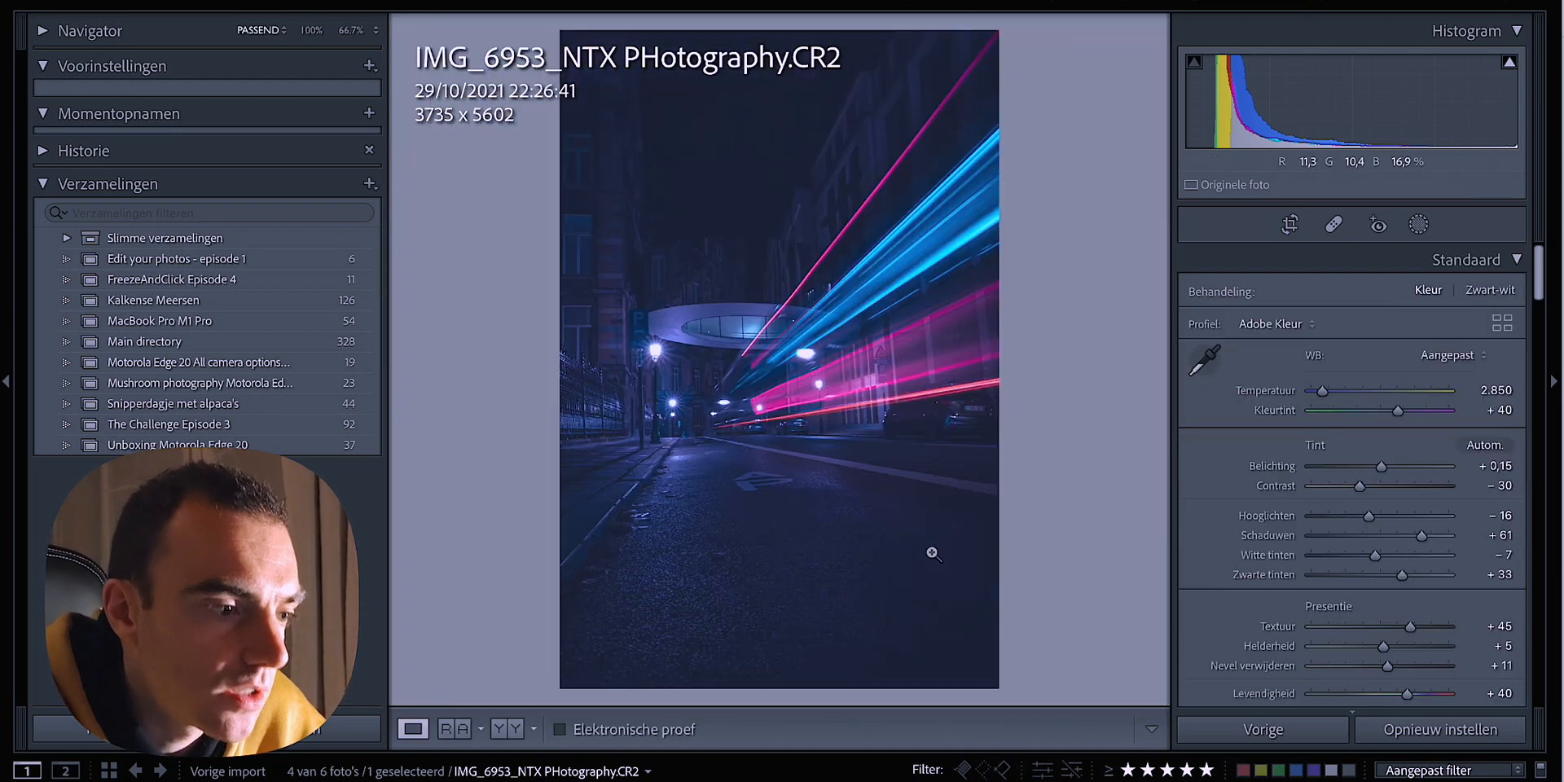
{"action": "left_click", "coordinate": [1289, 225]}
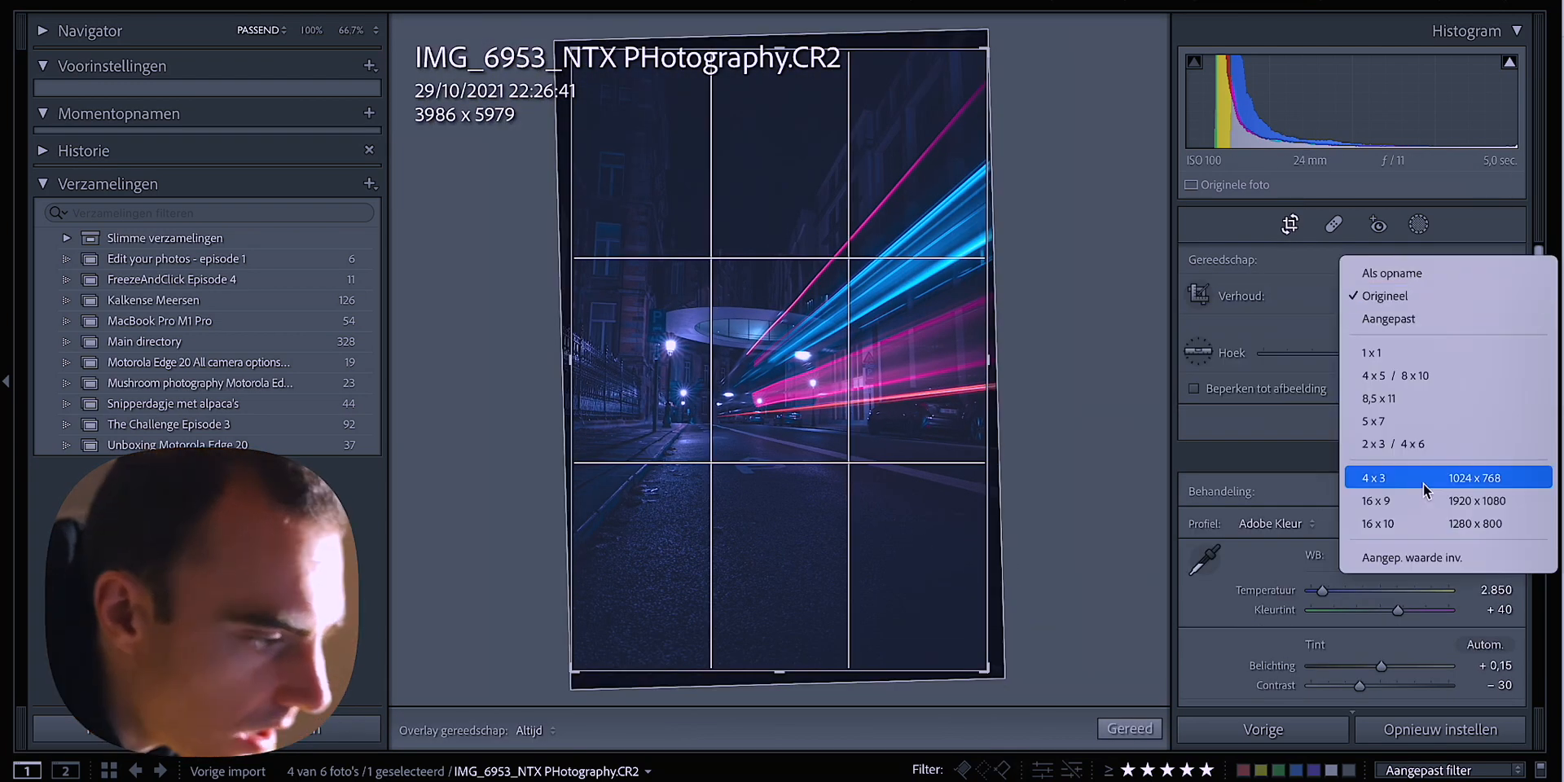
{"action": "left_click", "coordinate": [1394, 375]}
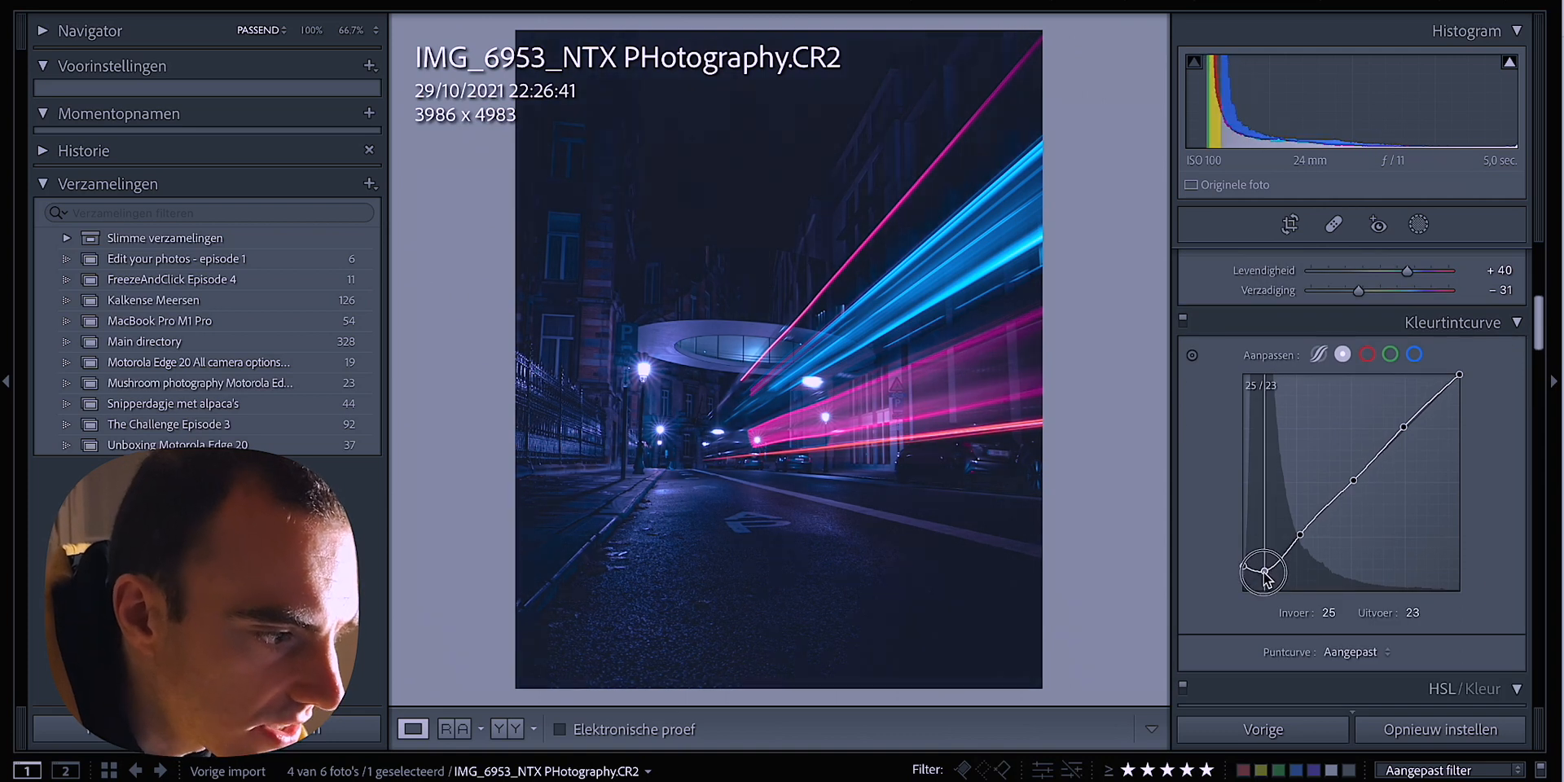
Step: Deepen the curve's darkest tones, tweak a colour channel curve and review HSL controls
{"action": "left_click_drag", "start_coordinate": [1265, 573], "coordinate": [1265, 559]}
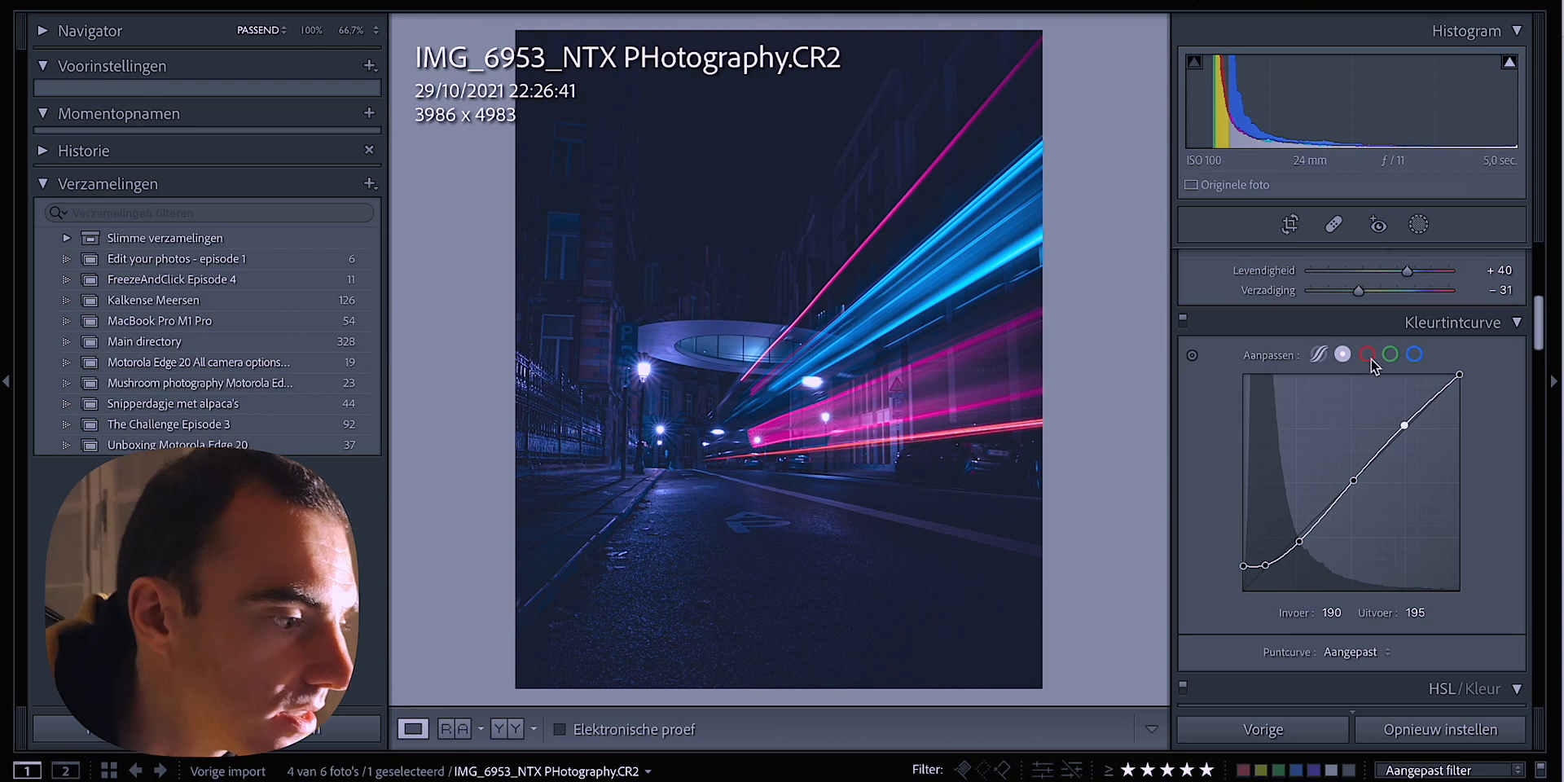
{"action": "left_click", "coordinate": [1415, 355]}
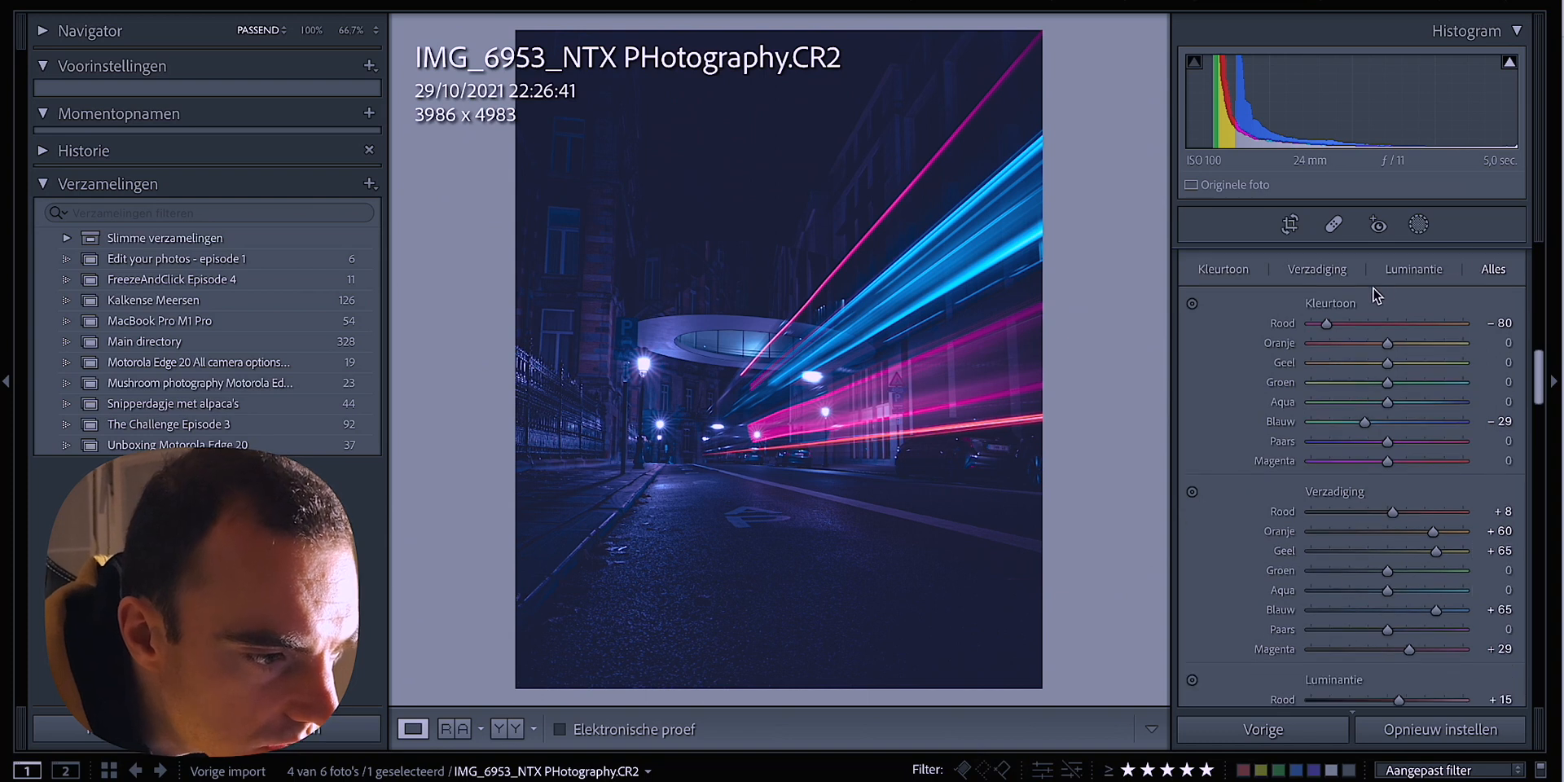
{"action": "left_click", "coordinate": [1418, 225]}
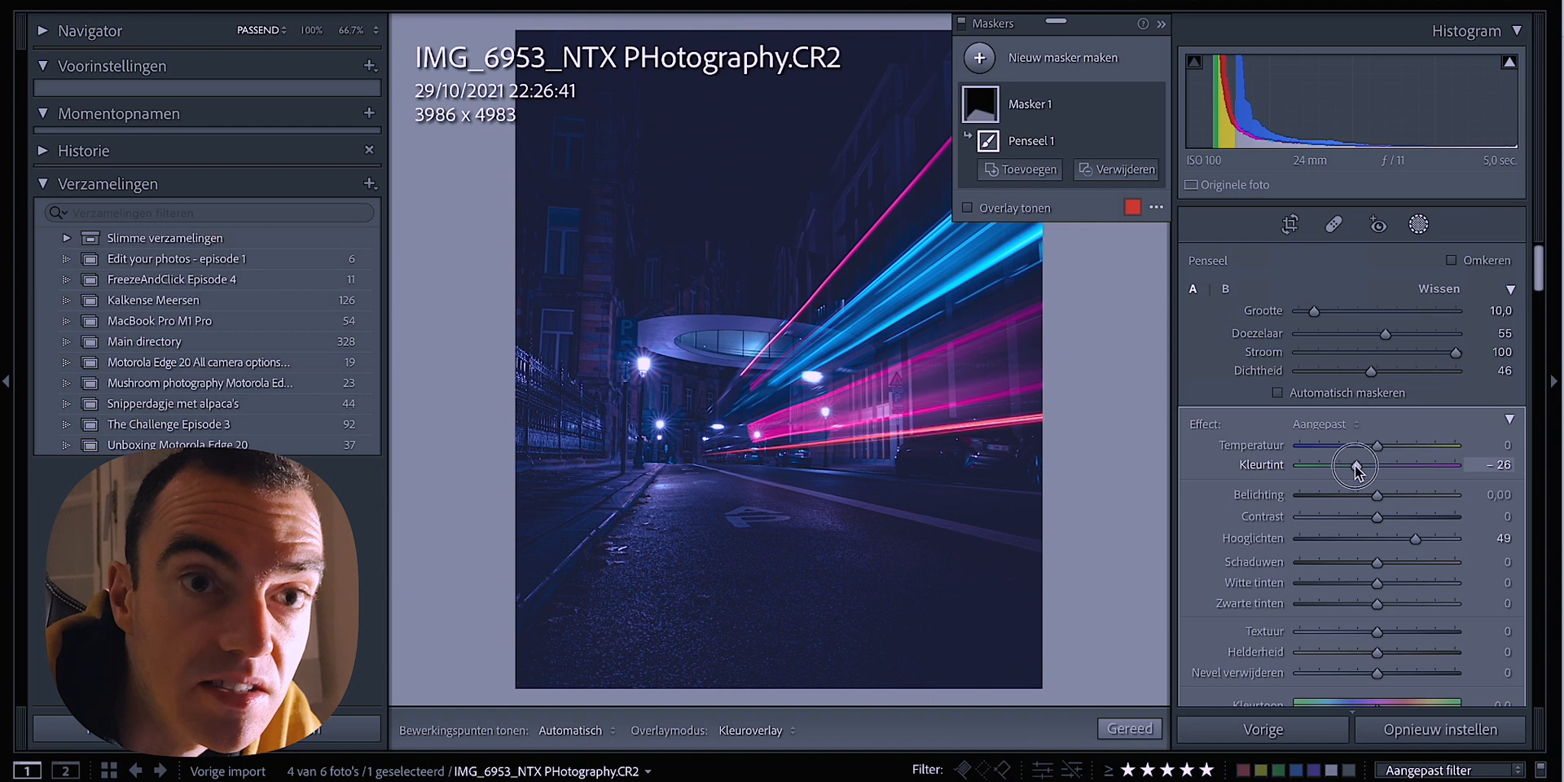
Step: Finish the brush mask's tint and effect settings, check at 1:1, and lift the tone curve's black point
{"action": "left_click_drag", "start_coordinate": [1353, 464], "coordinate": [1416, 464]}
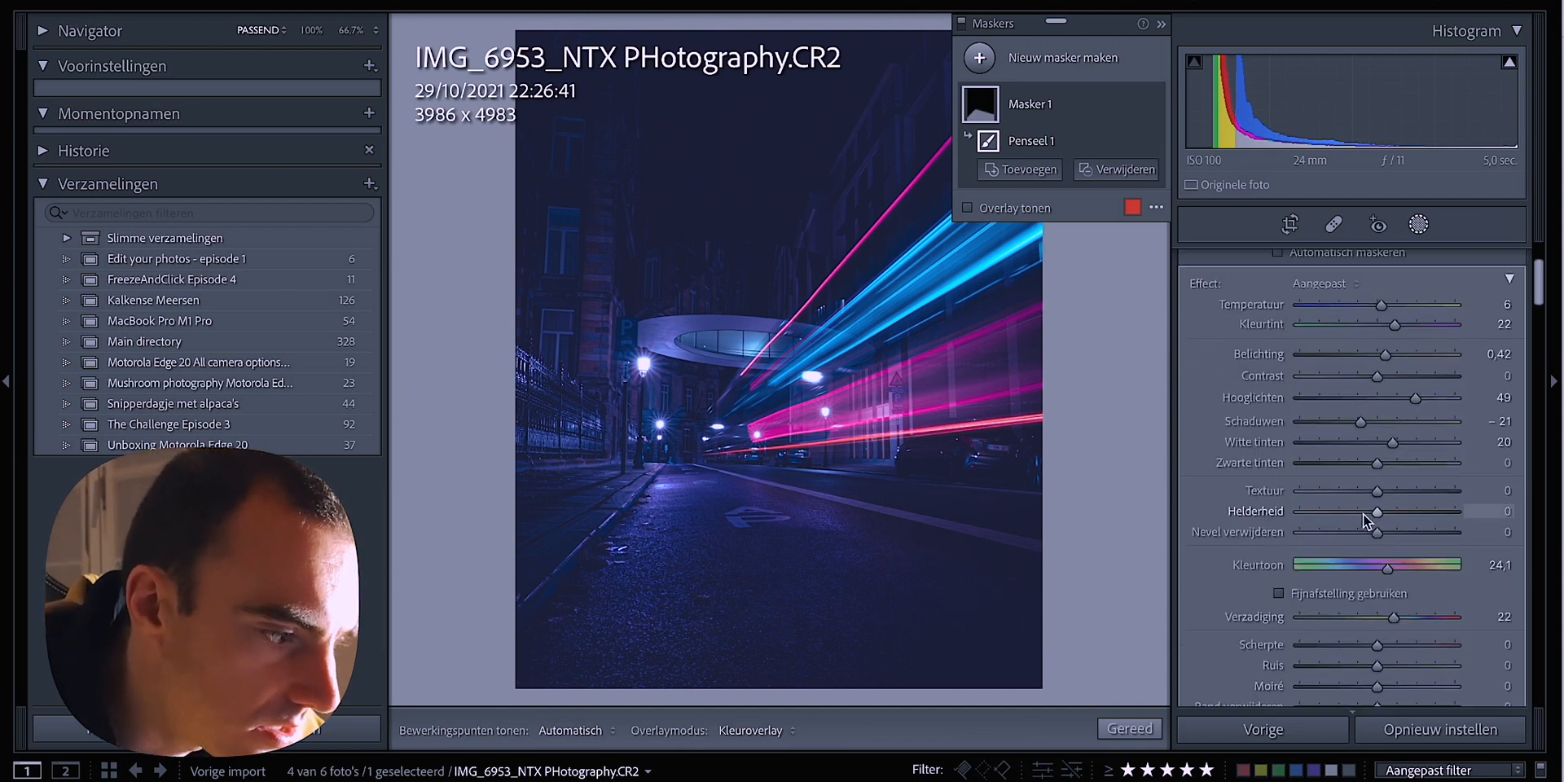
{"action": "left_click_drag", "start_coordinate": [1379, 510], "coordinate": [1437, 510]}
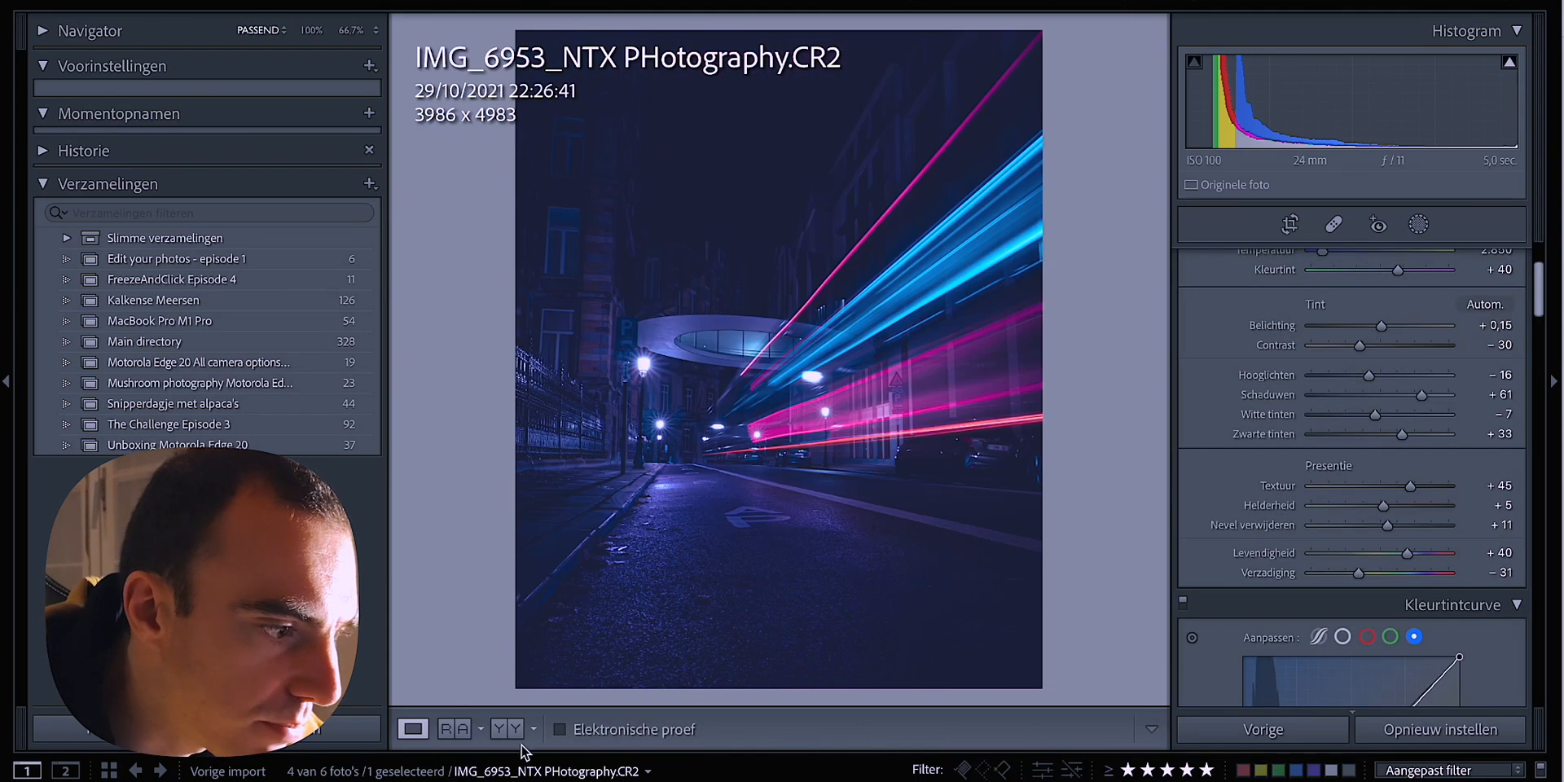
{"action": "left_click", "coordinate": [1007, 176]}
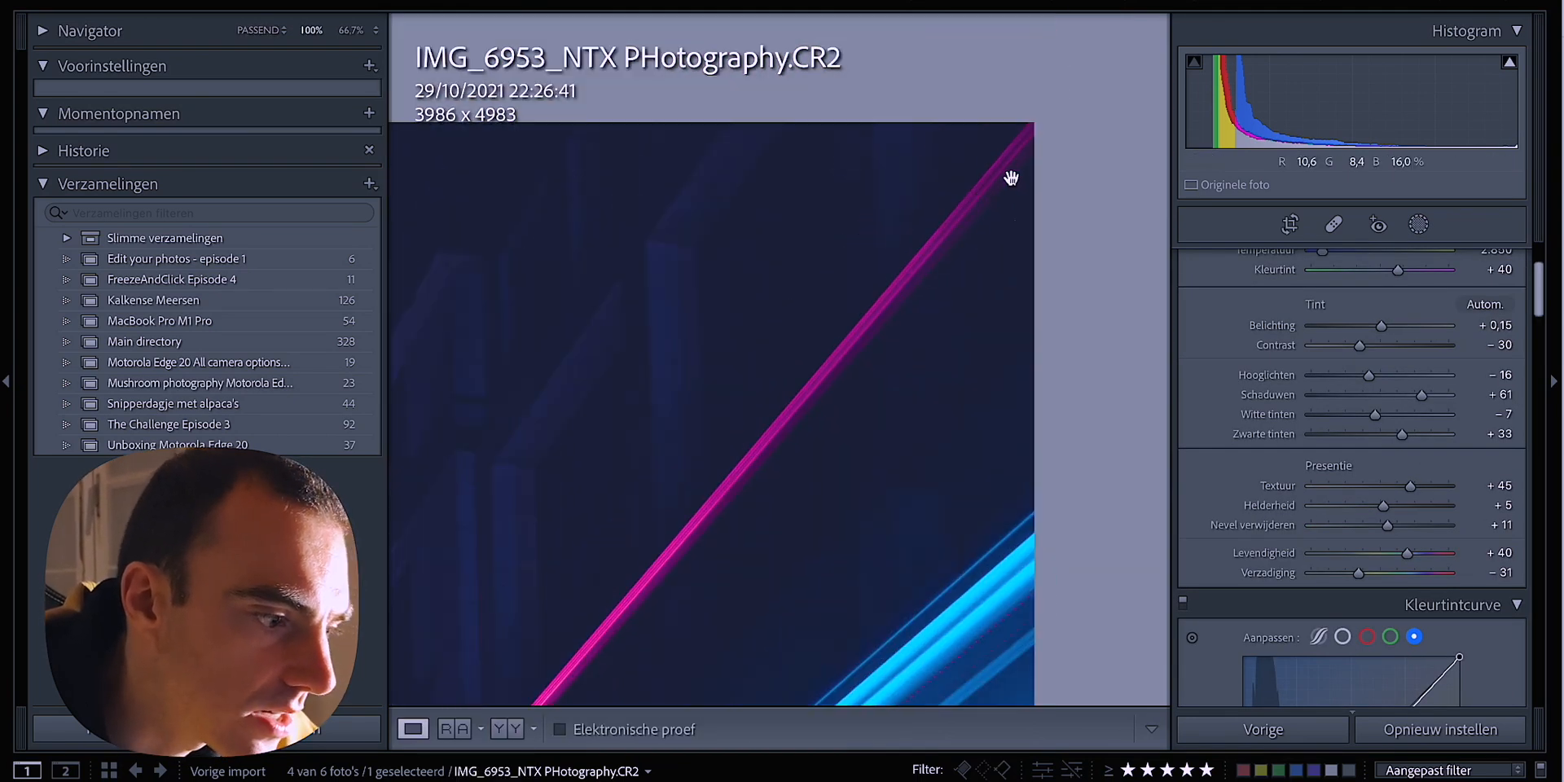
{"action": "left_click", "coordinate": [1343, 387]}
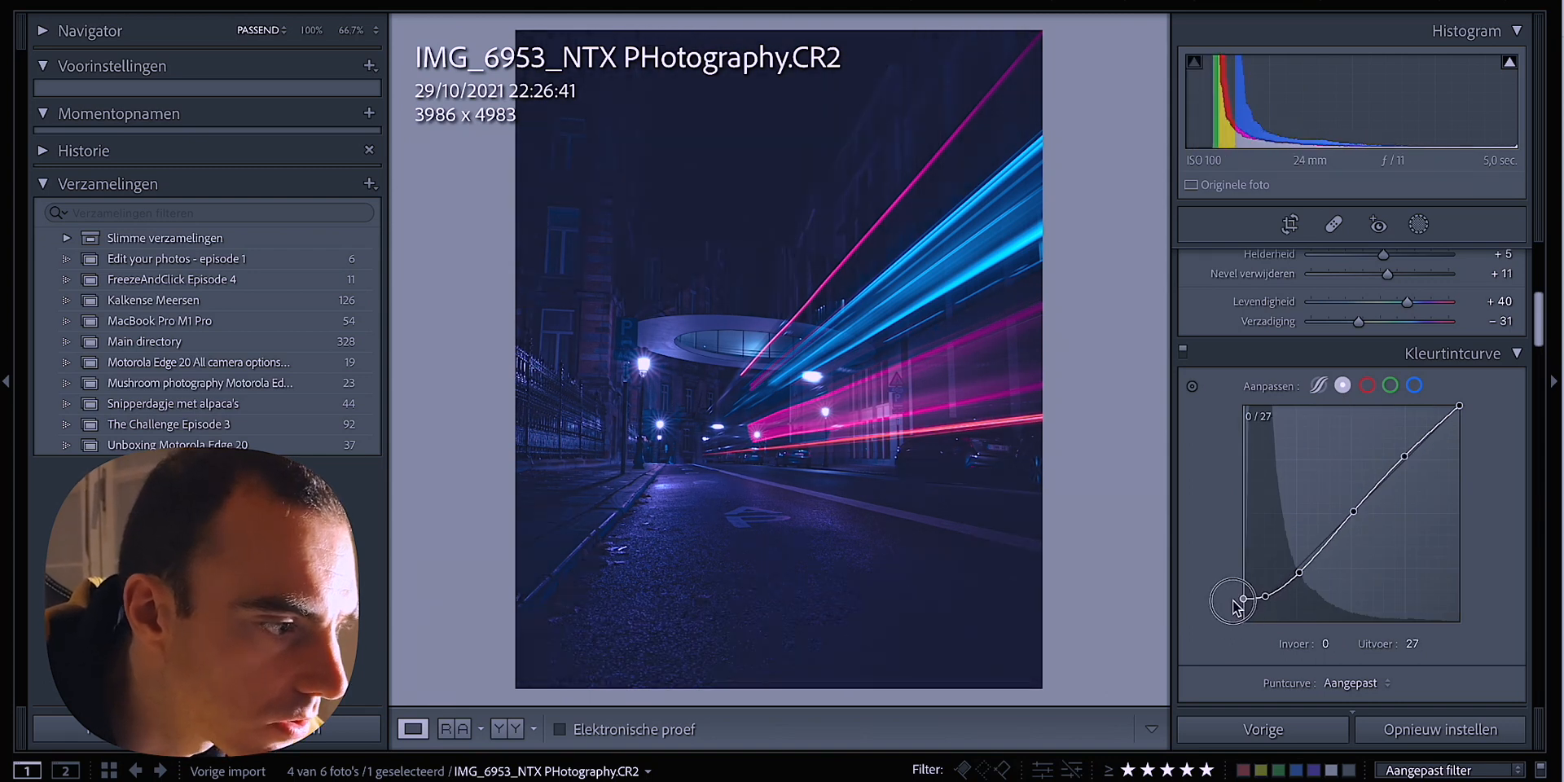
{"action": "left_click_drag", "start_coordinate": [1241, 598], "coordinate": [1264, 611]}
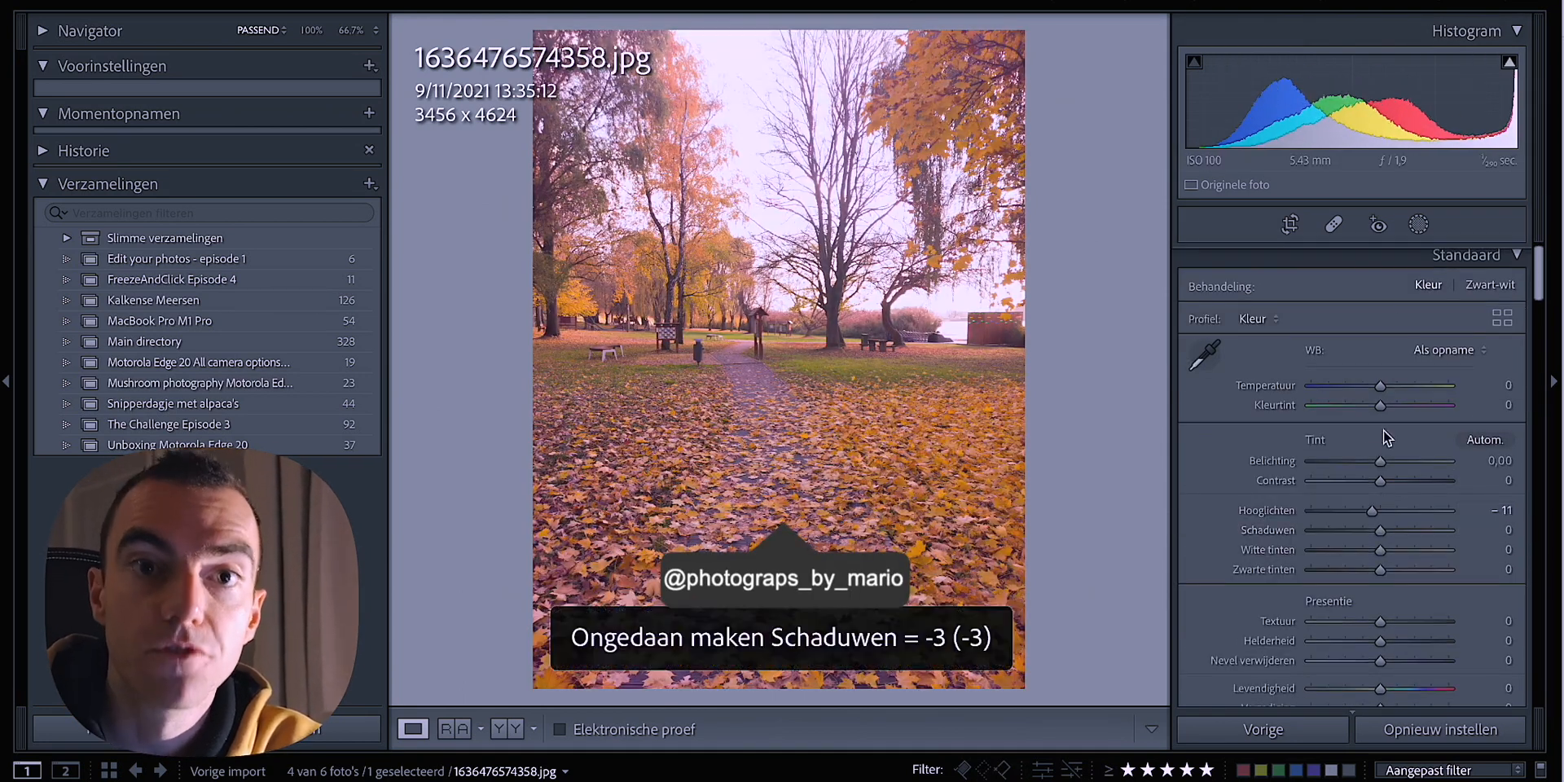
Step: Raise contrast, lower shadows and whites, add texture and clarity, and crop the park photo to 4x5
{"action": "left_click_drag", "start_coordinate": [1380, 479], "coordinate": [1401, 479]}
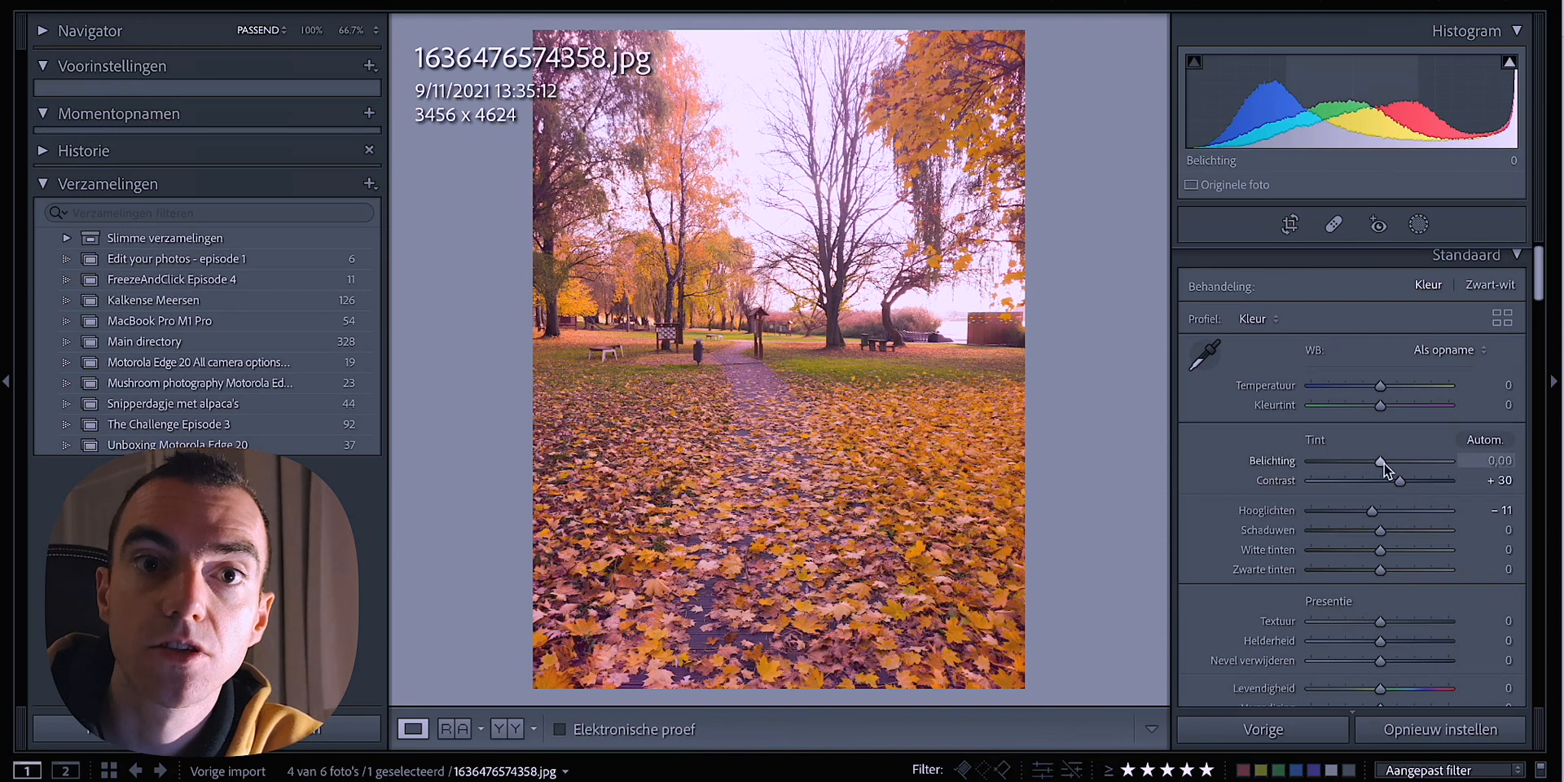
{"action": "left_click_drag", "start_coordinate": [1382, 549], "coordinate": [1339, 550]}
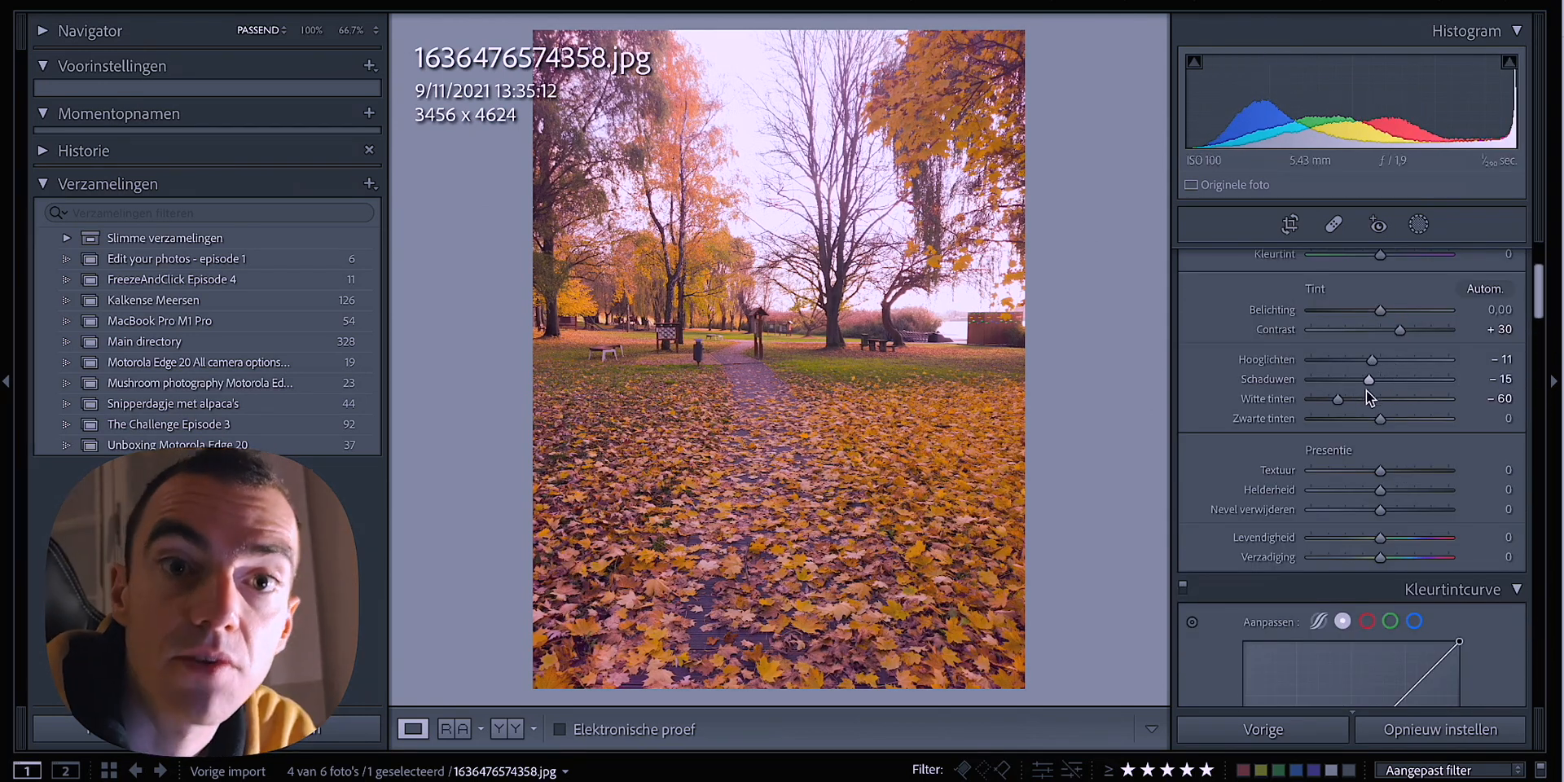
{"action": "left_click_drag", "start_coordinate": [1380, 469], "coordinate": [1385, 489]}
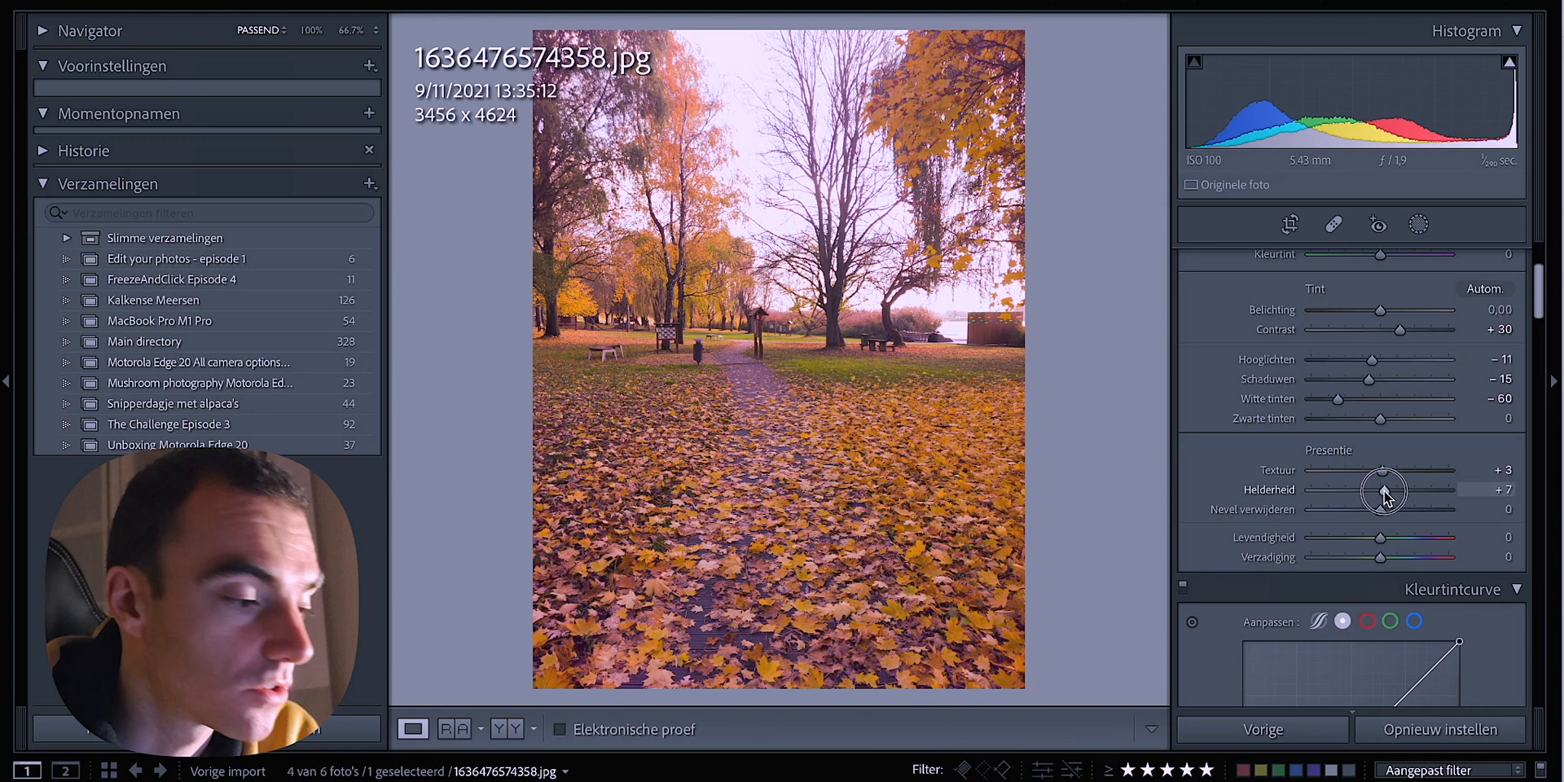
{"action": "left_click", "coordinate": [1289, 224]}
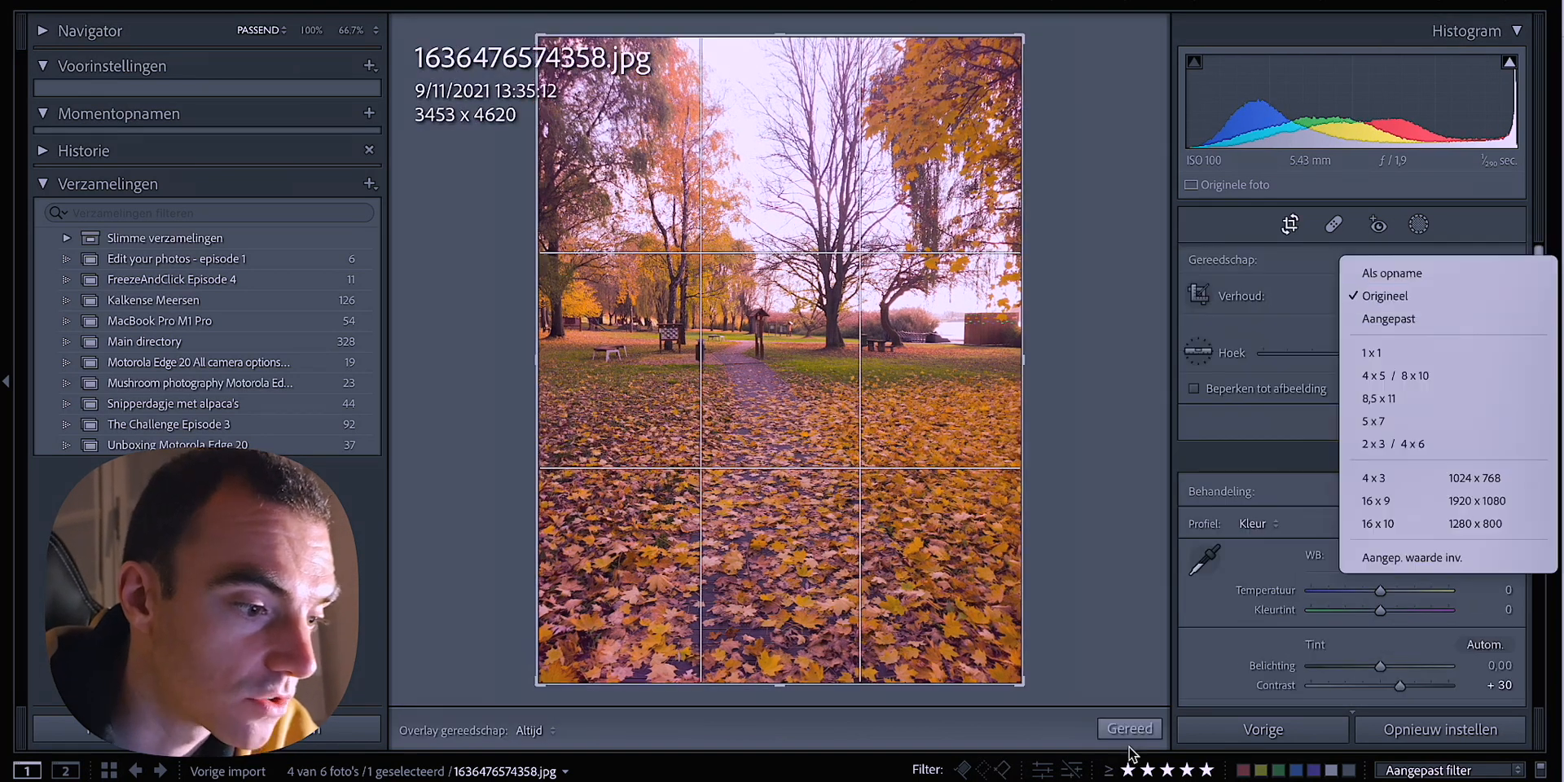
{"action": "left_click", "coordinate": [1395, 375]}
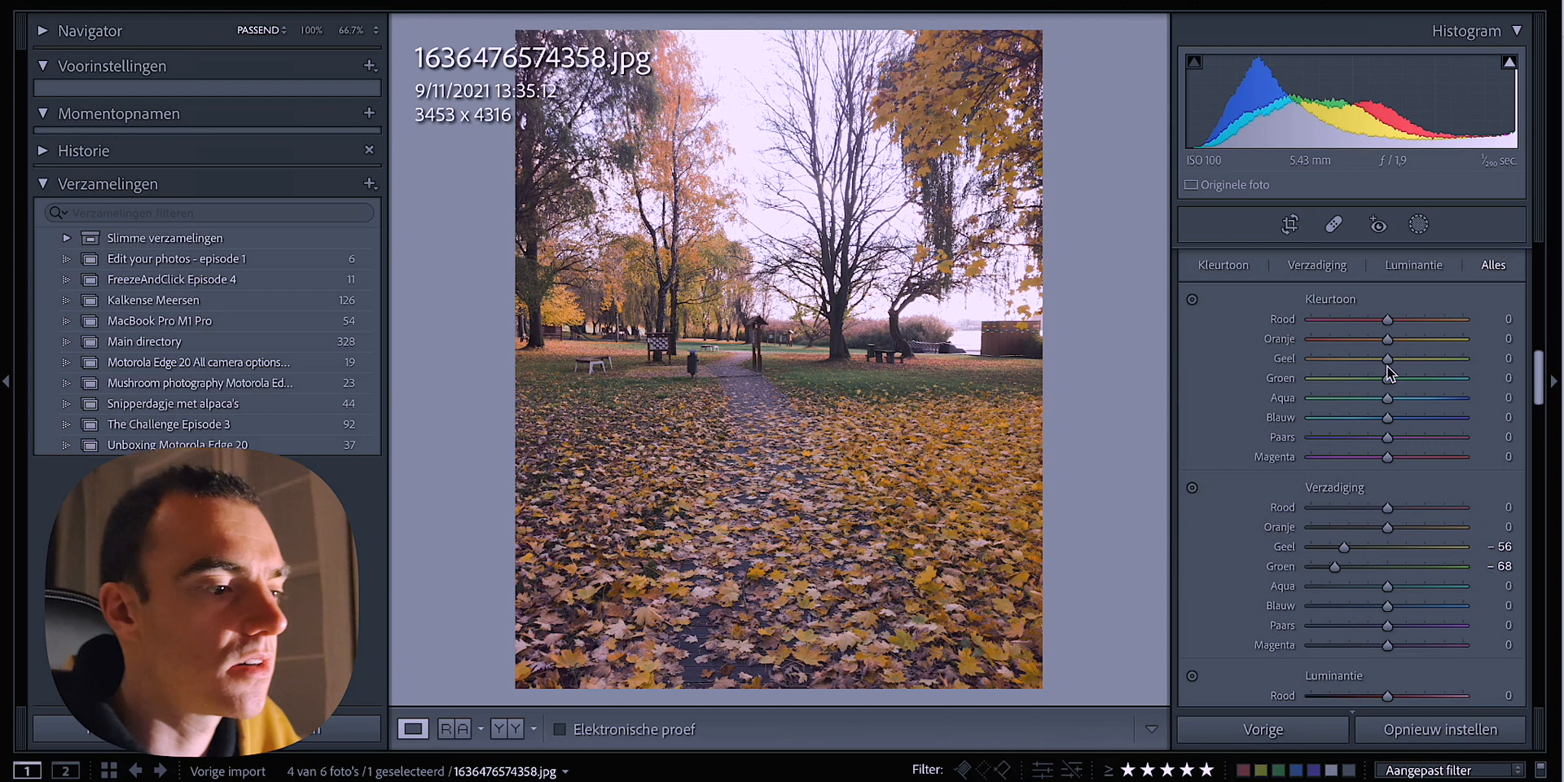
Step: Desaturate yellows, brighten oranges, set sharpening amount with edge masking, and shift the calibration primaries
{"action": "left_click_drag", "start_coordinate": [1387, 339], "coordinate": [1377, 339]}
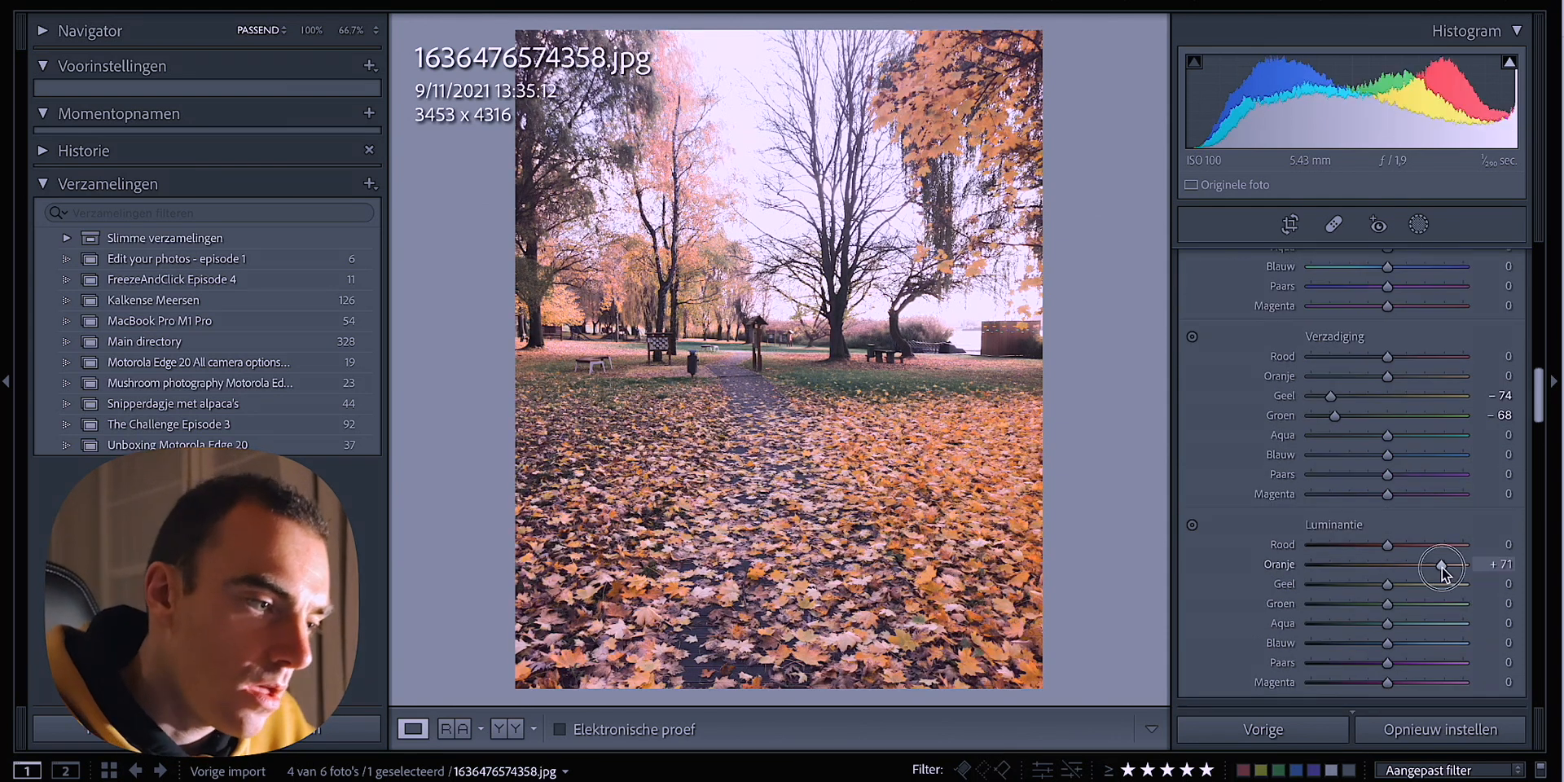
{"action": "left_click_drag", "start_coordinate": [1442, 563], "coordinate": [1387, 563]}
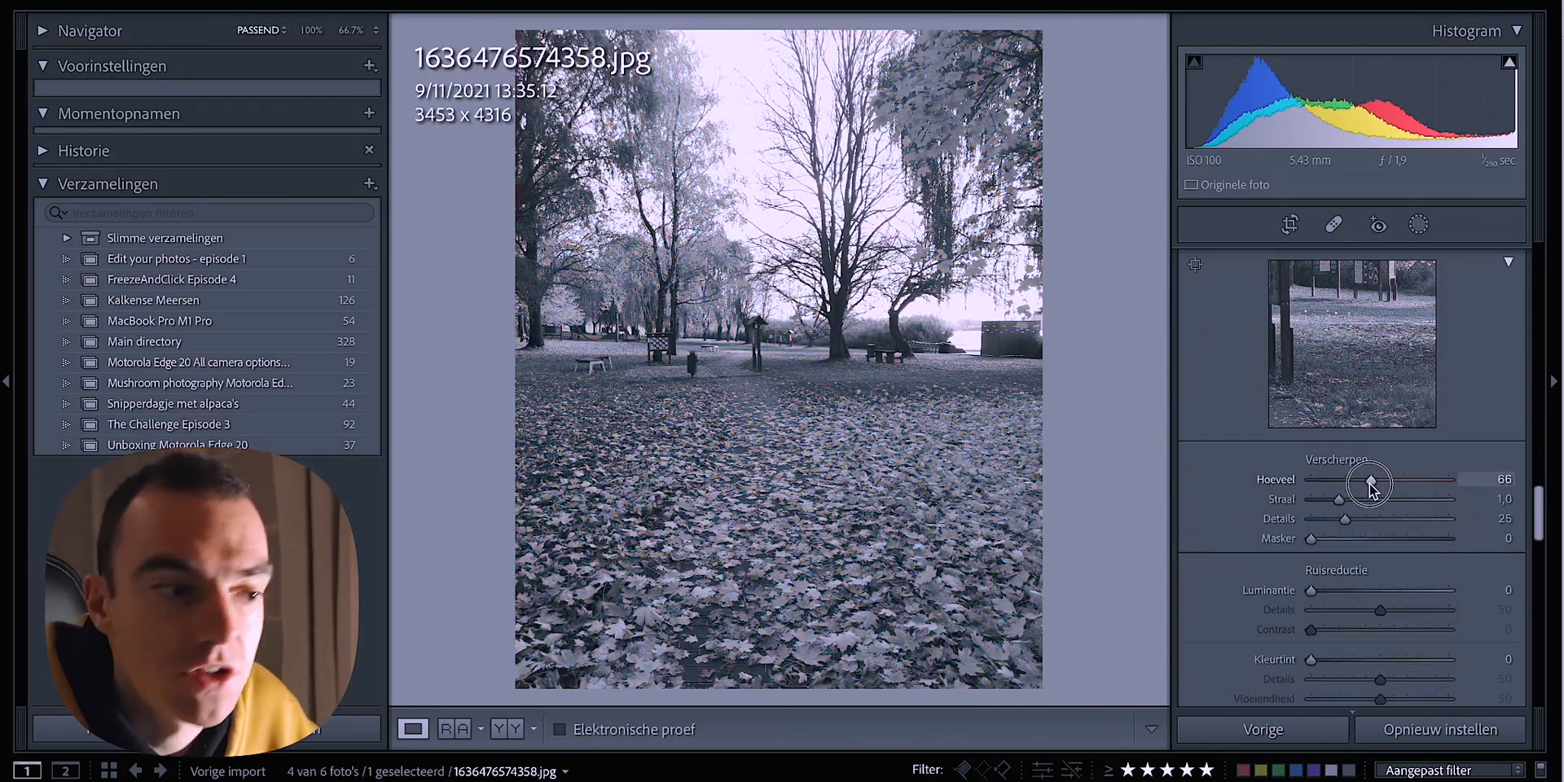
{"action": "left_click_drag", "start_coordinate": [1310, 539], "coordinate": [1442, 539]}
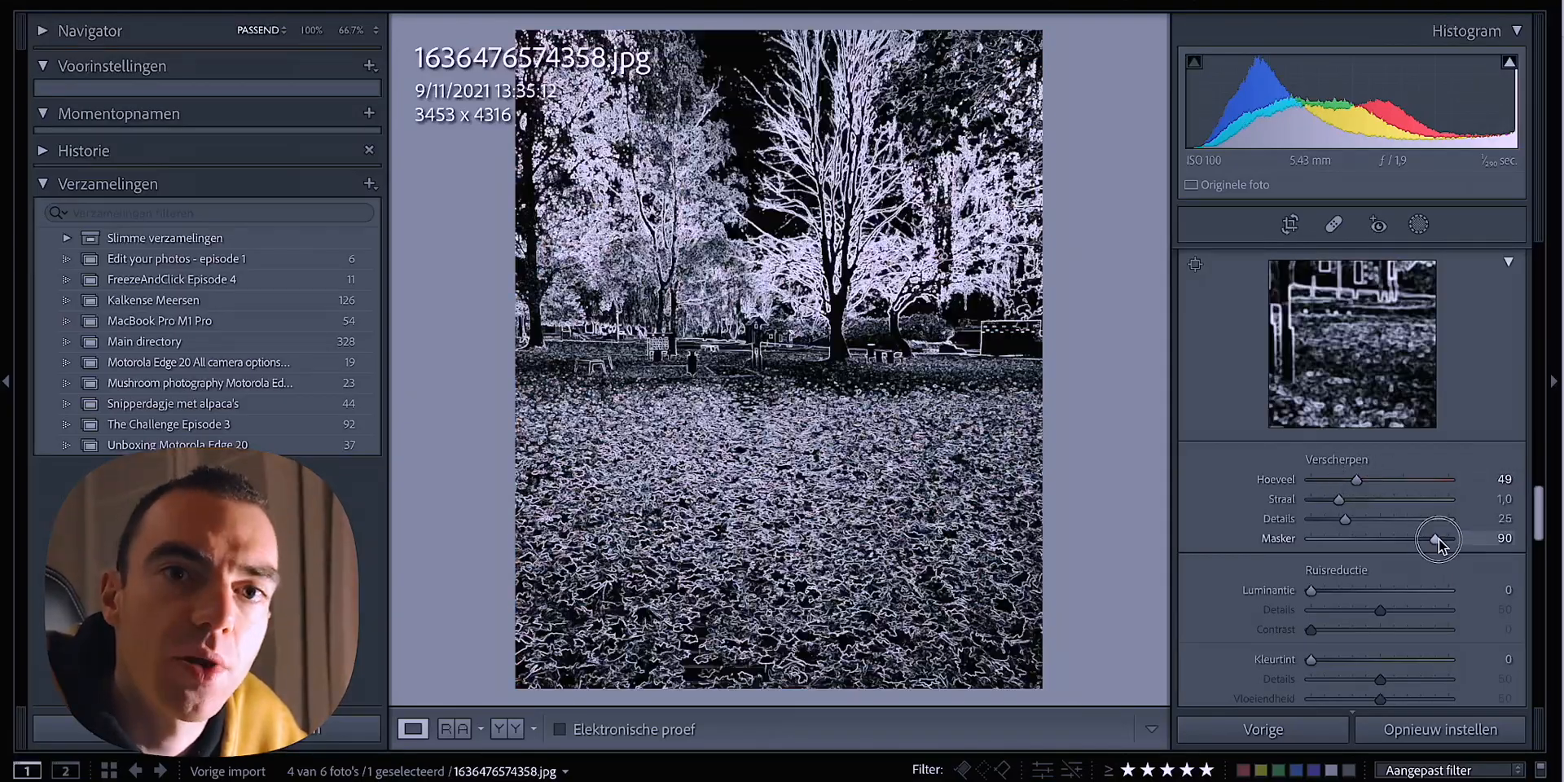
{"action": "left_click_drag", "start_coordinate": [1438, 539], "coordinate": [1414, 539]}
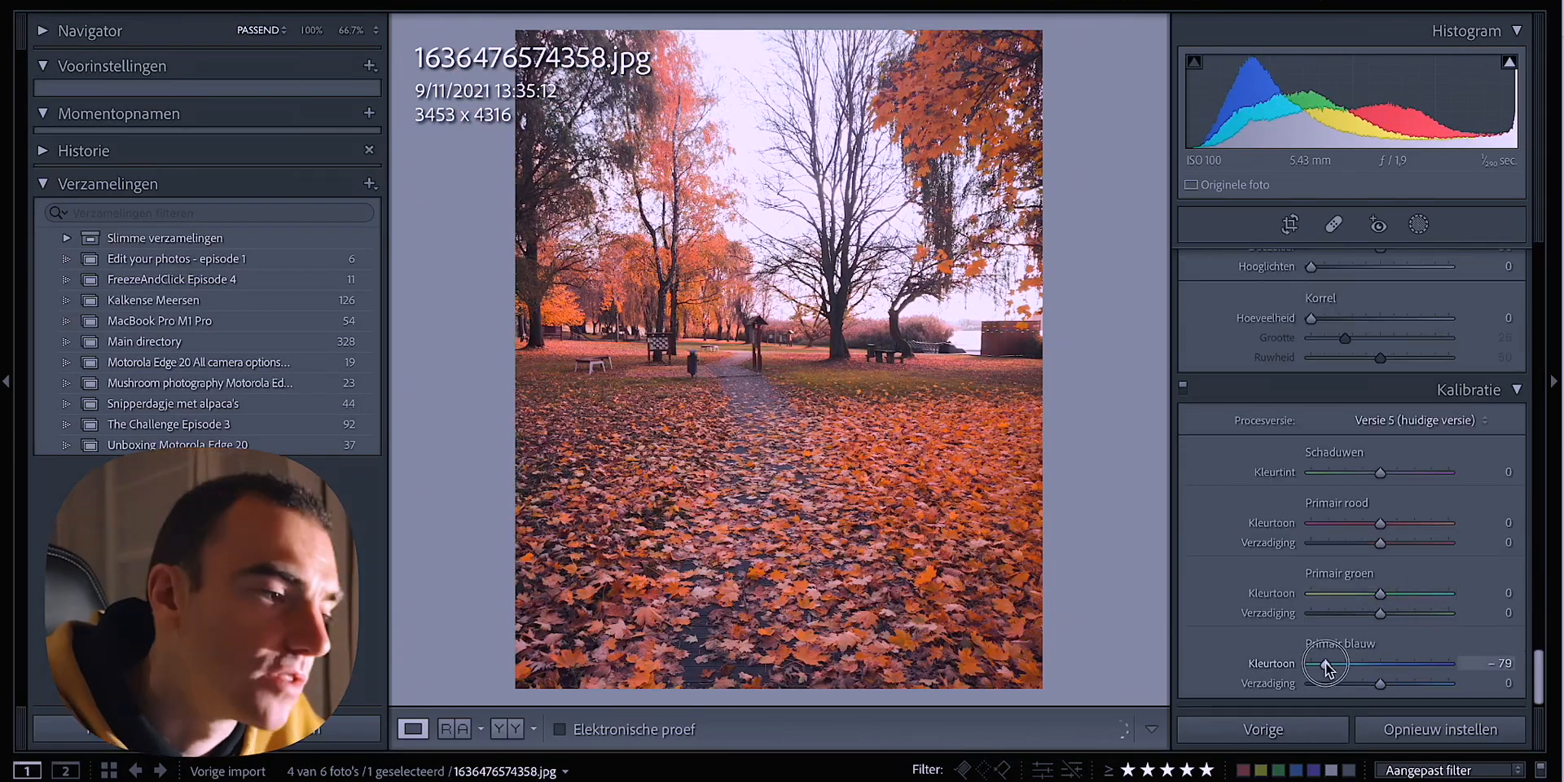
{"action": "left_click_drag", "start_coordinate": [1326, 685], "coordinate": [1401, 685]}
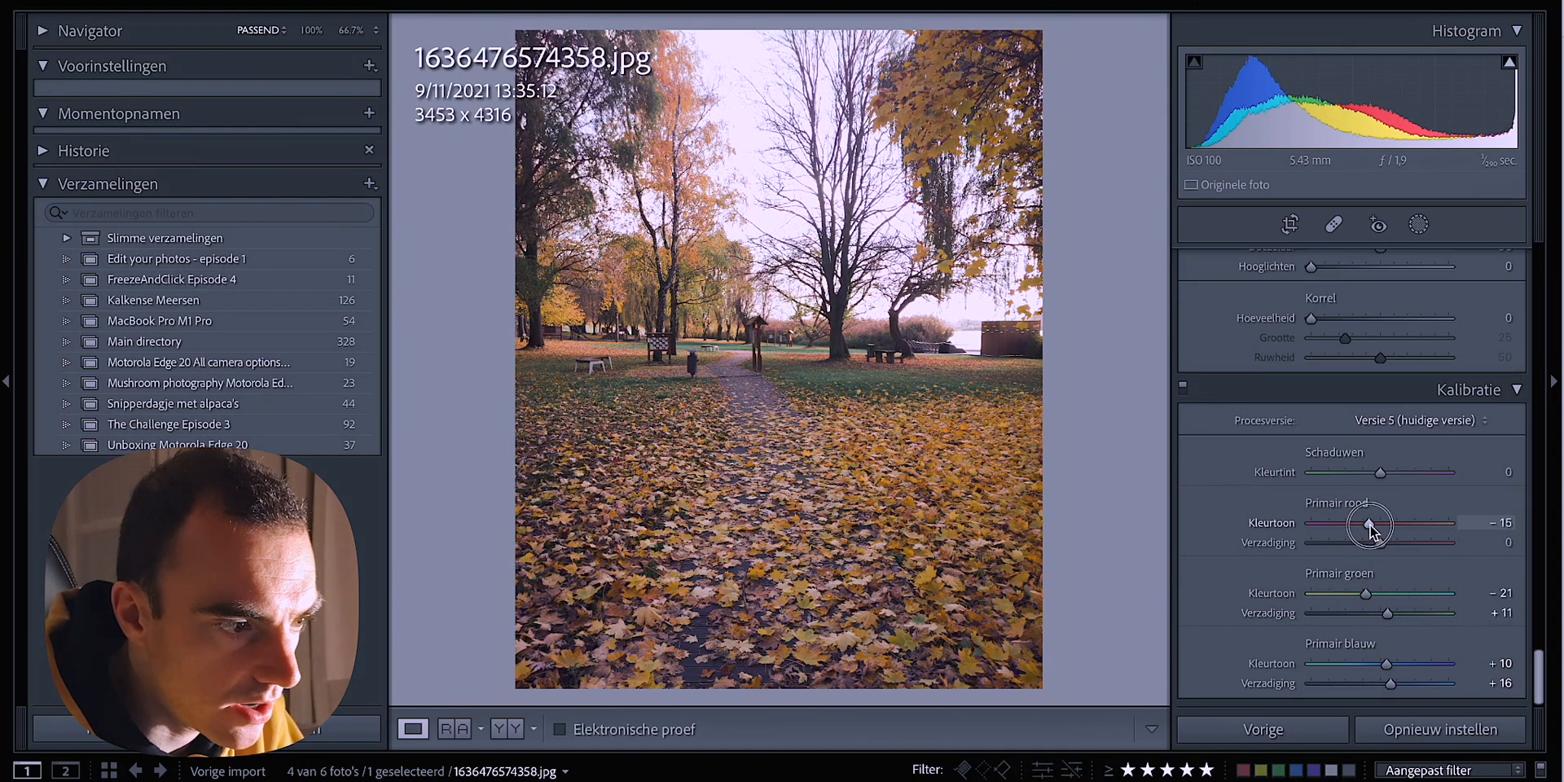
{"action": "left_click_drag", "start_coordinate": [1372, 523], "coordinate": [1367, 523]}
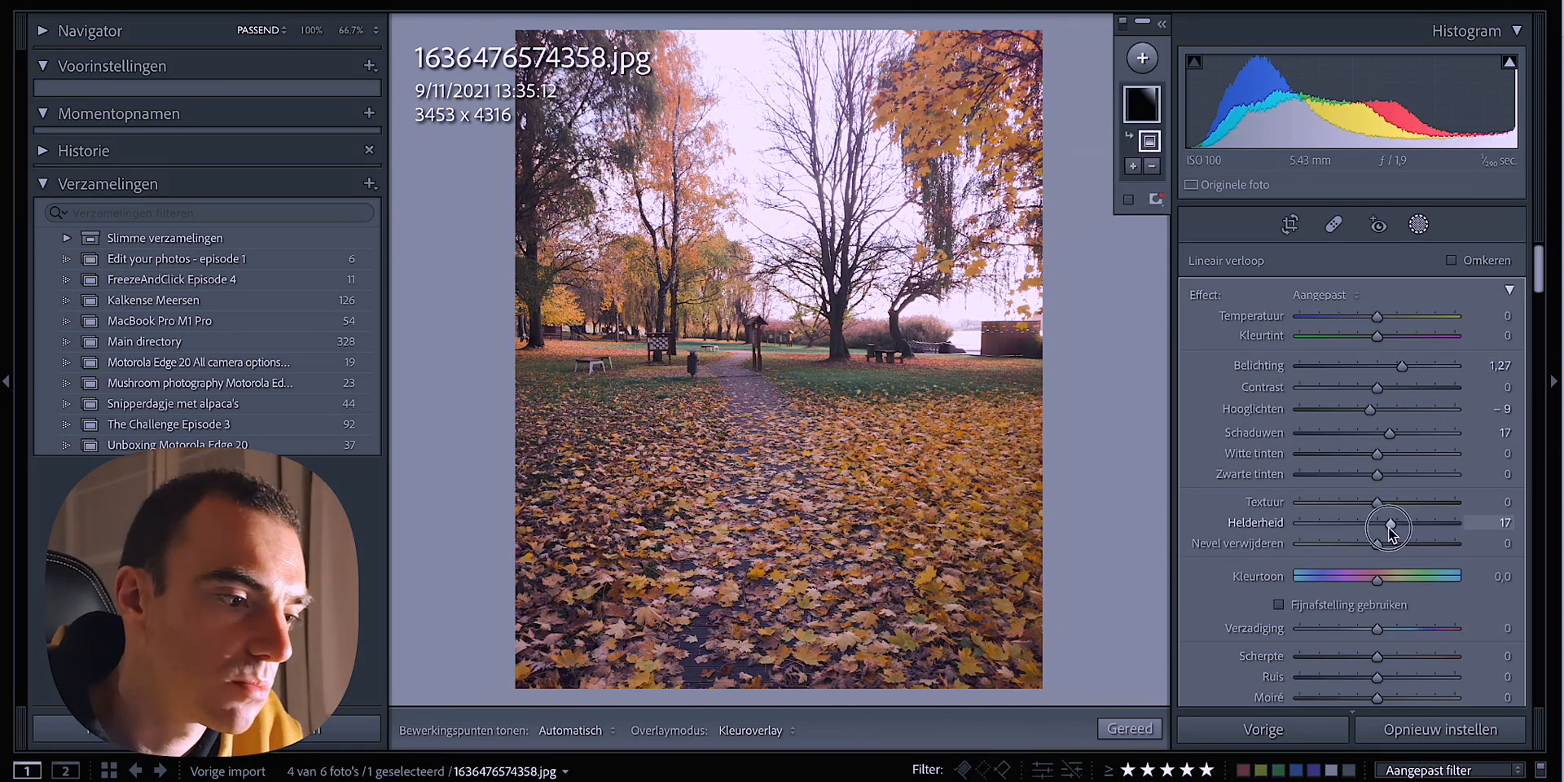
Step: Add a linear gradient mask that slightly darkens its area and fine-tunes highlights and clarity
{"action": "left_click", "coordinate": [1439, 730]}
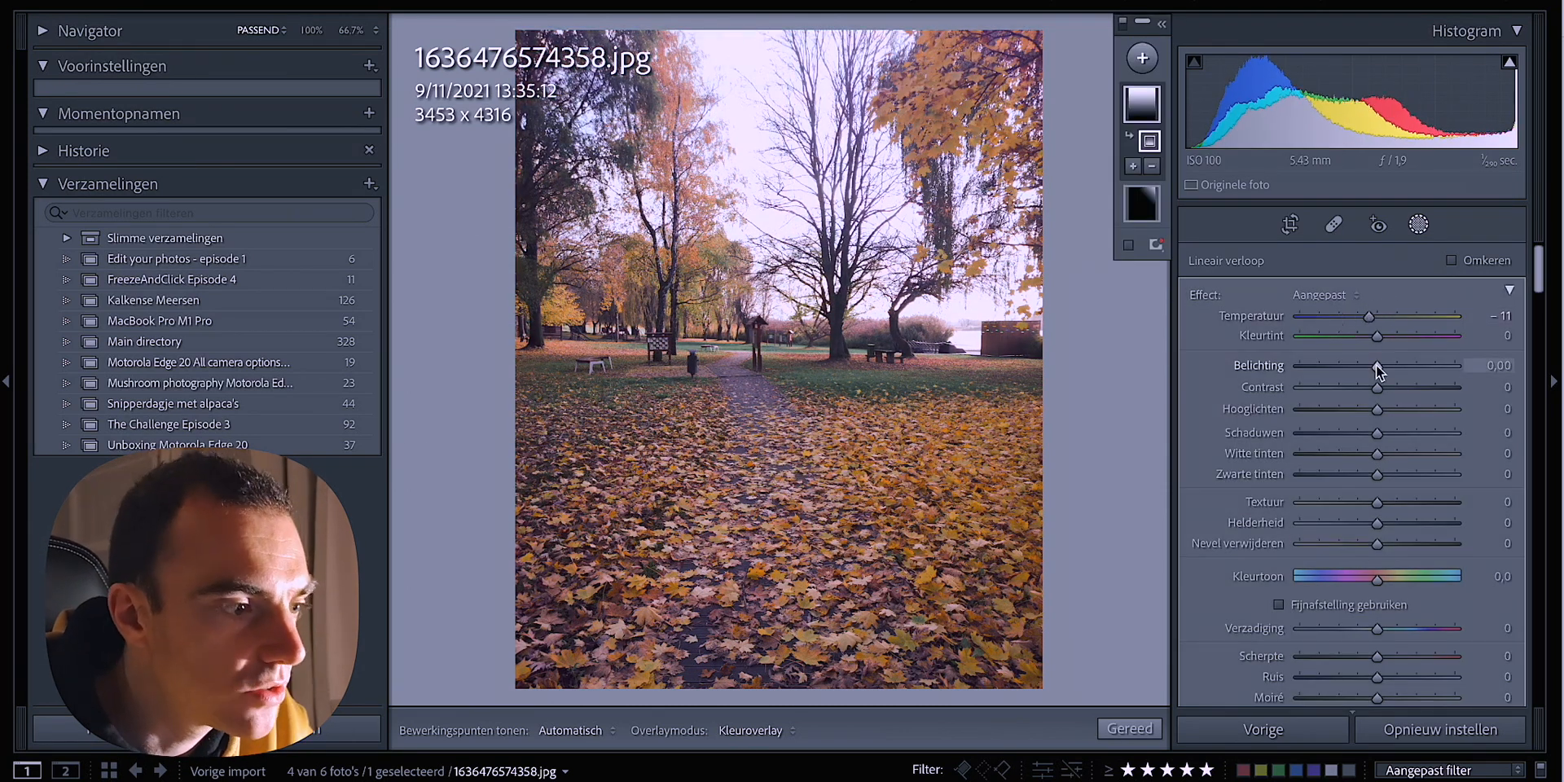
{"action": "left_click_drag", "start_coordinate": [1377, 544], "coordinate": [1454, 544]}
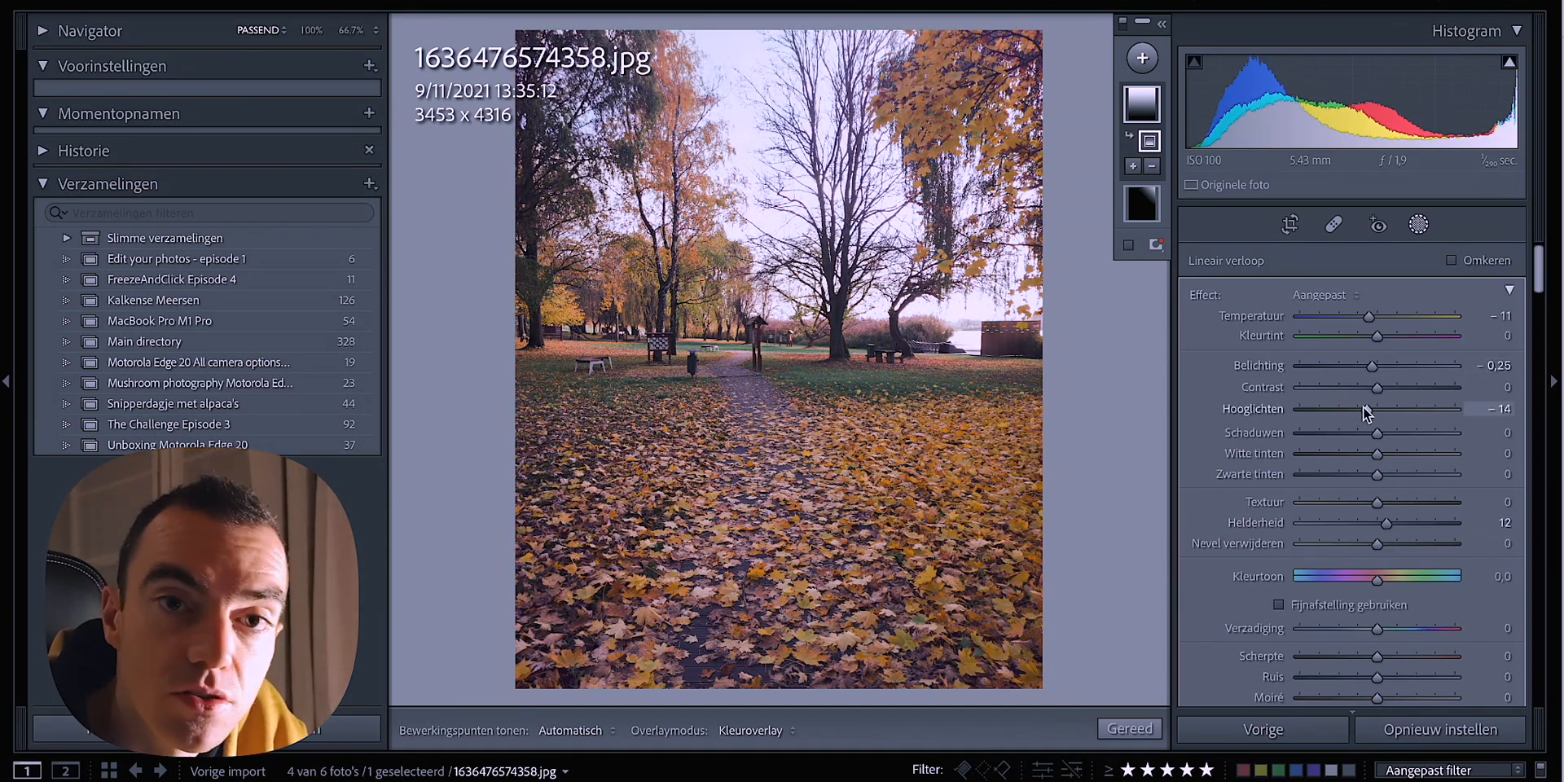
{"action": "left_click_drag", "start_coordinate": [1378, 627], "coordinate": [1406, 627]}
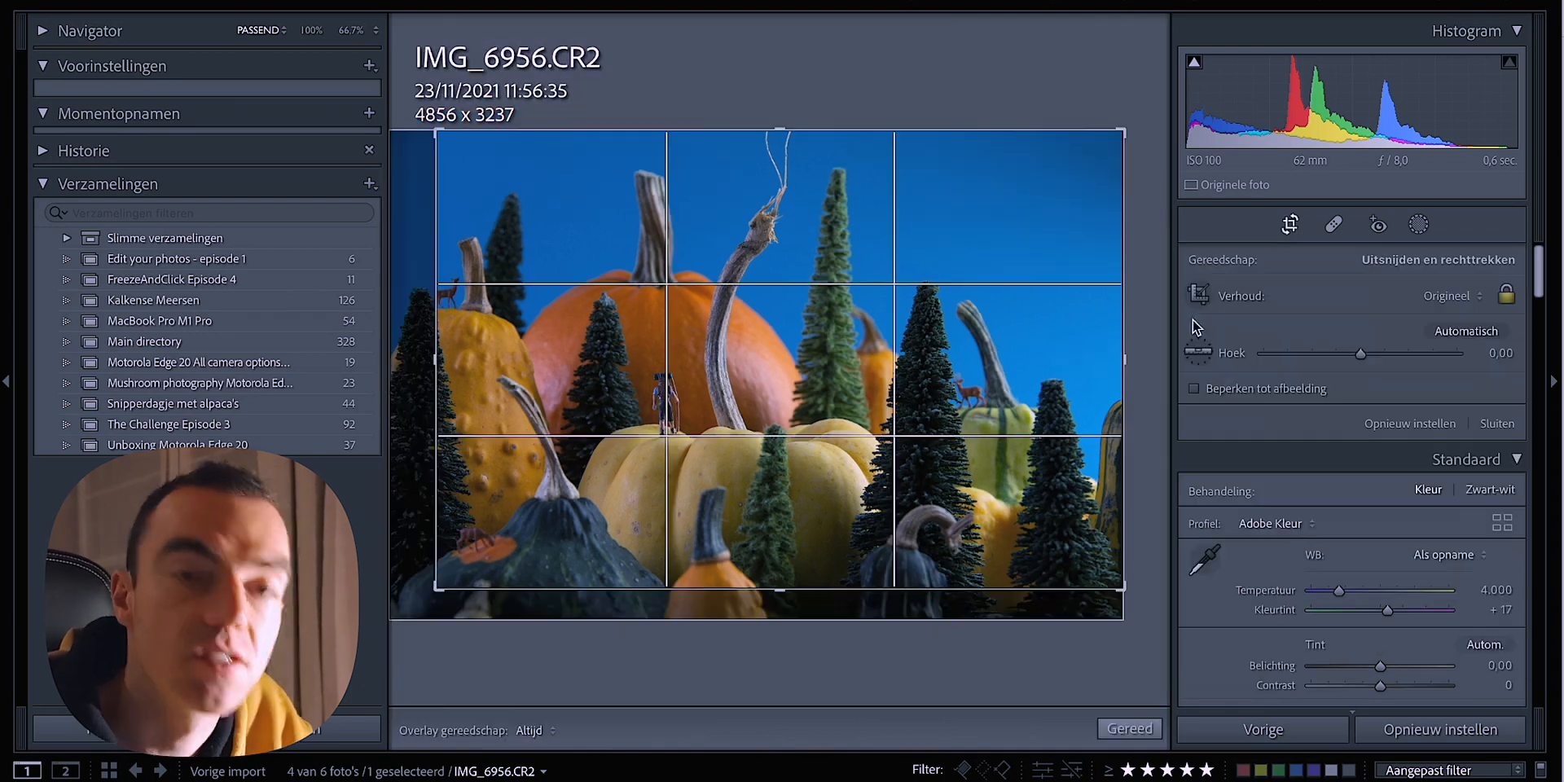
Step: Apply the initial crop, then raise exposure, pull down highlights and open up shadows on the pumpkin photo
{"action": "left_click", "coordinate": [1129, 728]}
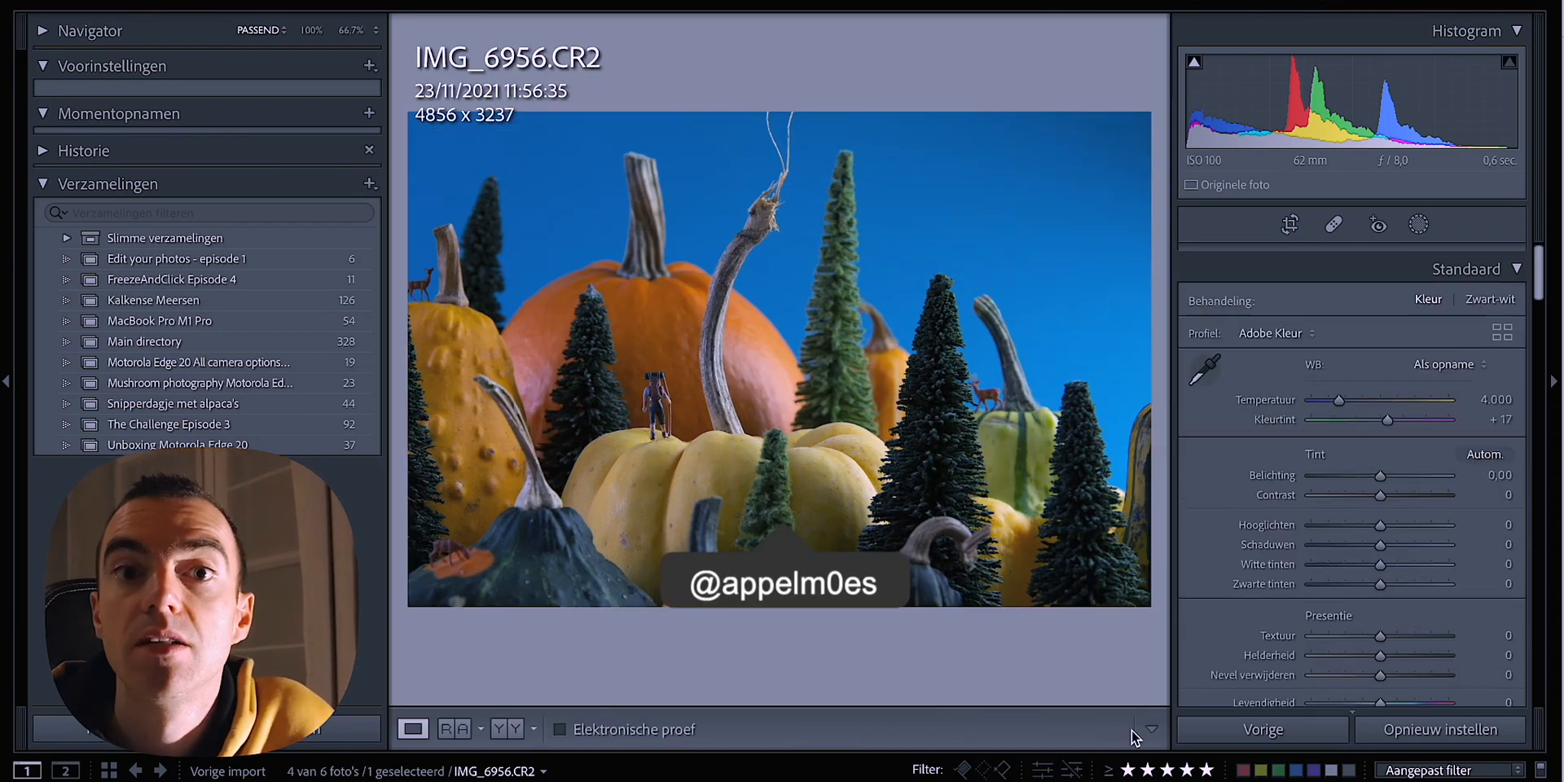
{"action": "left_click_drag", "start_coordinate": [1382, 474], "coordinate": [1406, 471]}
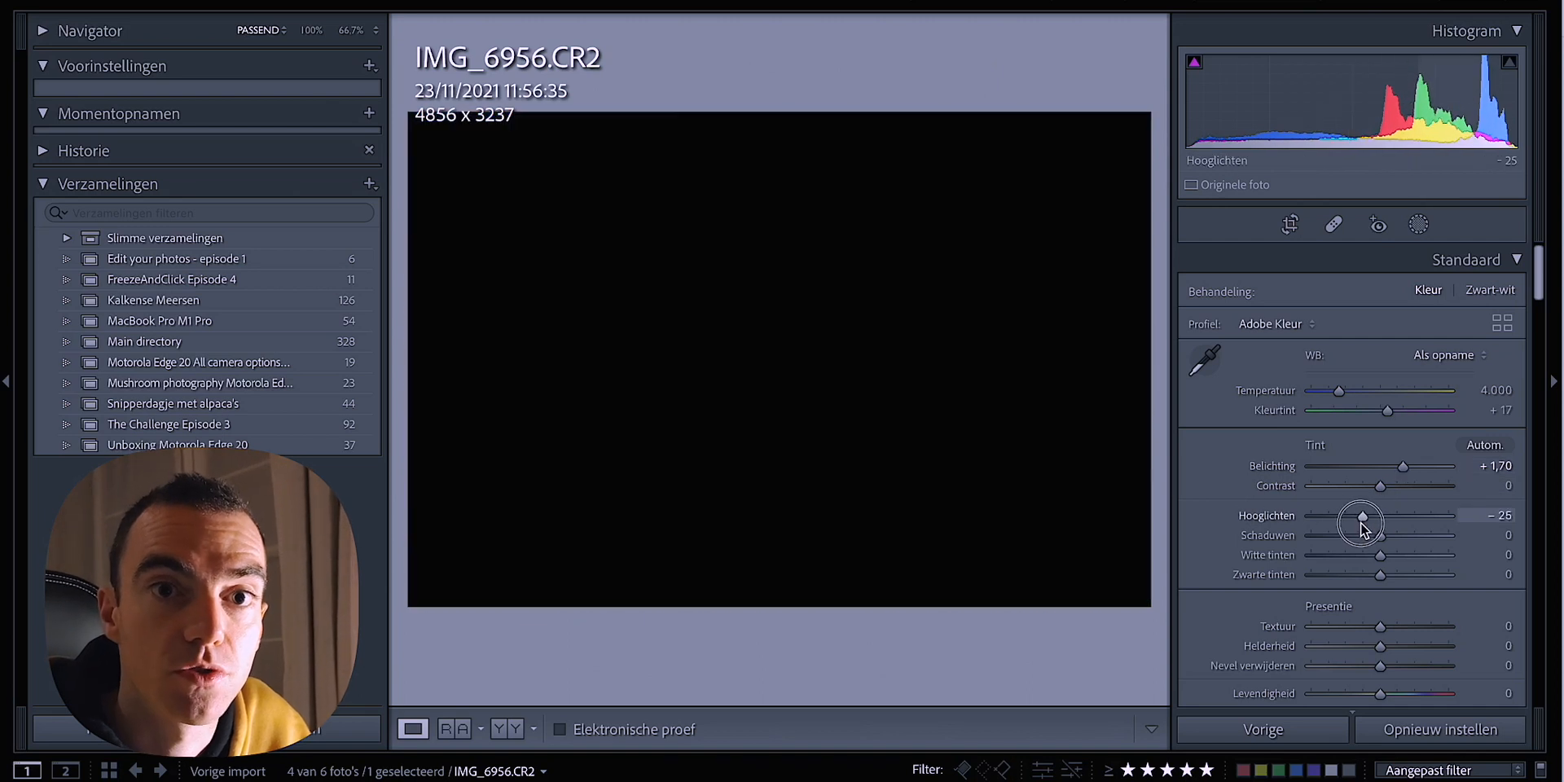
{"action": "left_click", "coordinate": [1444, 355]}
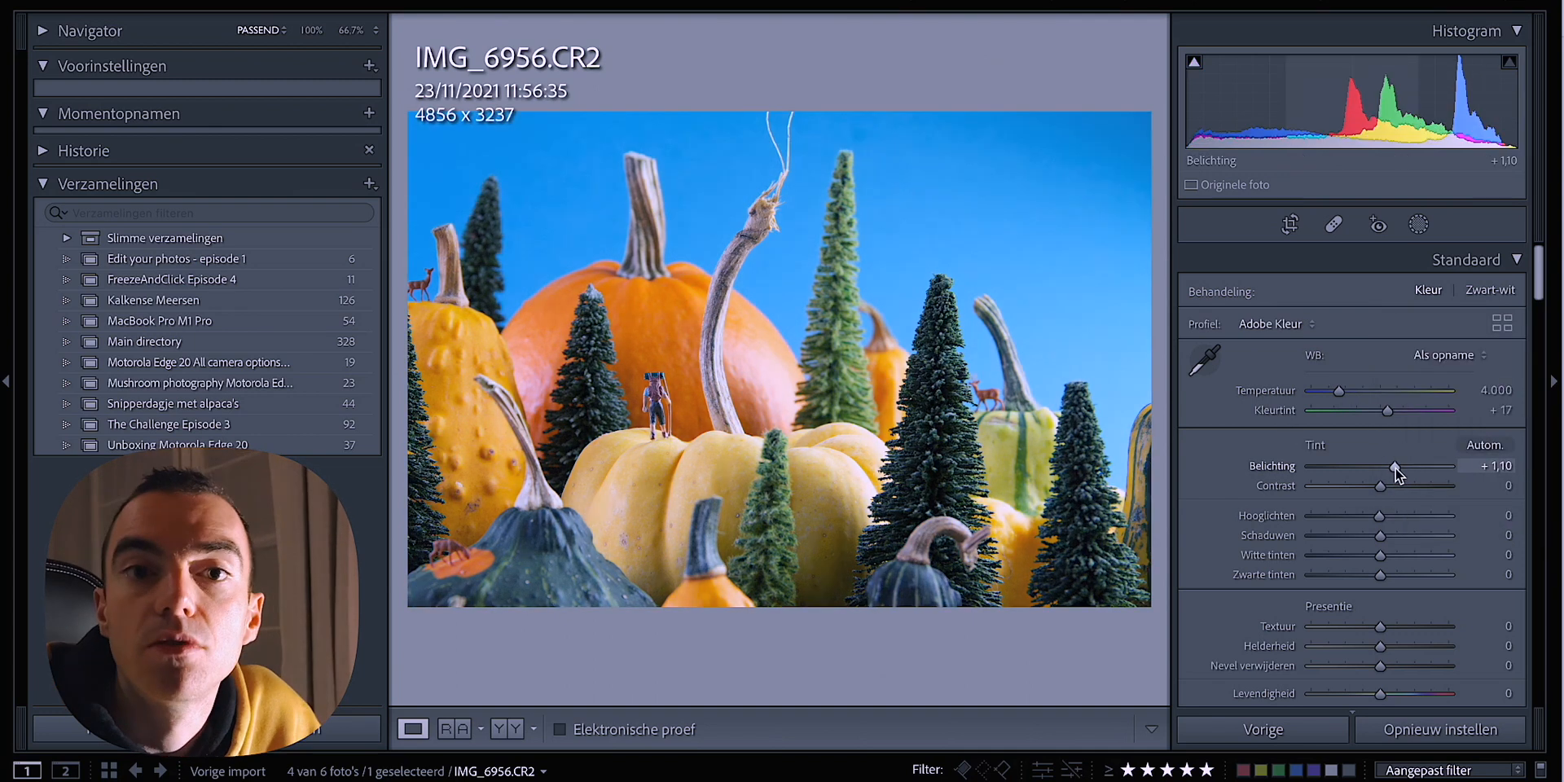
{"action": "left_click_drag", "start_coordinate": [1381, 516], "coordinate": [1333, 517]}
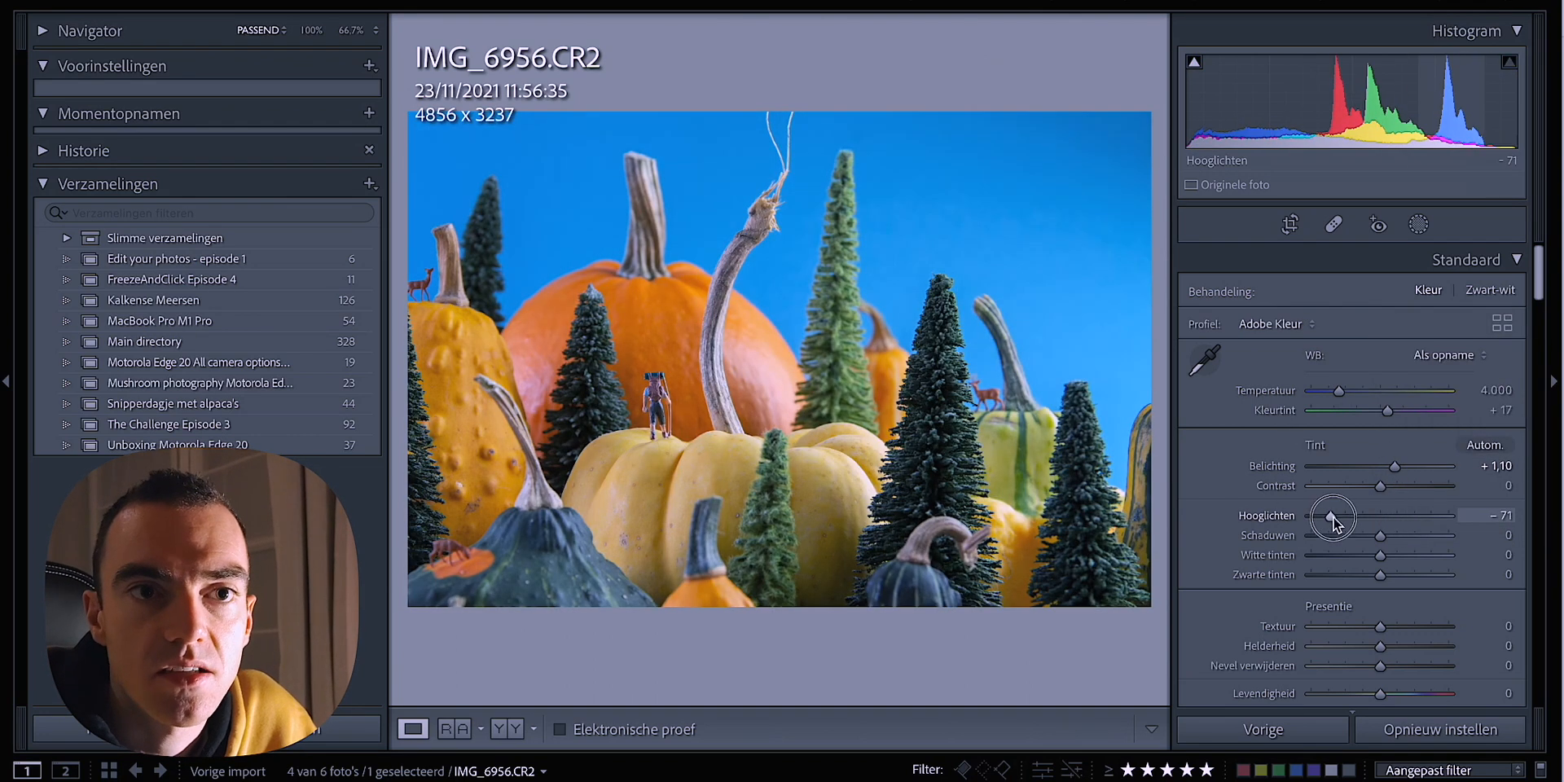
{"action": "left_click_drag", "start_coordinate": [1382, 536], "coordinate": [1416, 537]}
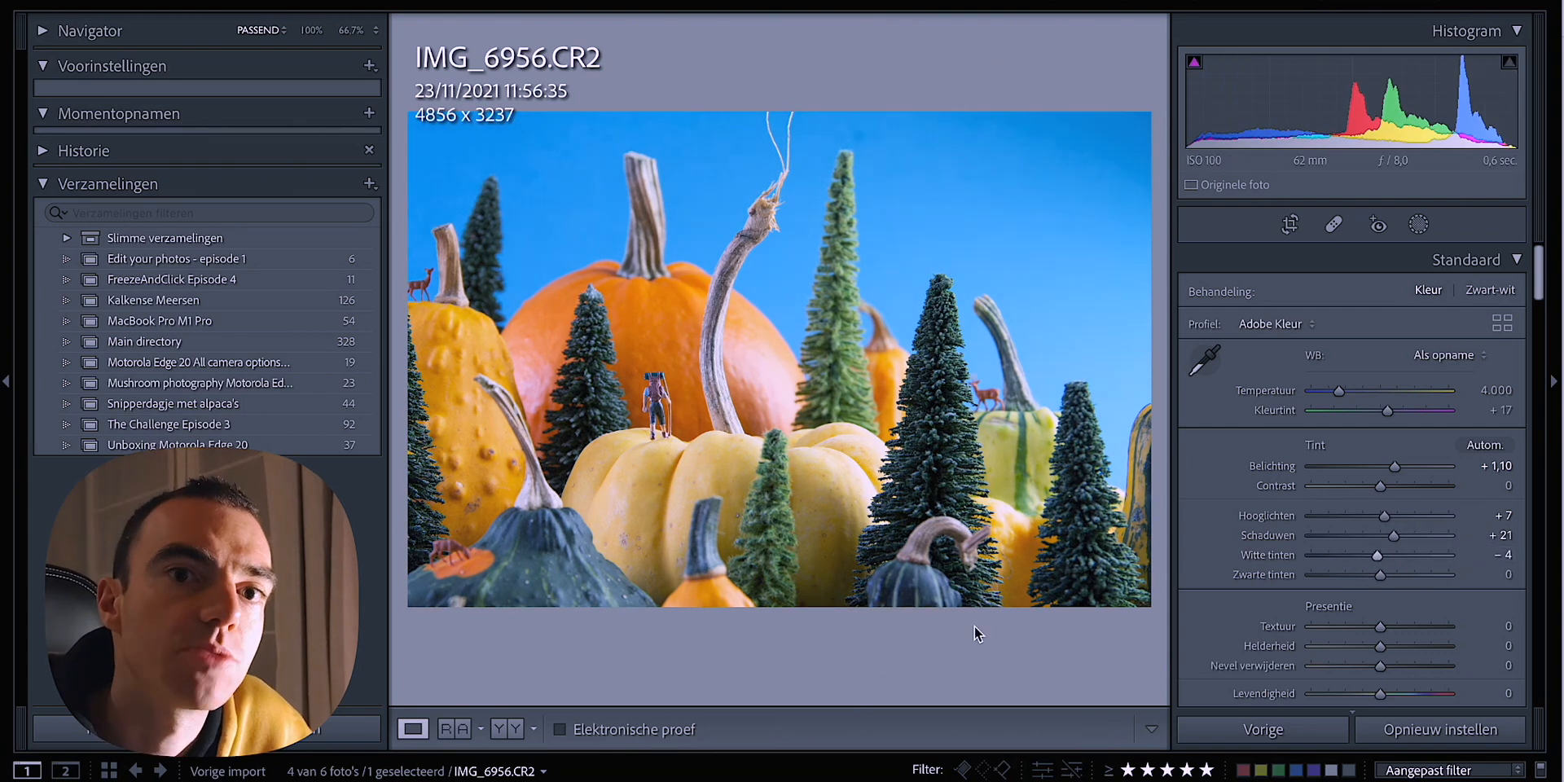
Step: Re-enter the crop tool and trim the pumpkin scene's edges slightly tighter
{"action": "left_click", "coordinate": [1290, 225]}
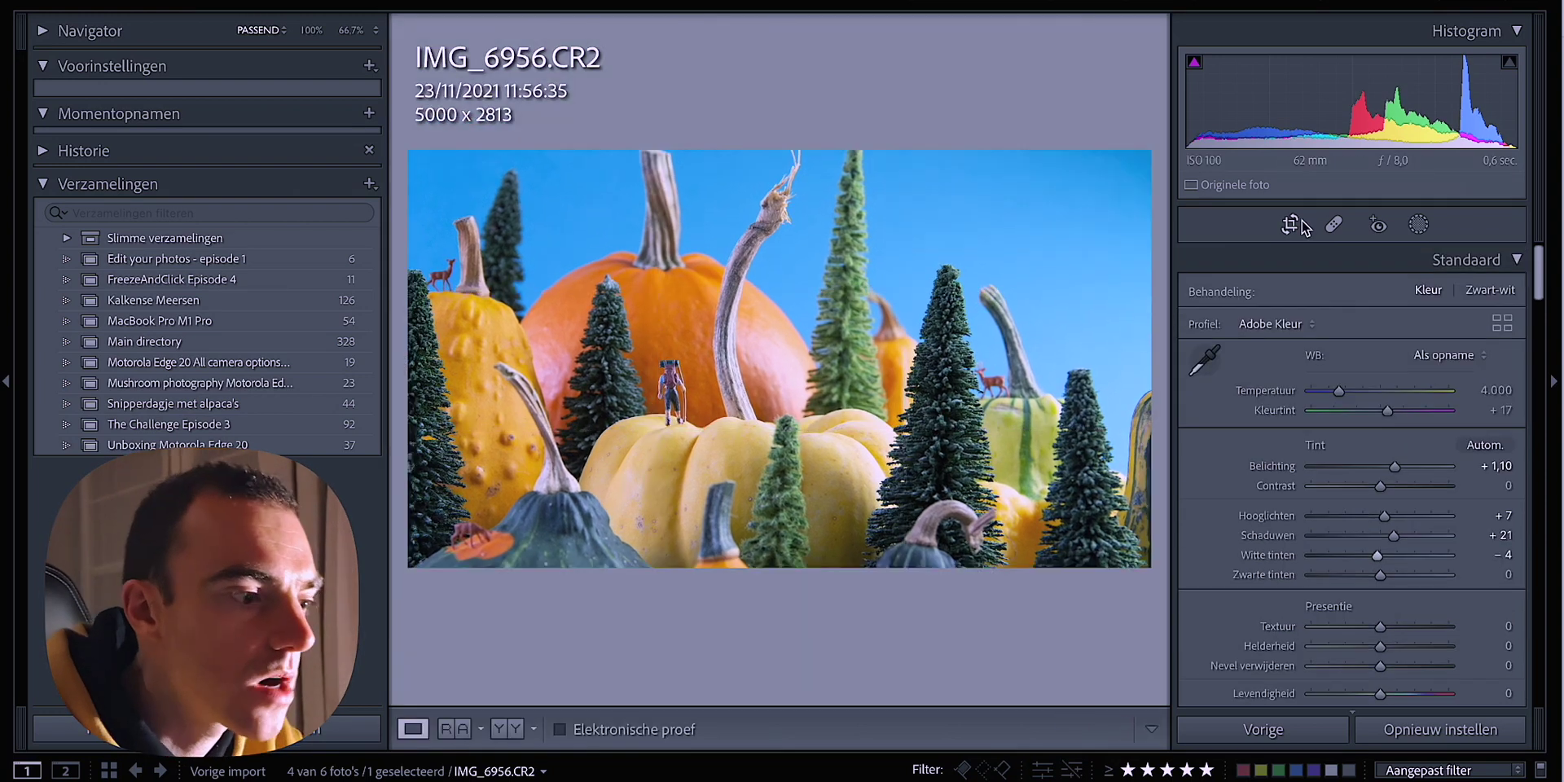
{"action": "left_click", "coordinate": [1289, 225]}
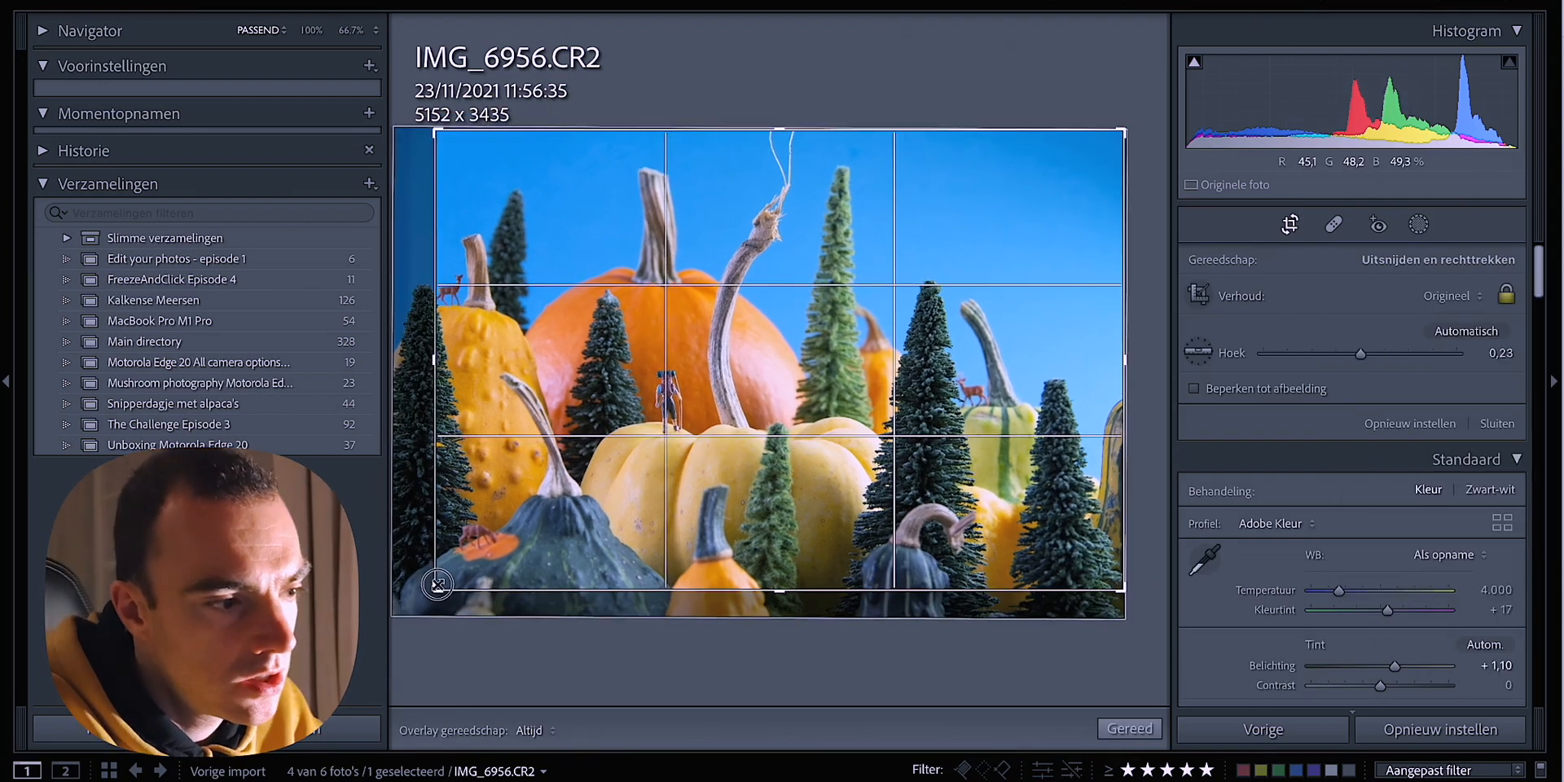
{"action": "left_click", "coordinate": [1130, 728]}
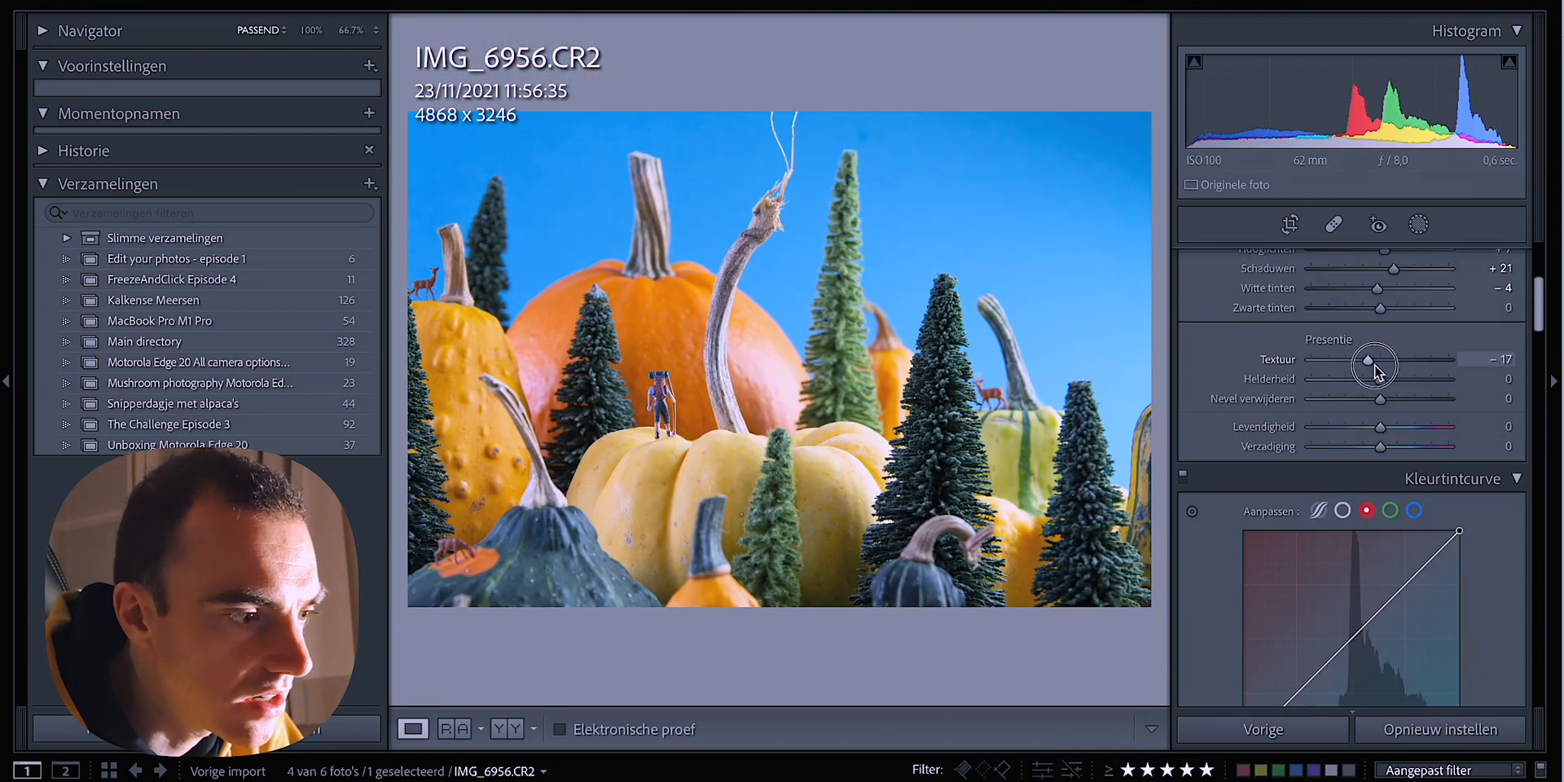
Step: Lower texture and shift orange hue to -9 and yellow hue to -10 on the pumpkin photo
{"action": "left_click_drag", "start_coordinate": [1369, 359], "coordinate": [1391, 359]}
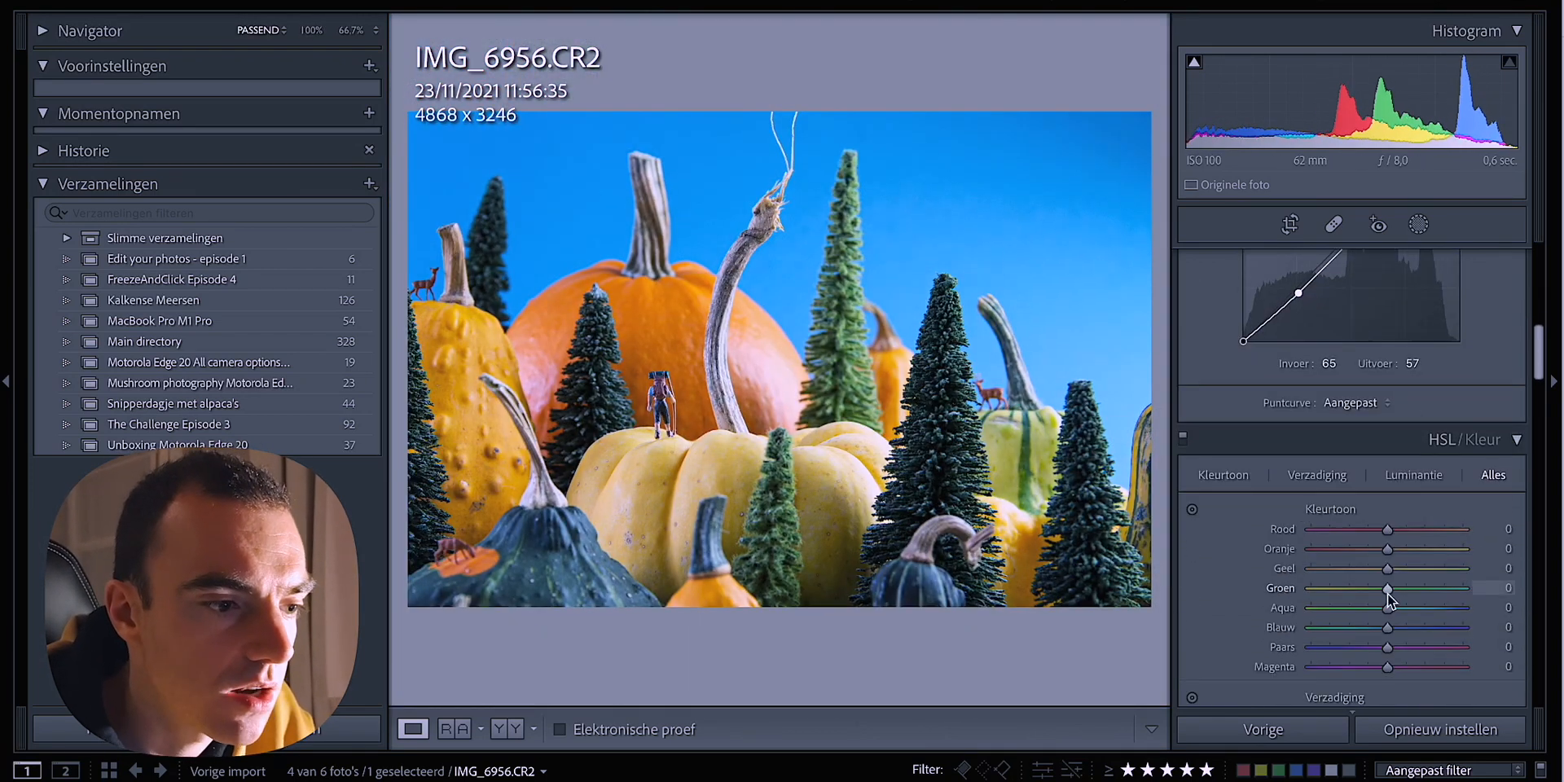
{"action": "left_click_drag", "start_coordinate": [1386, 549], "coordinate": [1377, 554]}
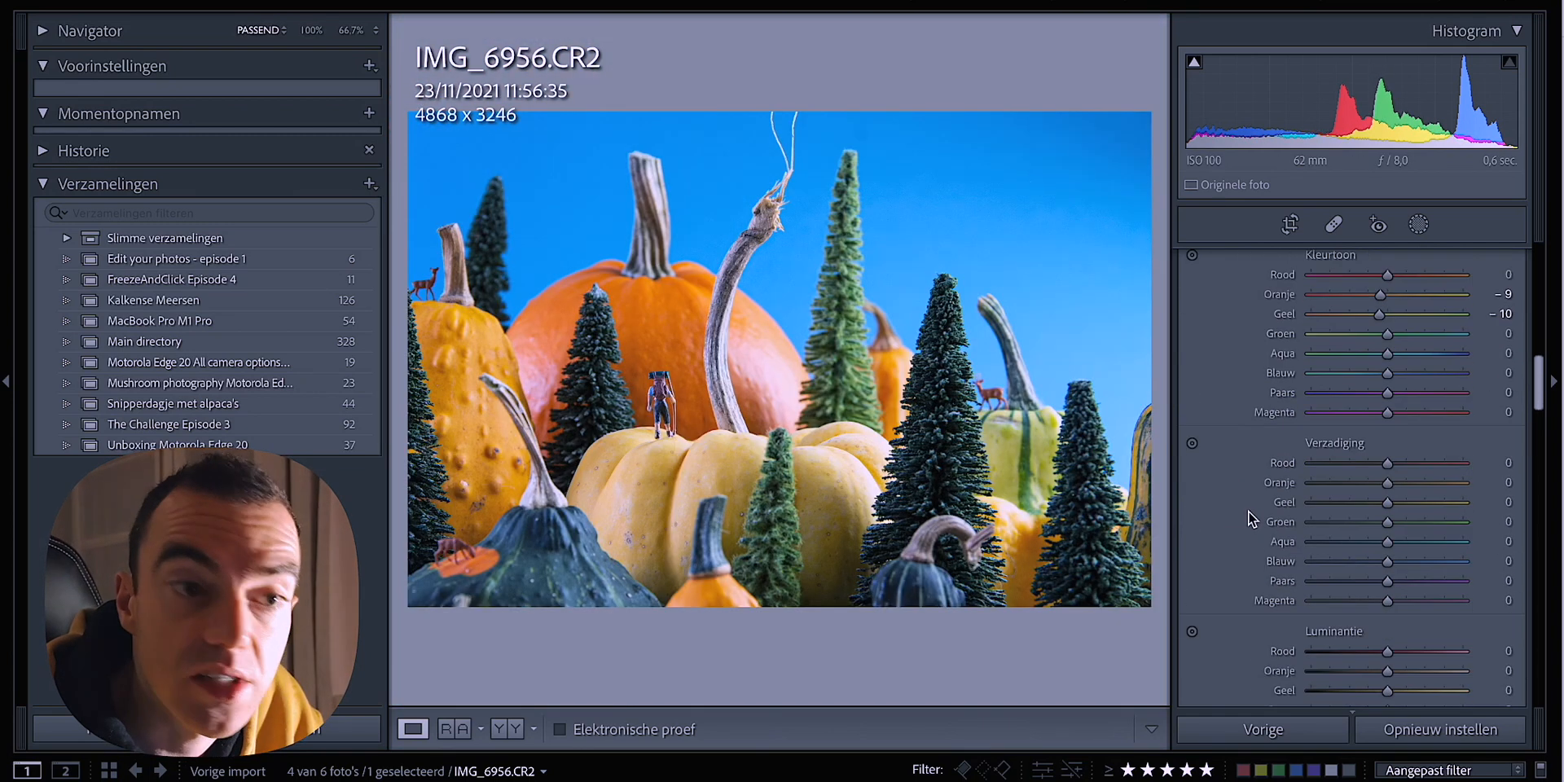
{"action": "left_click_drag", "start_coordinate": [1385, 391], "coordinate": [1420, 391]}
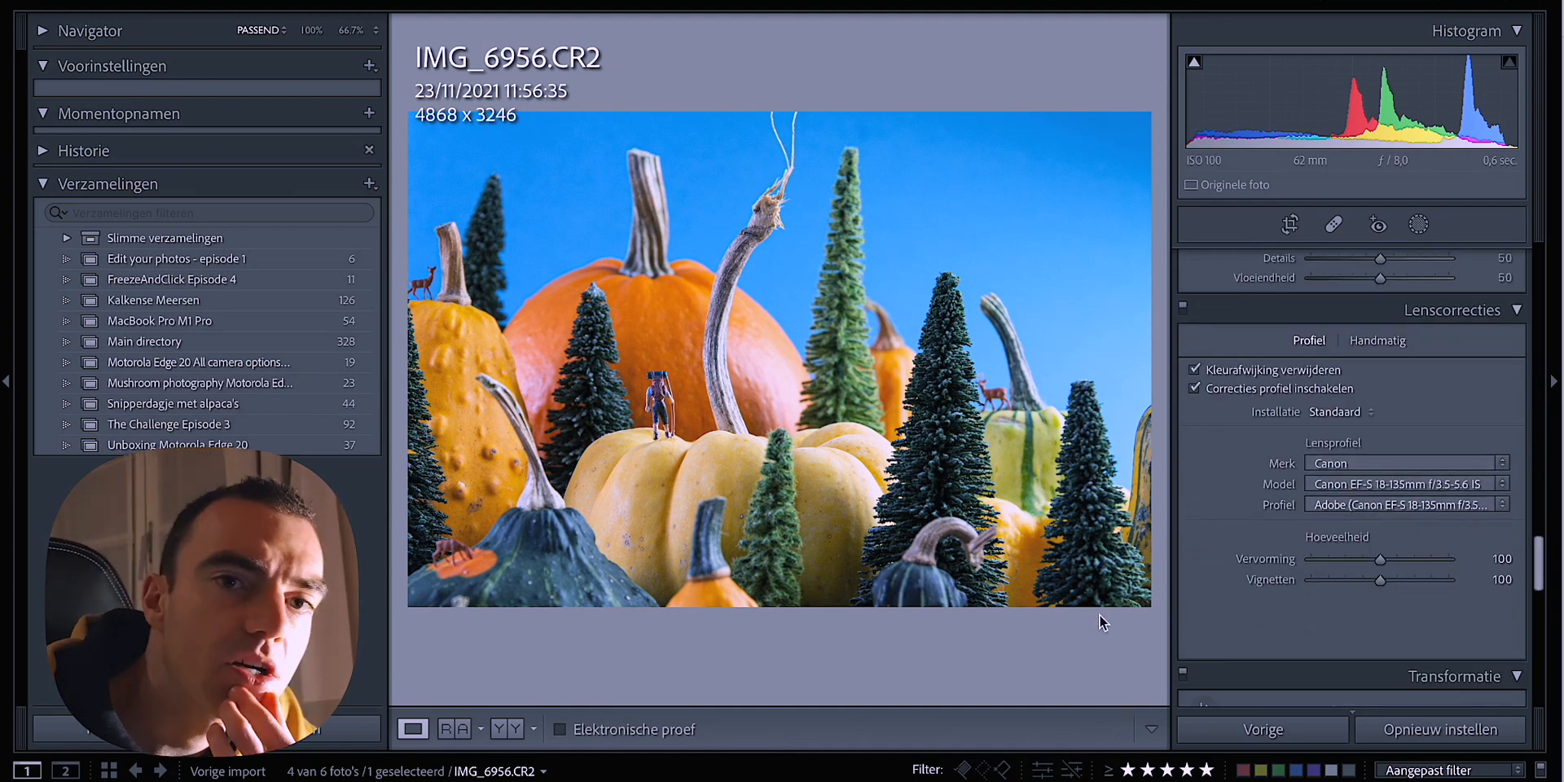
{"action": "left_click_drag", "start_coordinate": [1409, 351], "coordinate": [1382, 351]}
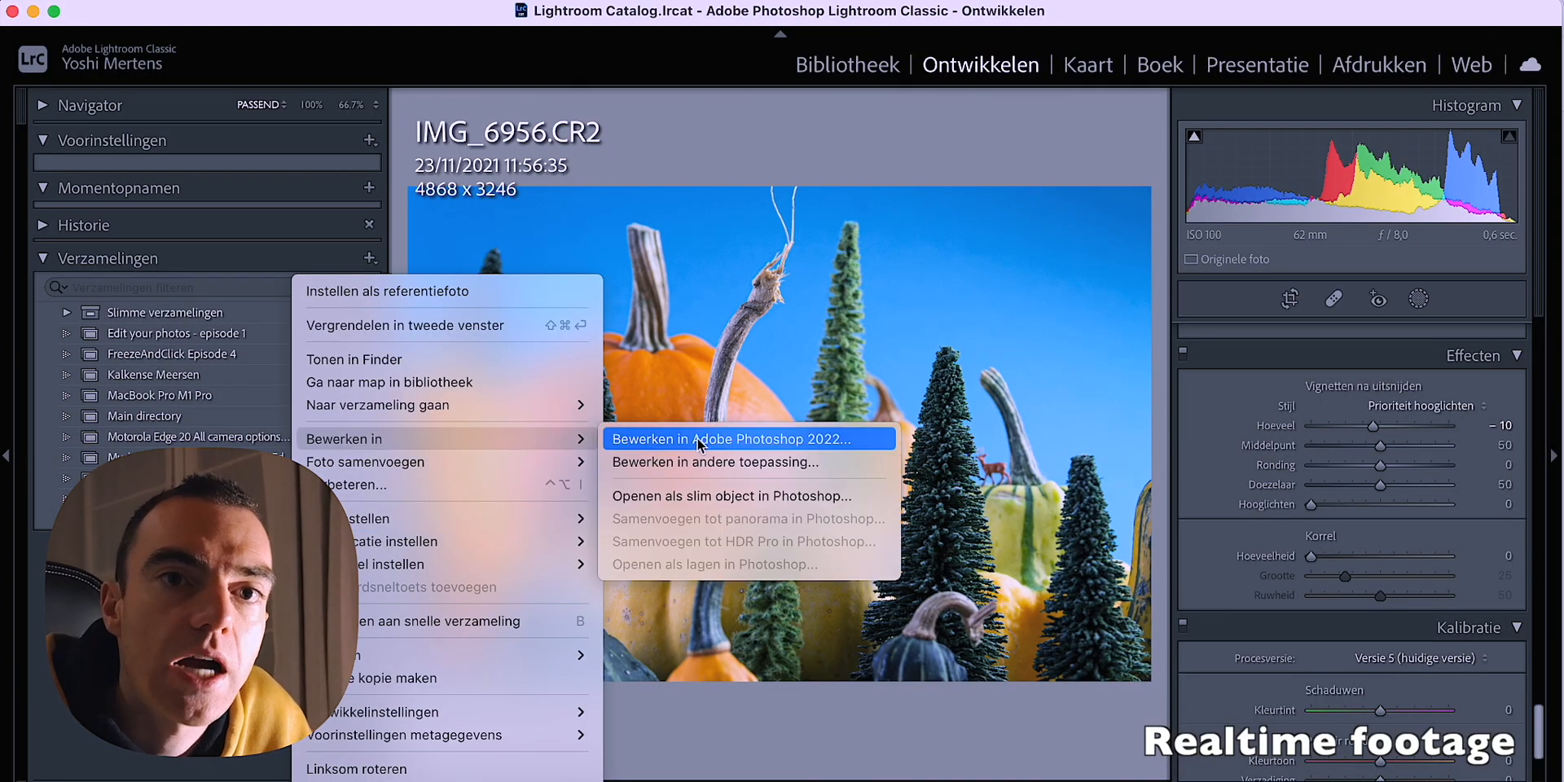
Step: Send the pumpkin photo to Photoshop 2022 and duplicate its image onto a new layer
{"action": "left_click", "coordinate": [704, 440]}
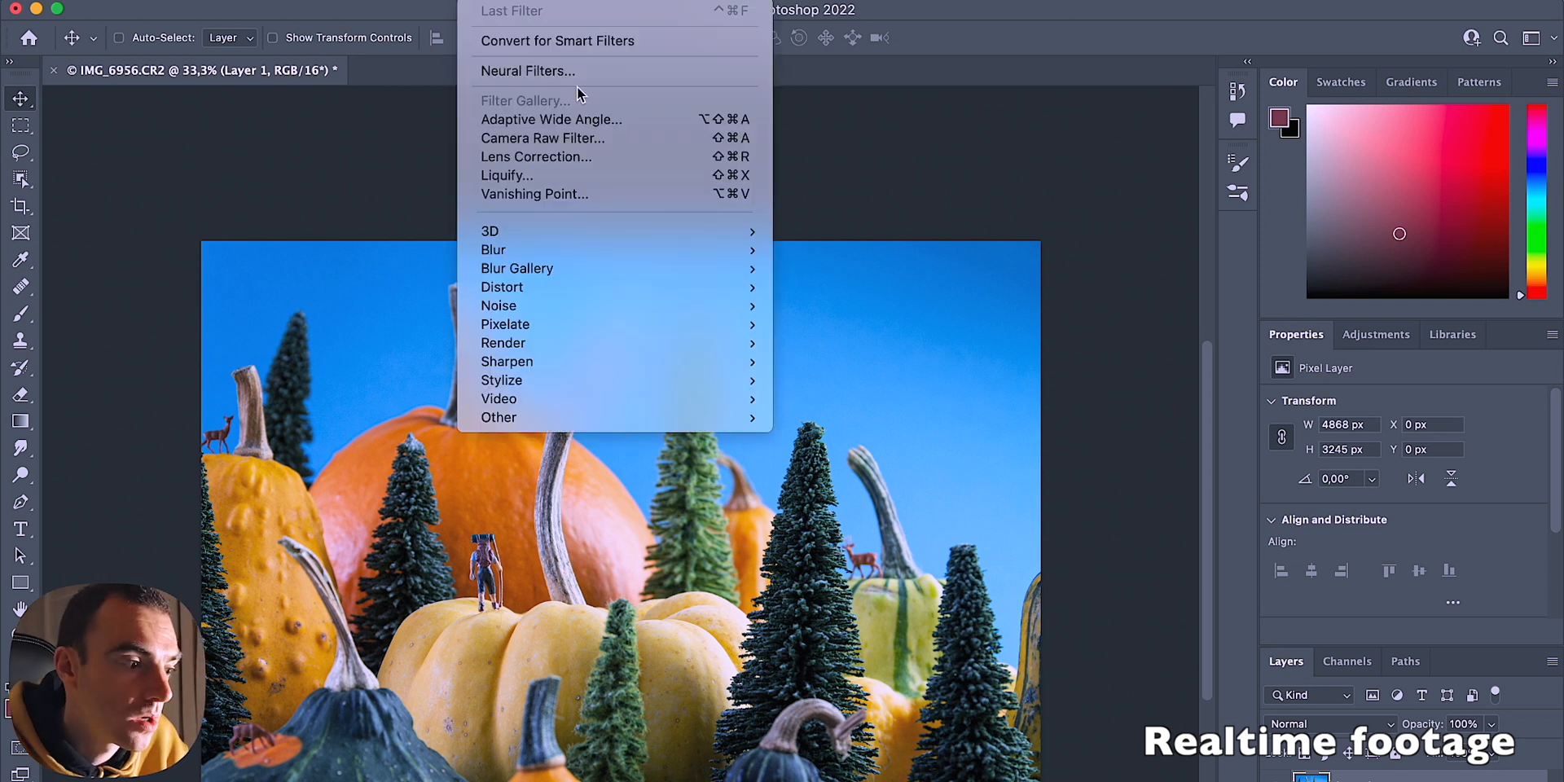
{"action": "left_click", "coordinate": [524, 72]}
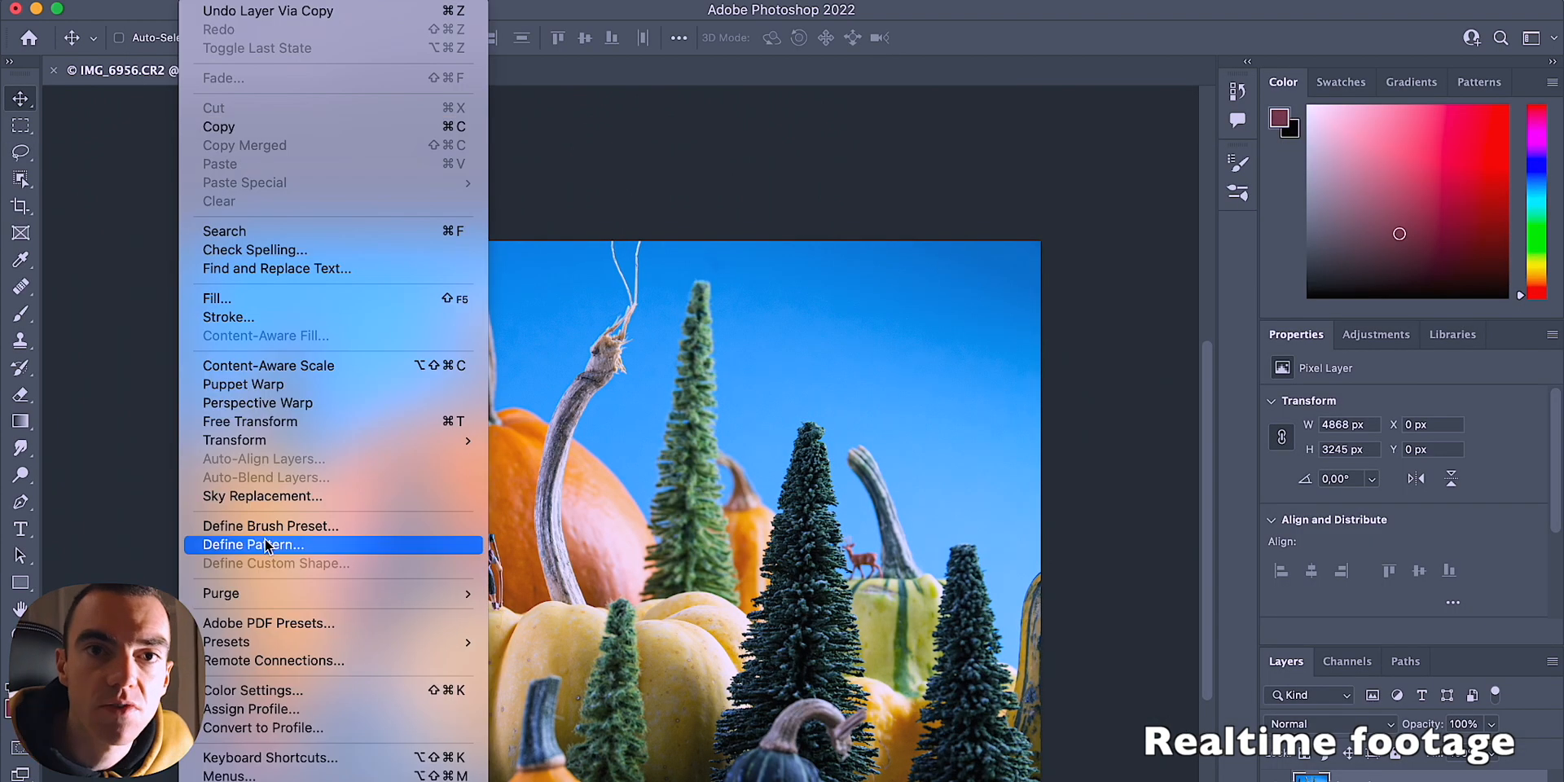
Step: Replace the backdrop with a blue wispy-cloud sky preset scaled to 250 percent and apply it
{"action": "left_click", "coordinate": [262, 495]}
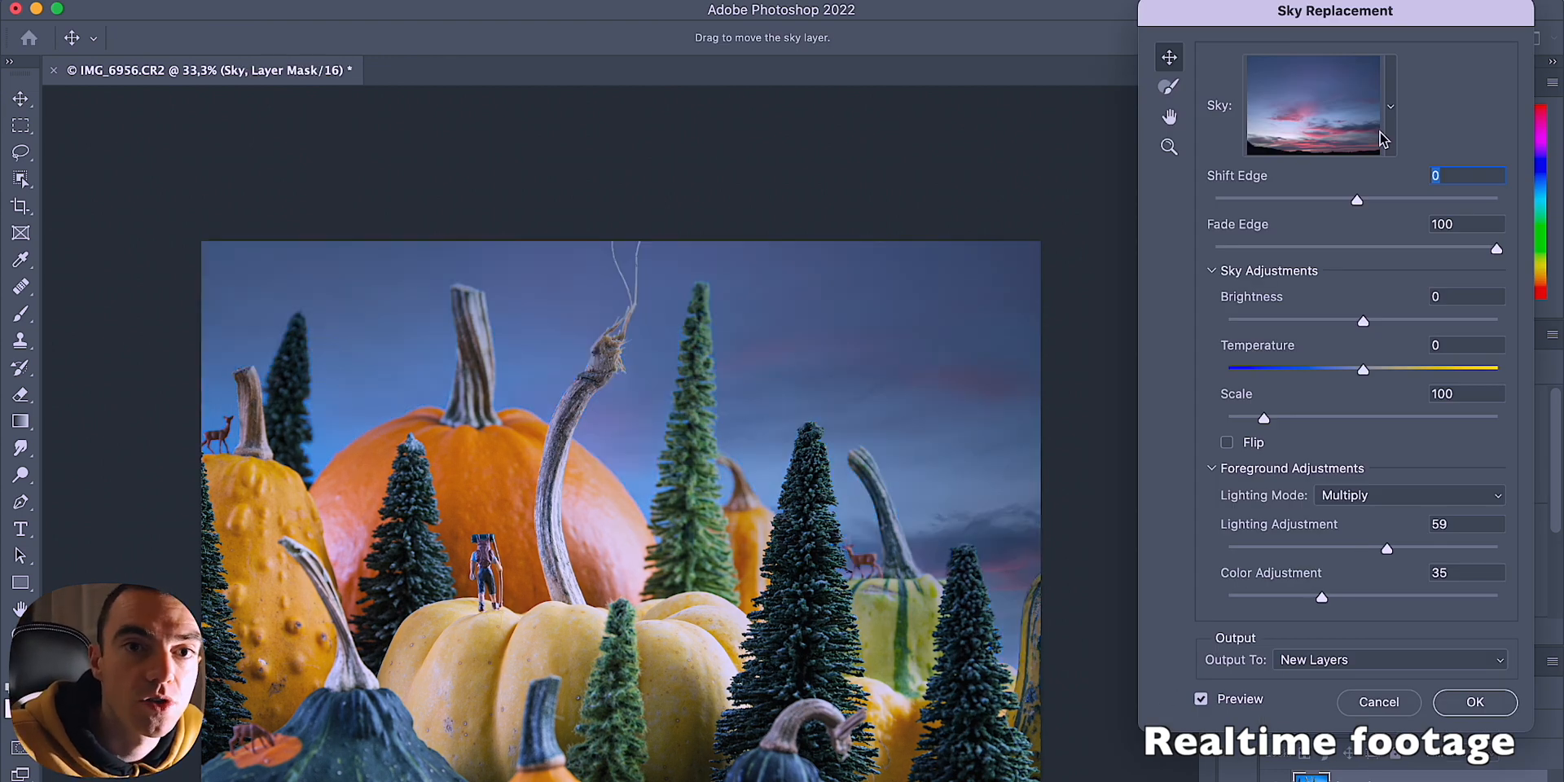
{"action": "left_click", "coordinate": [1388, 106]}
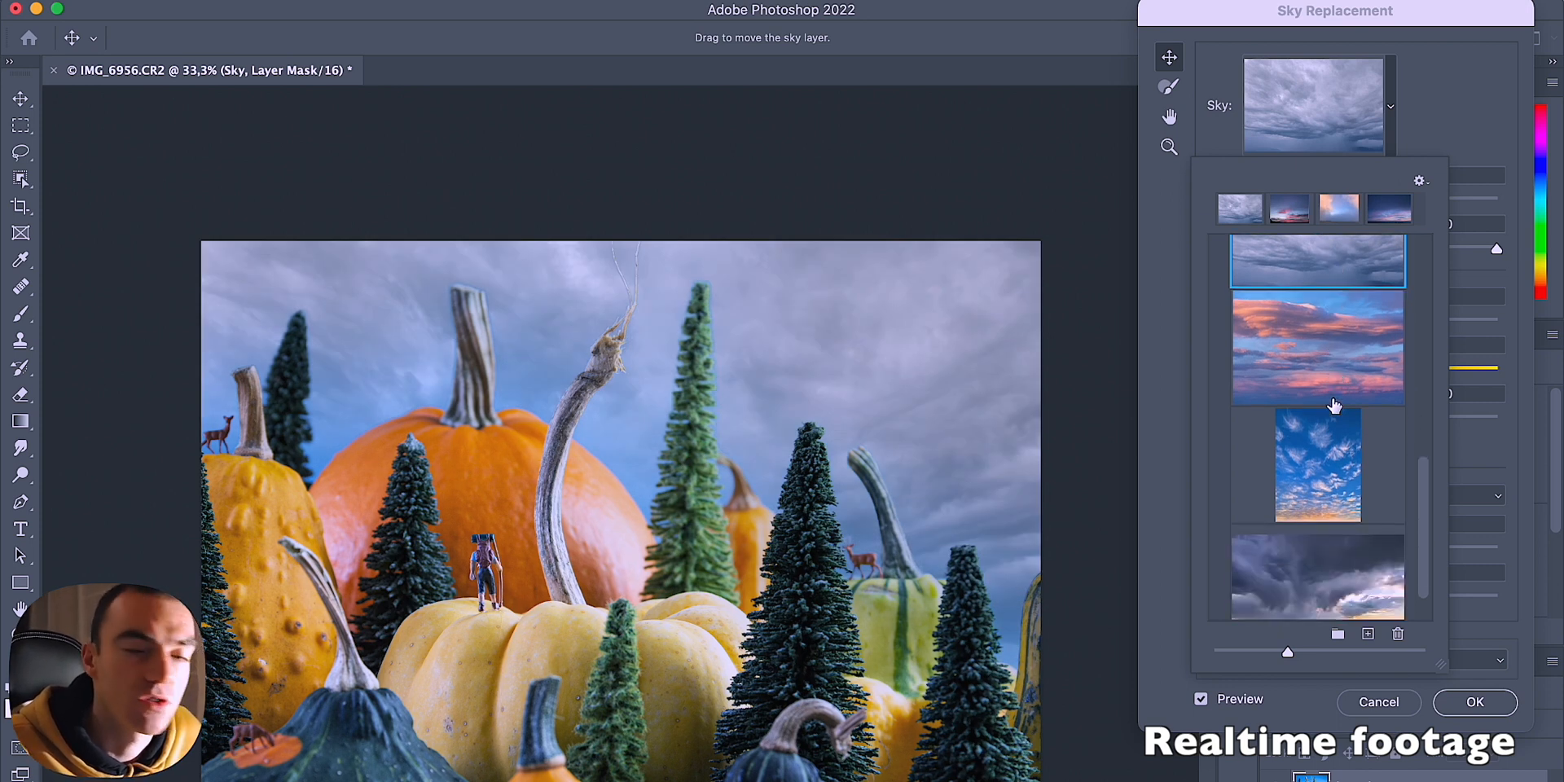
{"action": "left_click", "coordinate": [1316, 531]}
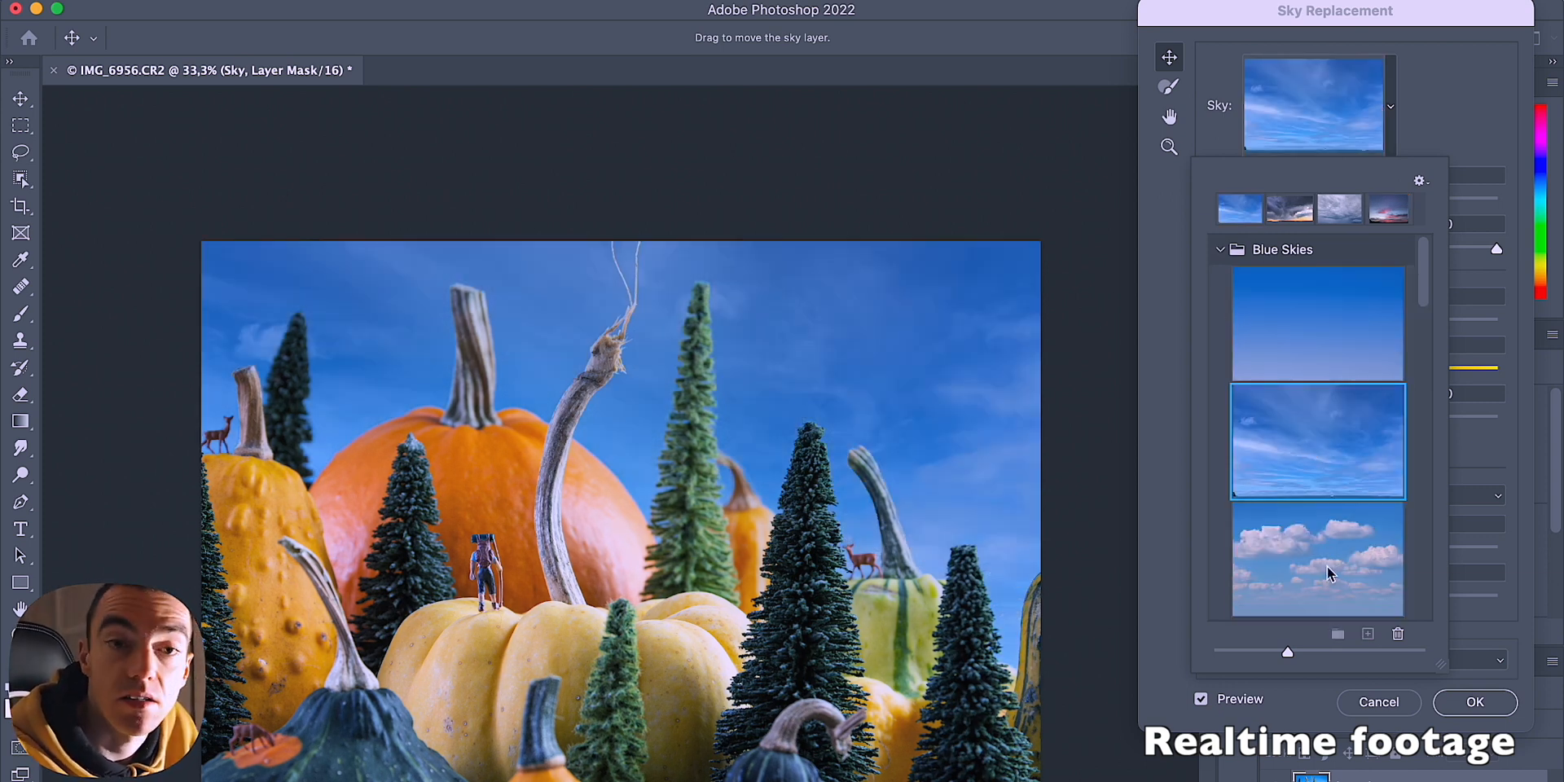
{"action": "left_click", "coordinate": [1316, 559]}
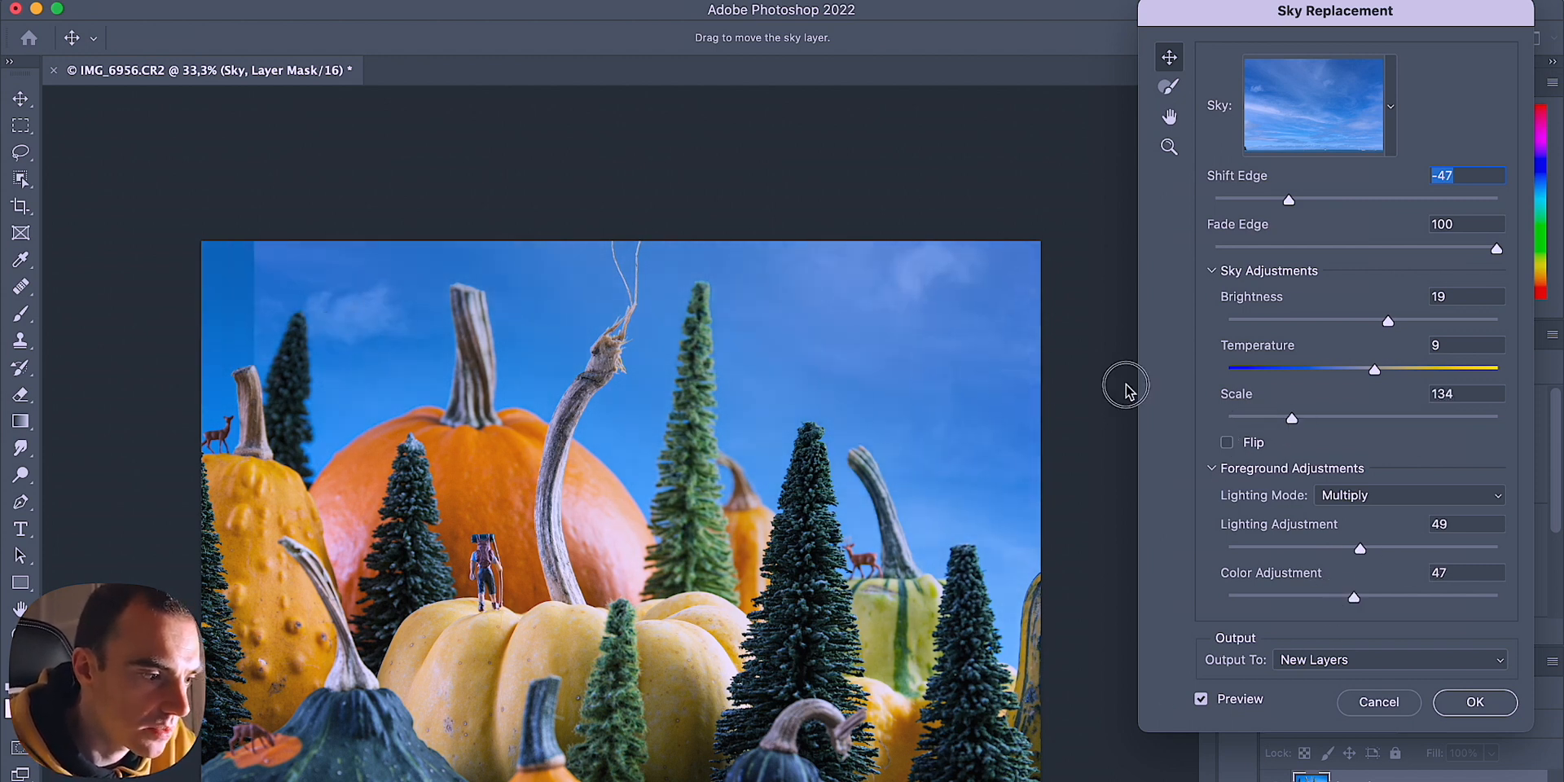
{"action": "left_click_drag", "start_coordinate": [1293, 418], "coordinate": [1382, 419]}
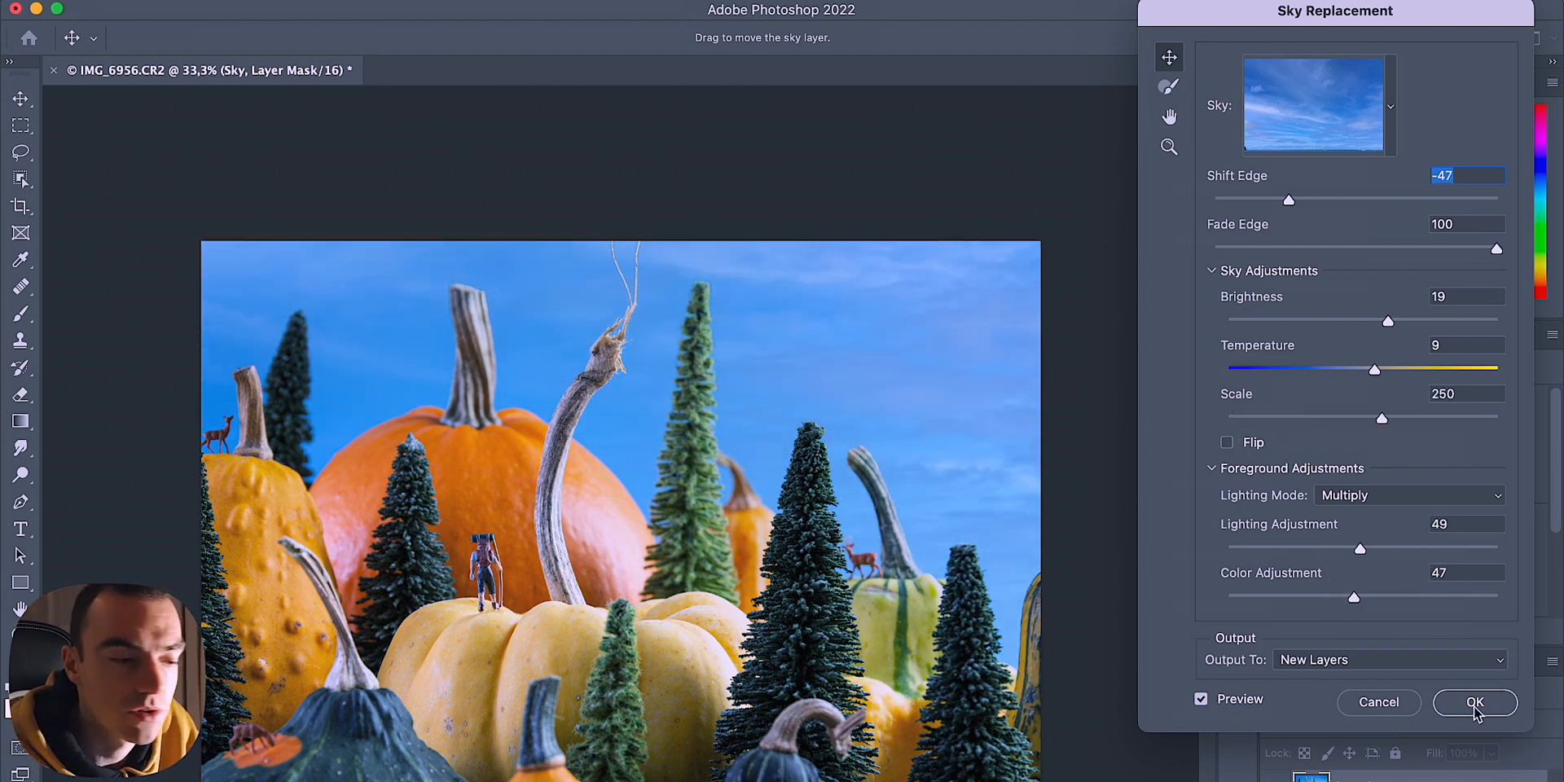
{"action": "left_click", "coordinate": [1476, 702]}
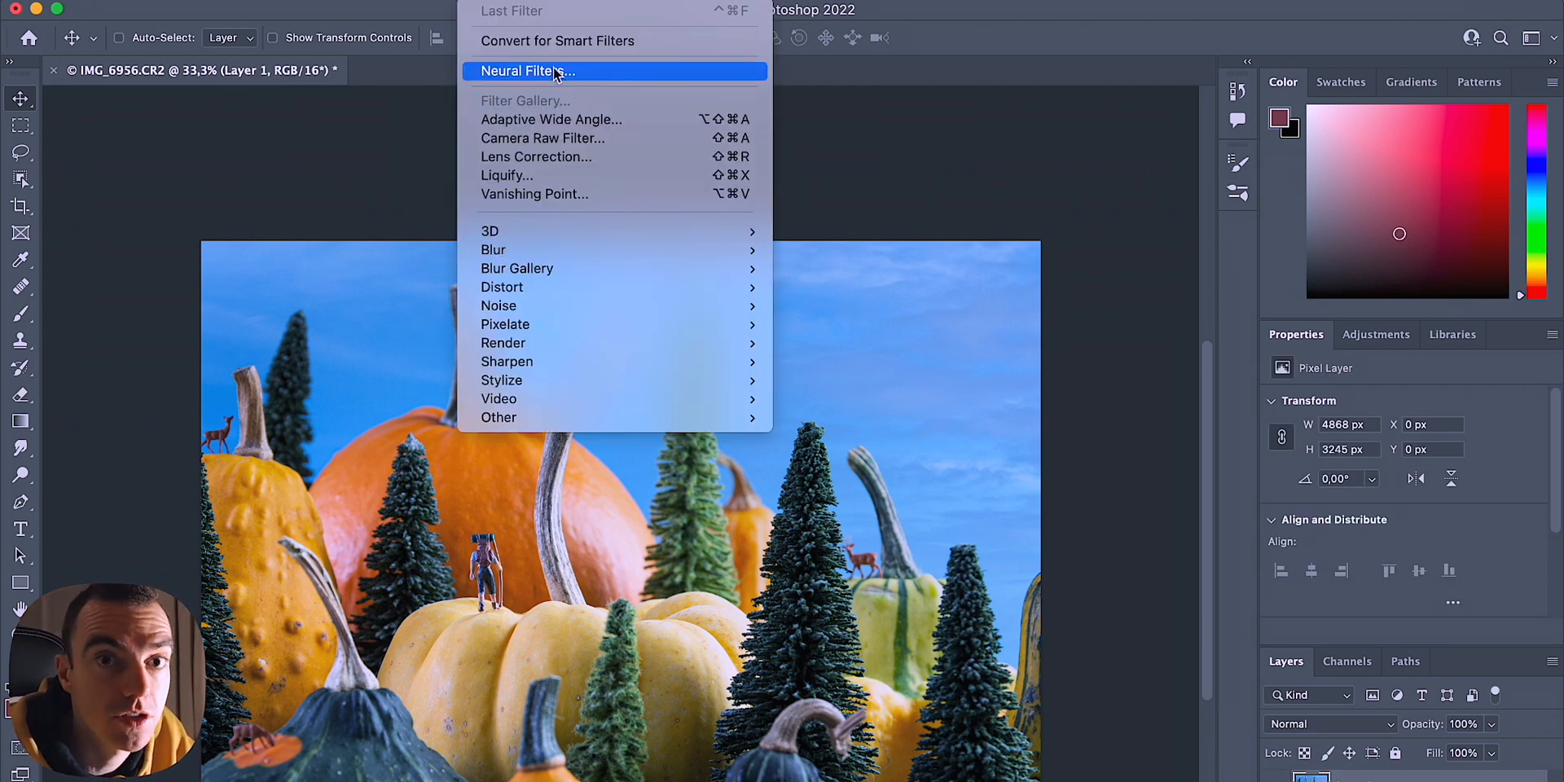
Step: Enable Landscape Mixer in Neural Filters and try snowy mountain, red canyon, desert rock and mountain presets
{"action": "left_click", "coordinate": [528, 72]}
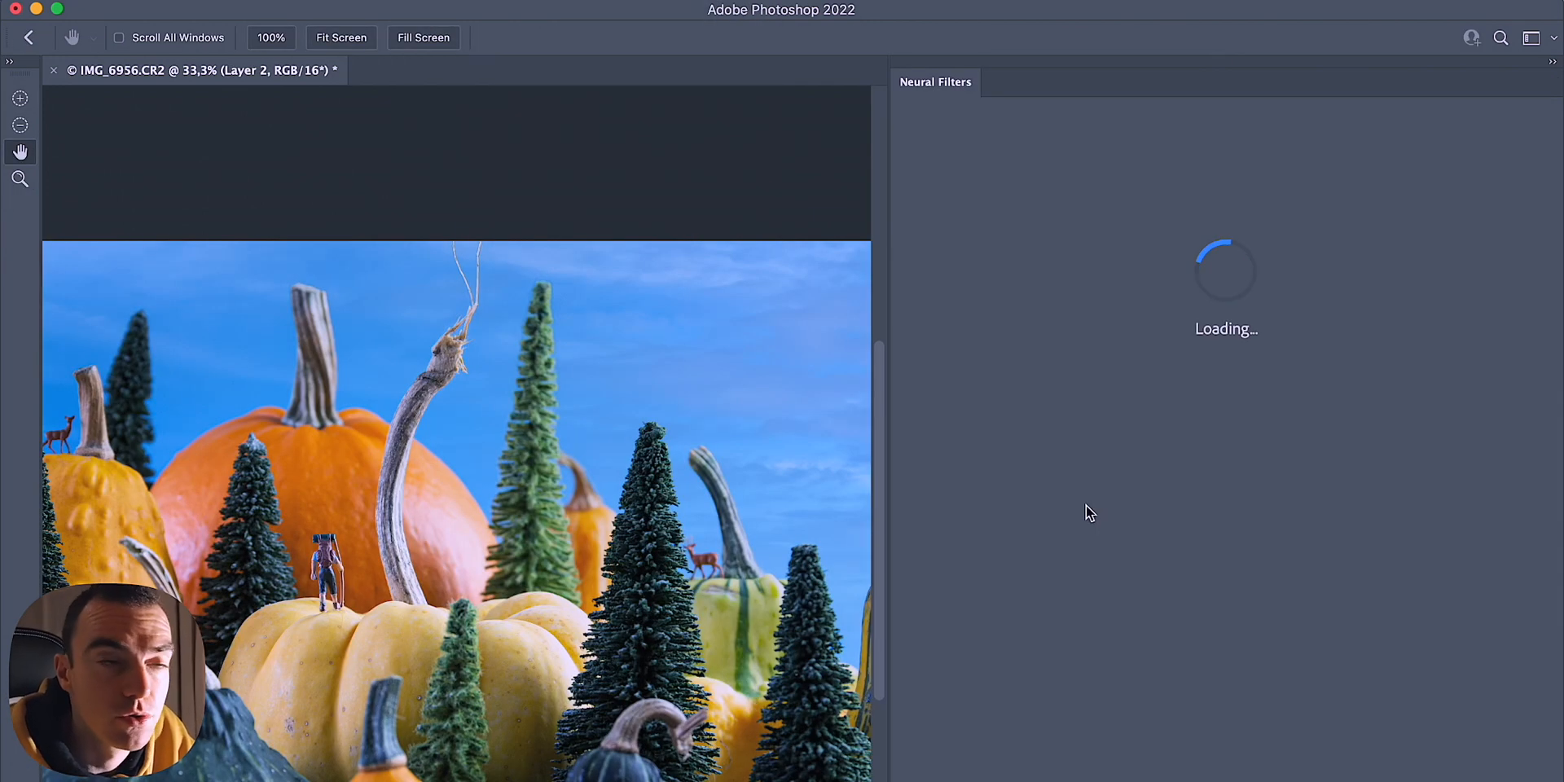
{"action": "left_click", "coordinate": [1131, 598]}
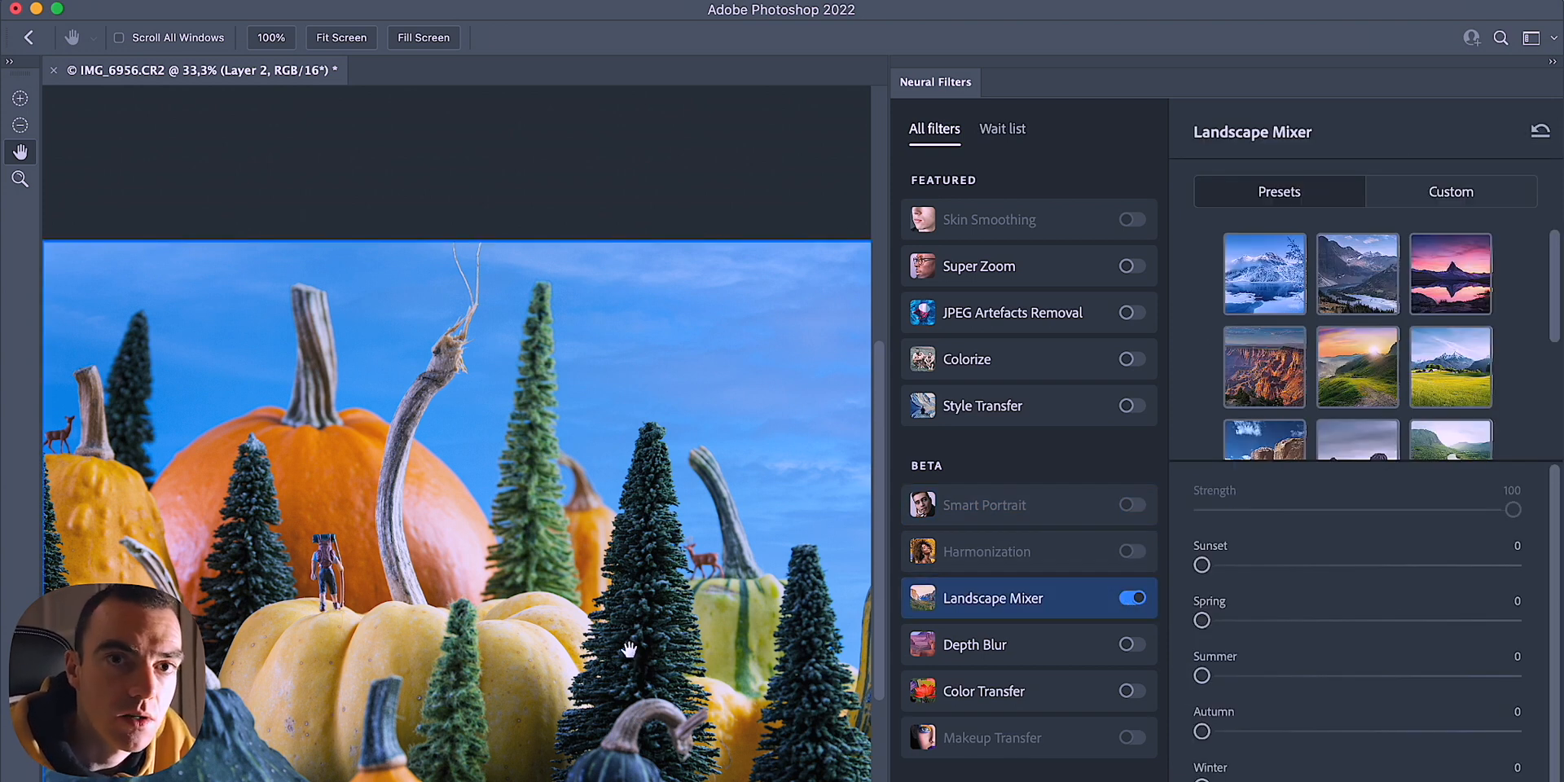
{"action": "left_click", "coordinate": [1264, 273]}
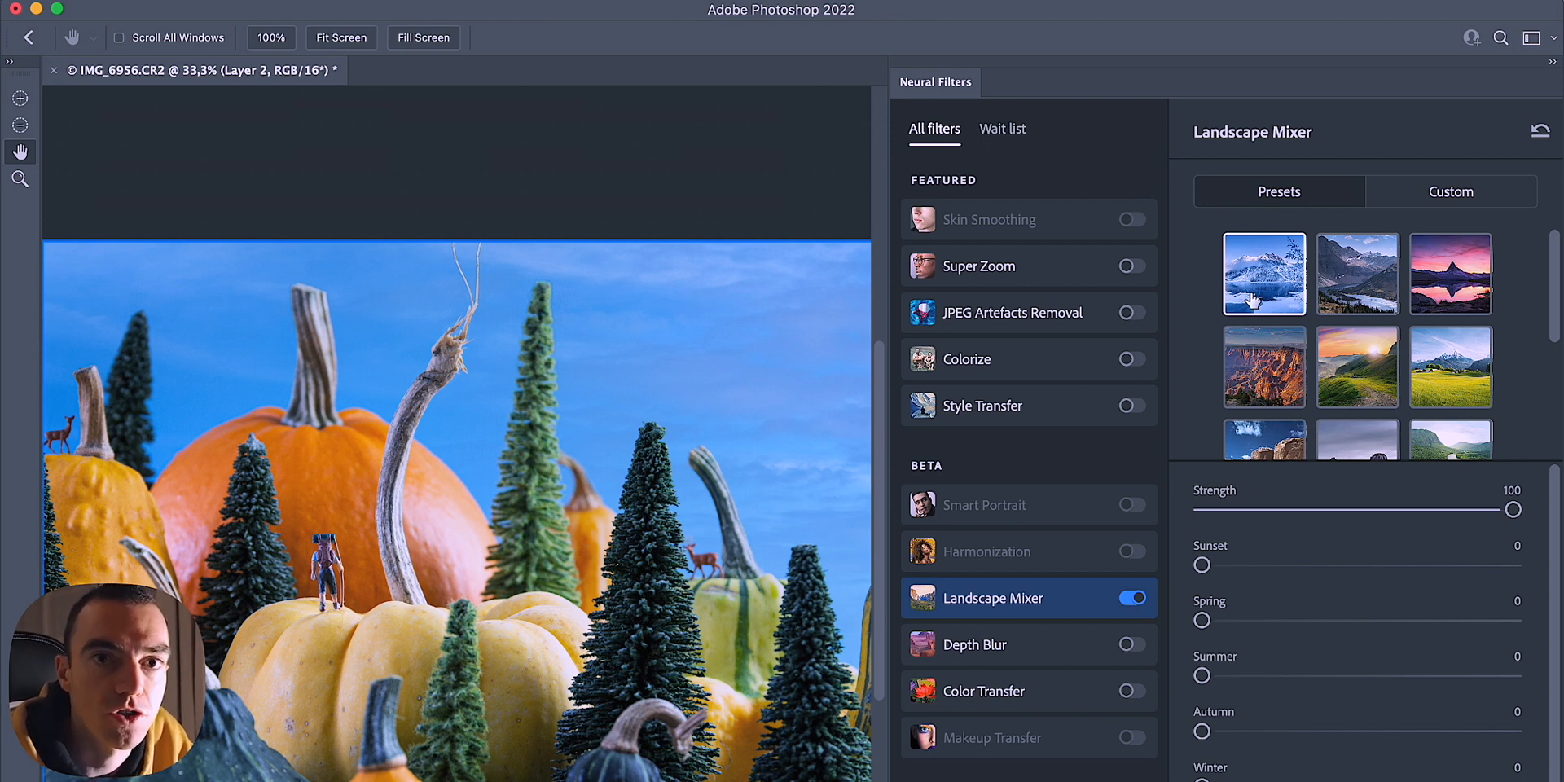
{"action": "left_click", "coordinate": [1264, 367]}
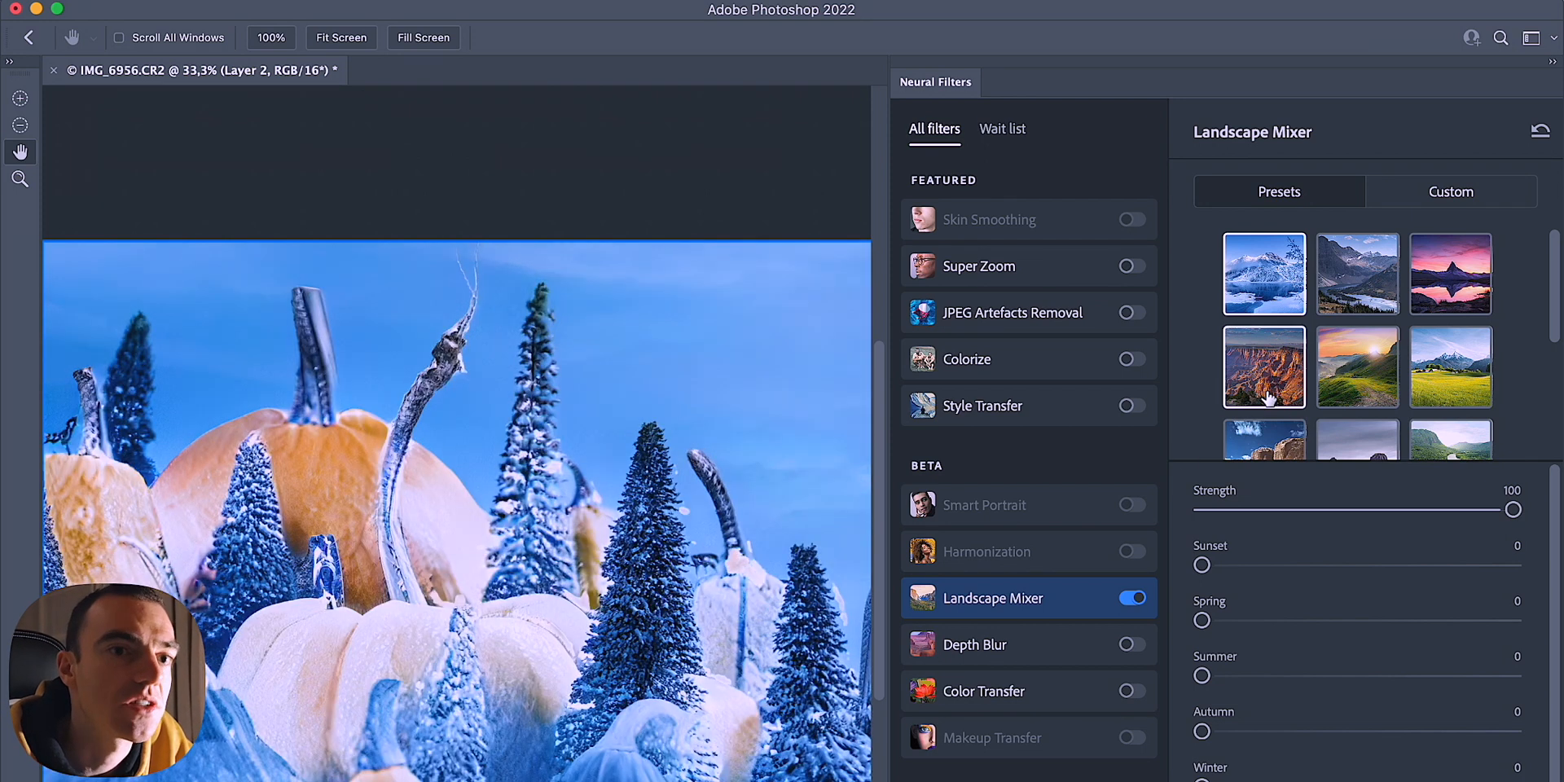
{"action": "left_click", "coordinate": [1263, 365]}
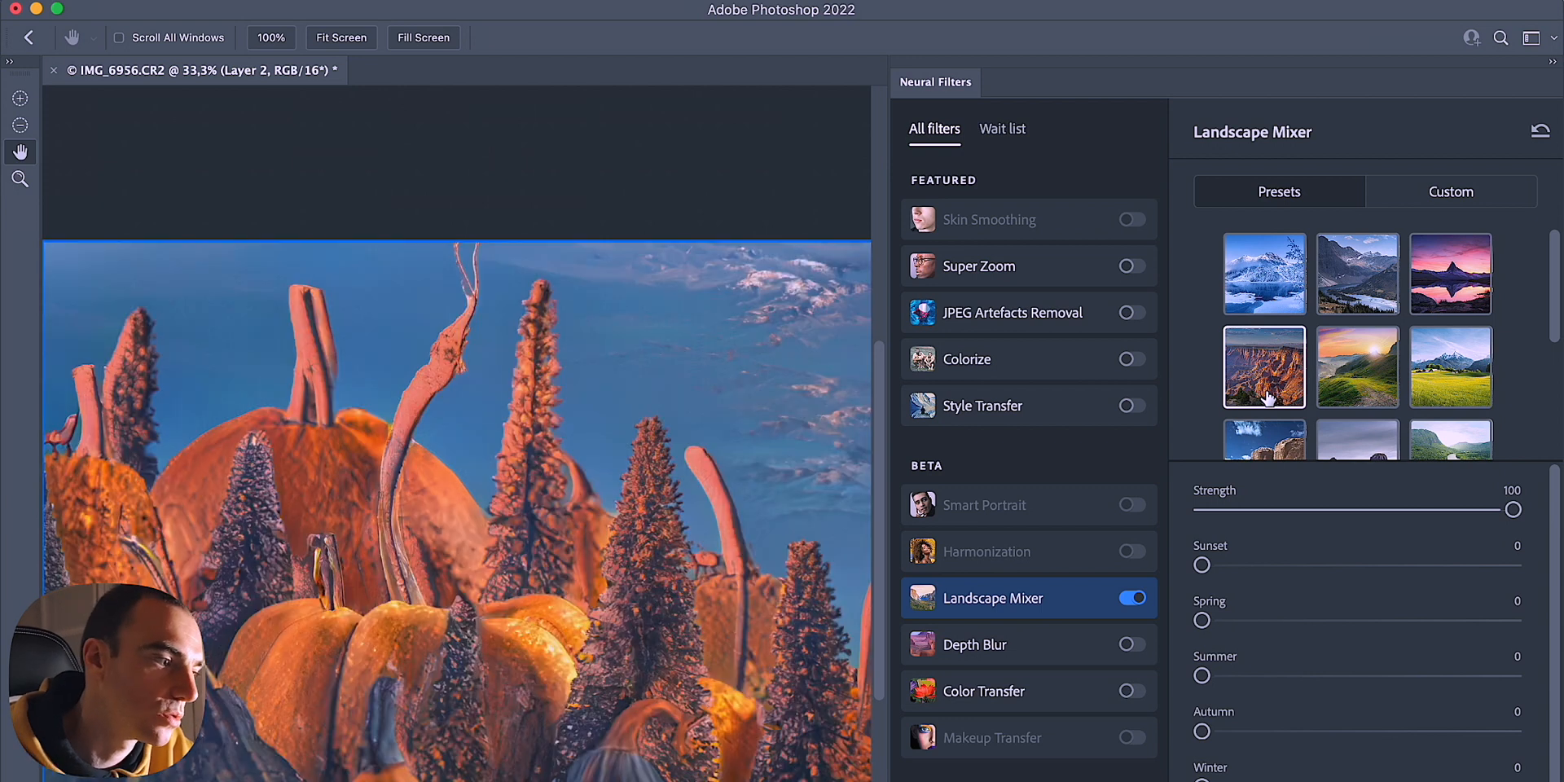
{"action": "scroll", "scroll_direction": "down", "scroll_amount": 3}
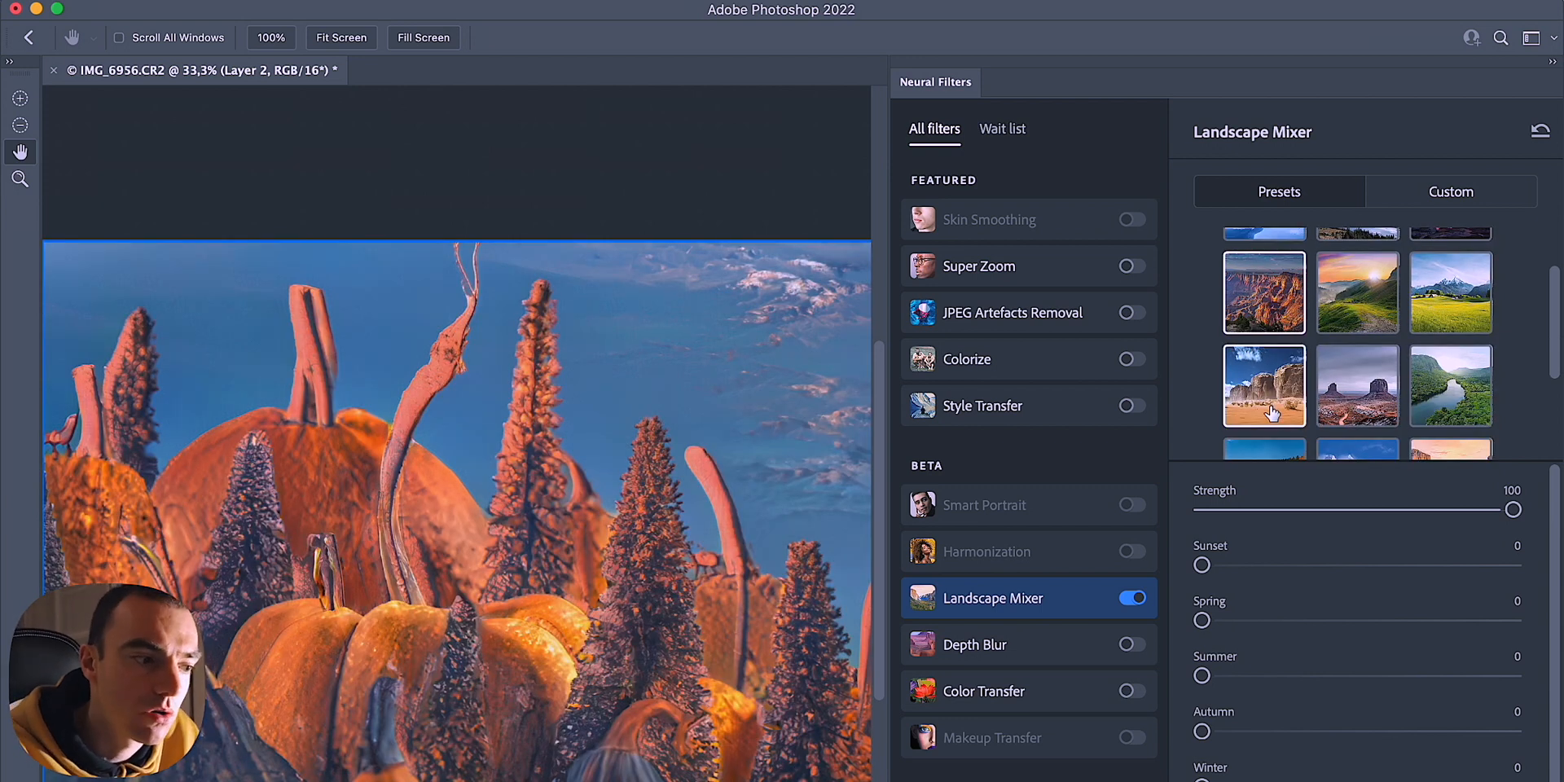
{"action": "left_click", "coordinate": [1357, 316]}
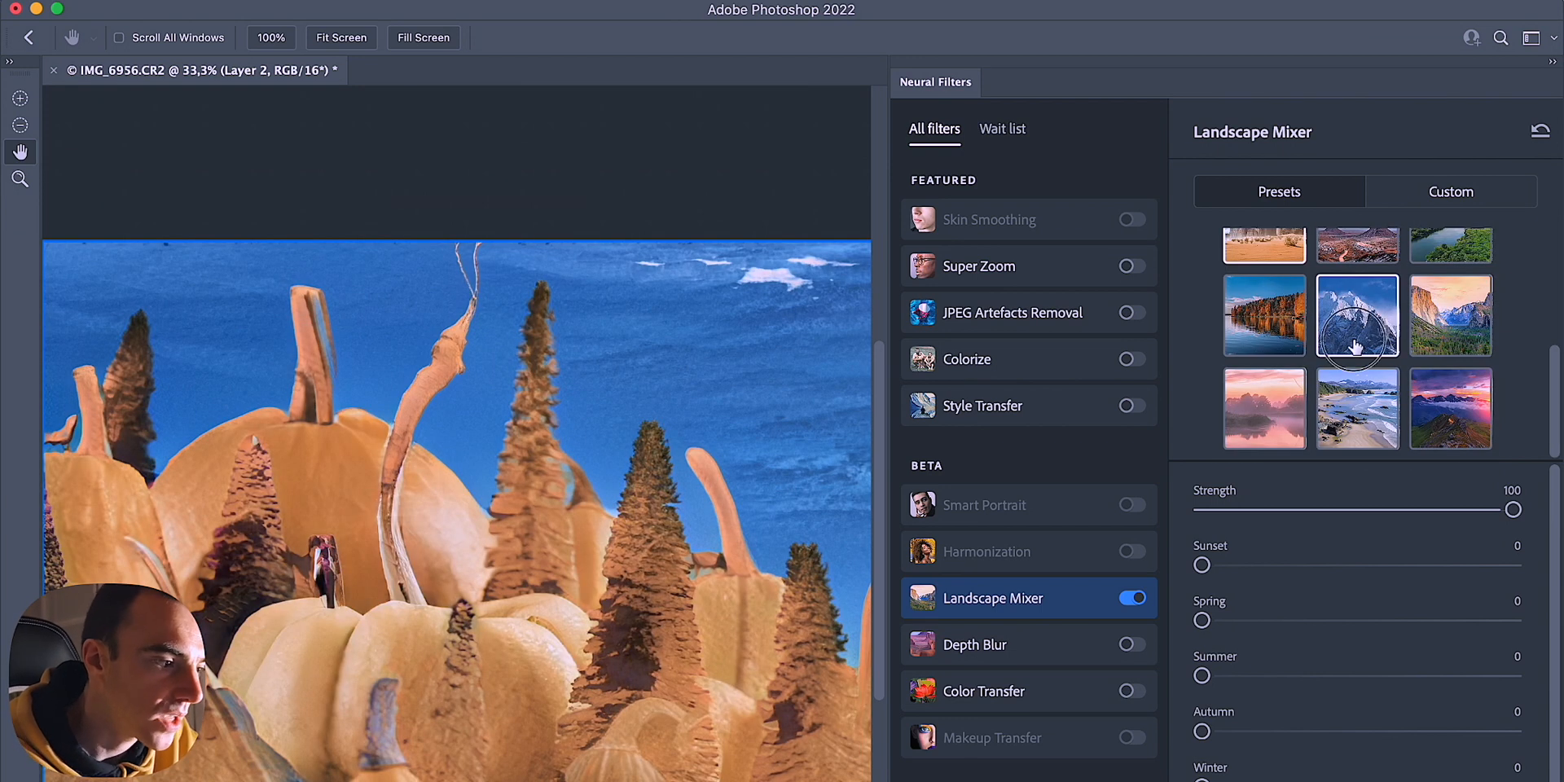
{"action": "left_click", "coordinate": [1357, 316]}
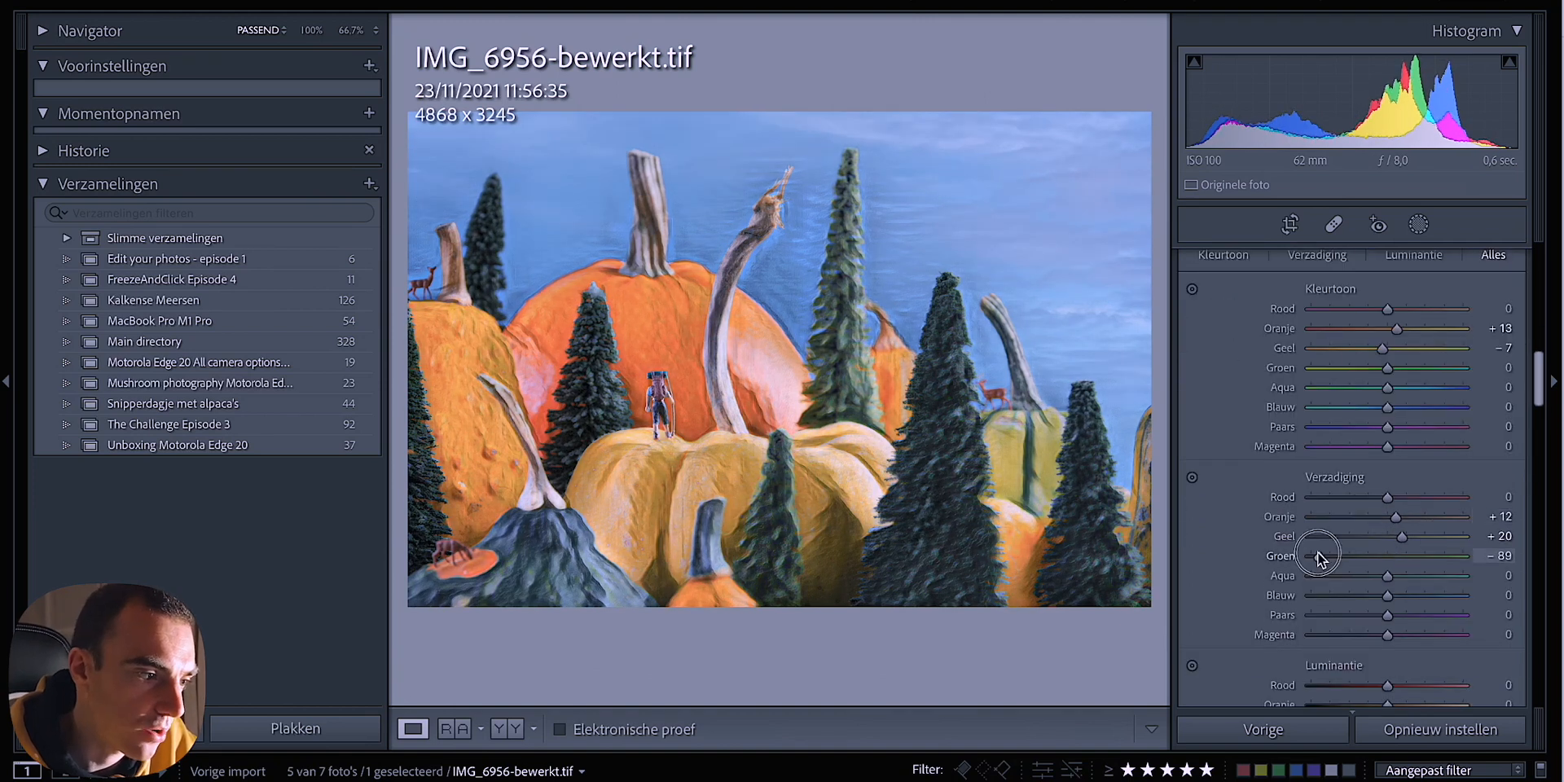
Step: Scroll the Develop panels down to the HSL sliders for the painterly pumpkin image
{"action": "scroll", "scroll_direction": "down", "scroll_amount": 3}
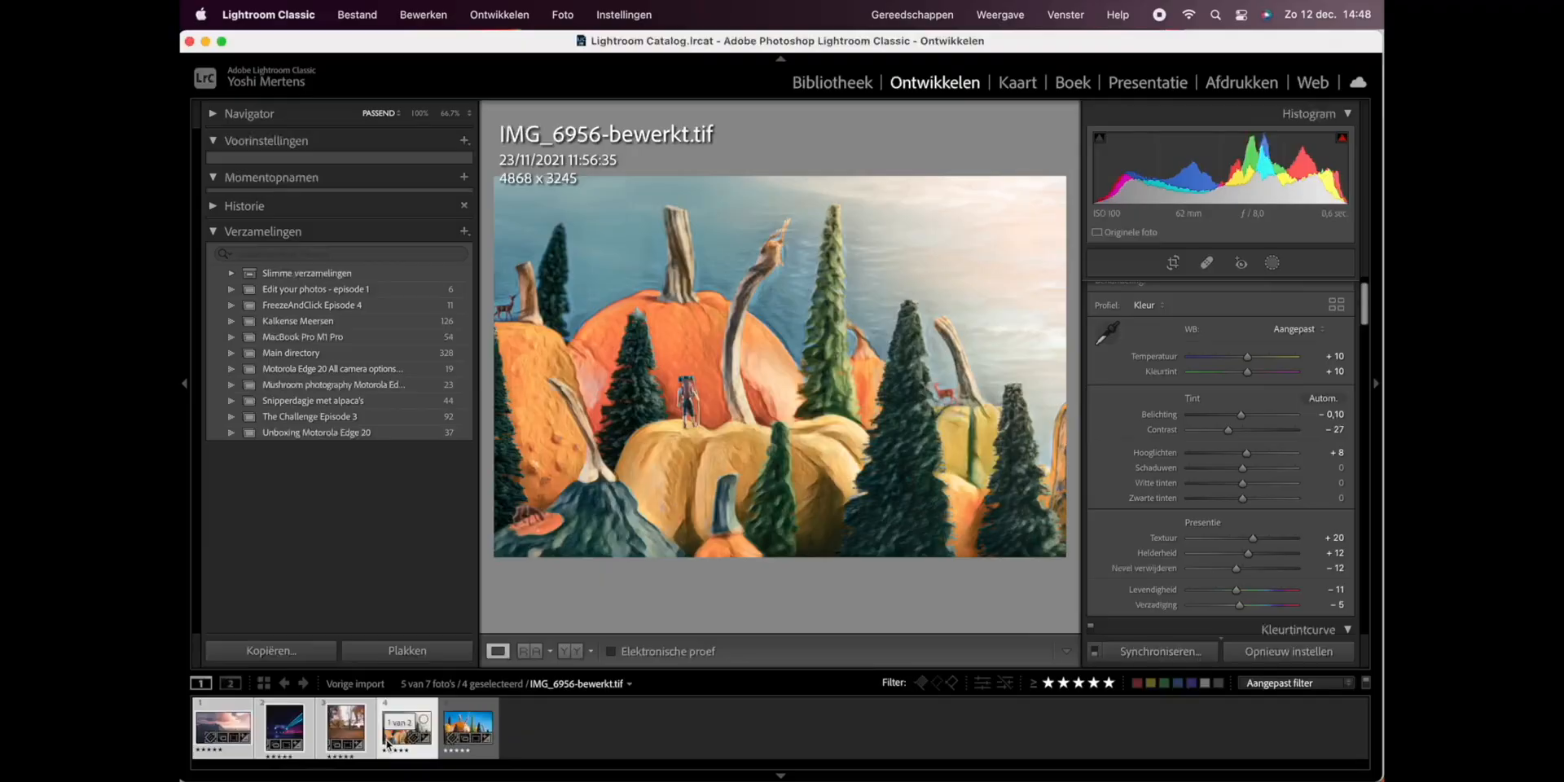
Step: Export the four selected photos via Exporteren met vorige
{"action": "right_click", "coordinate": [404, 726]}
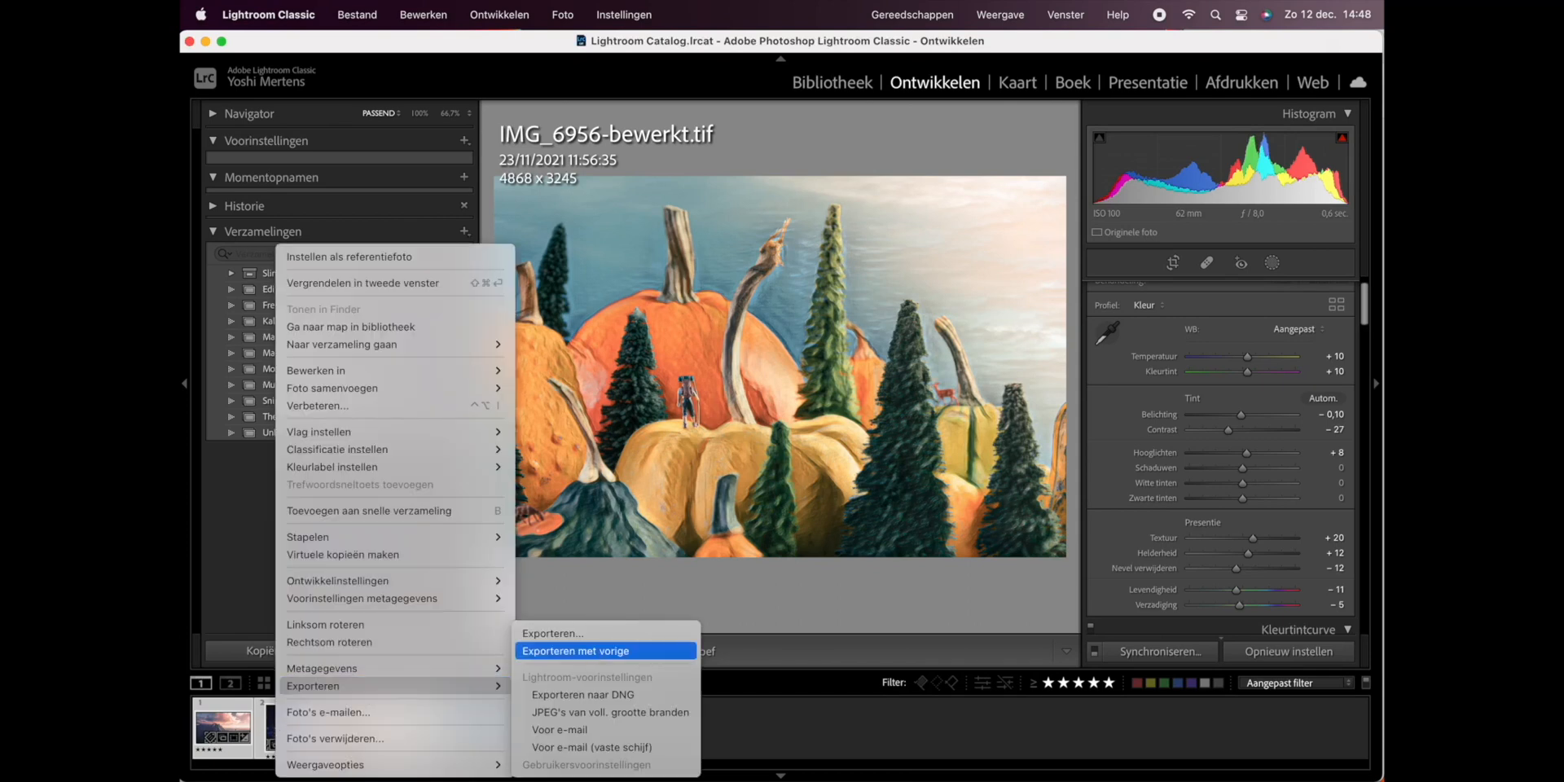
{"action": "left_click", "coordinate": [575, 651]}
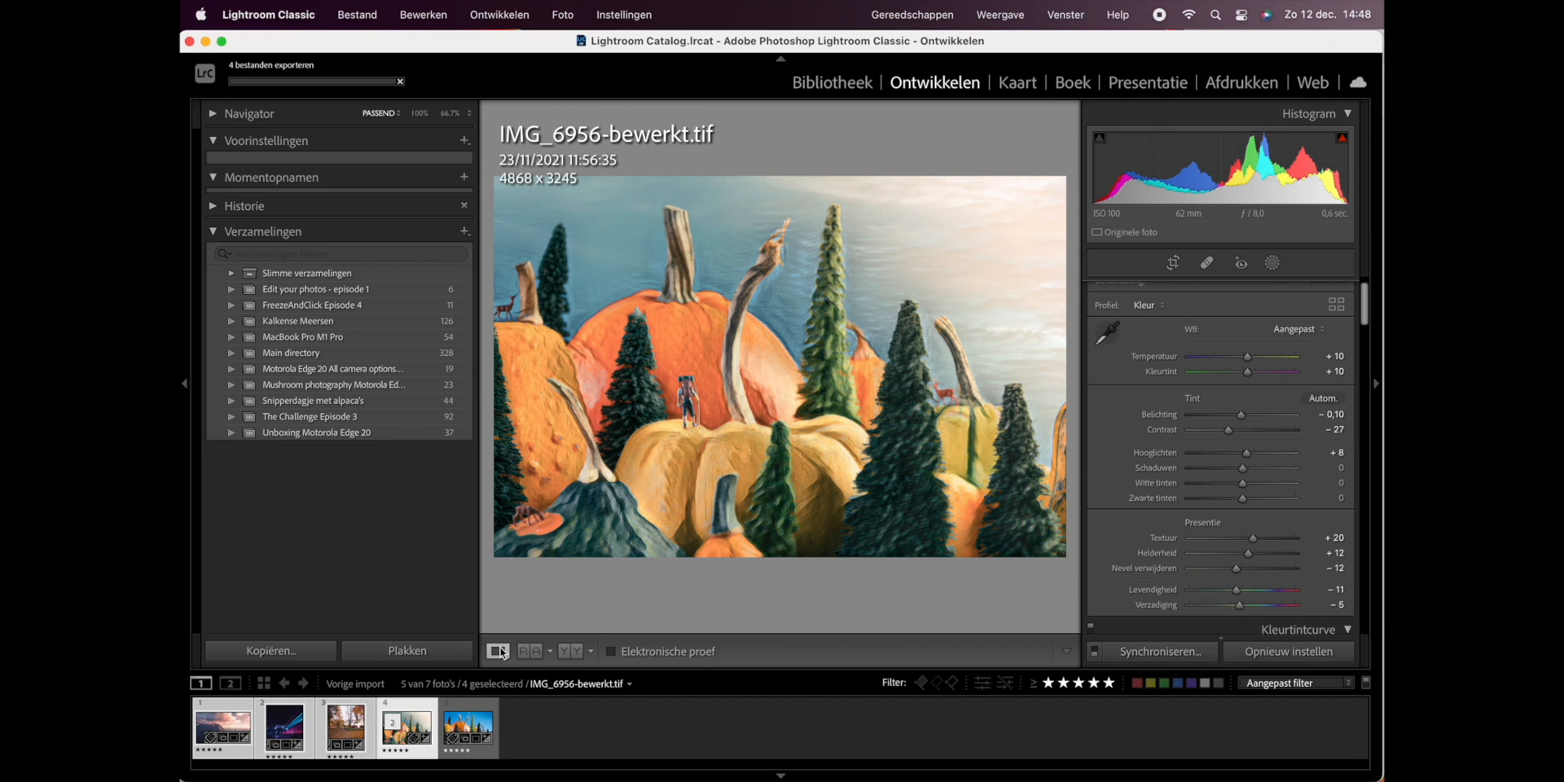
{"action": "mouse_move", "coordinate": [499, 652]}
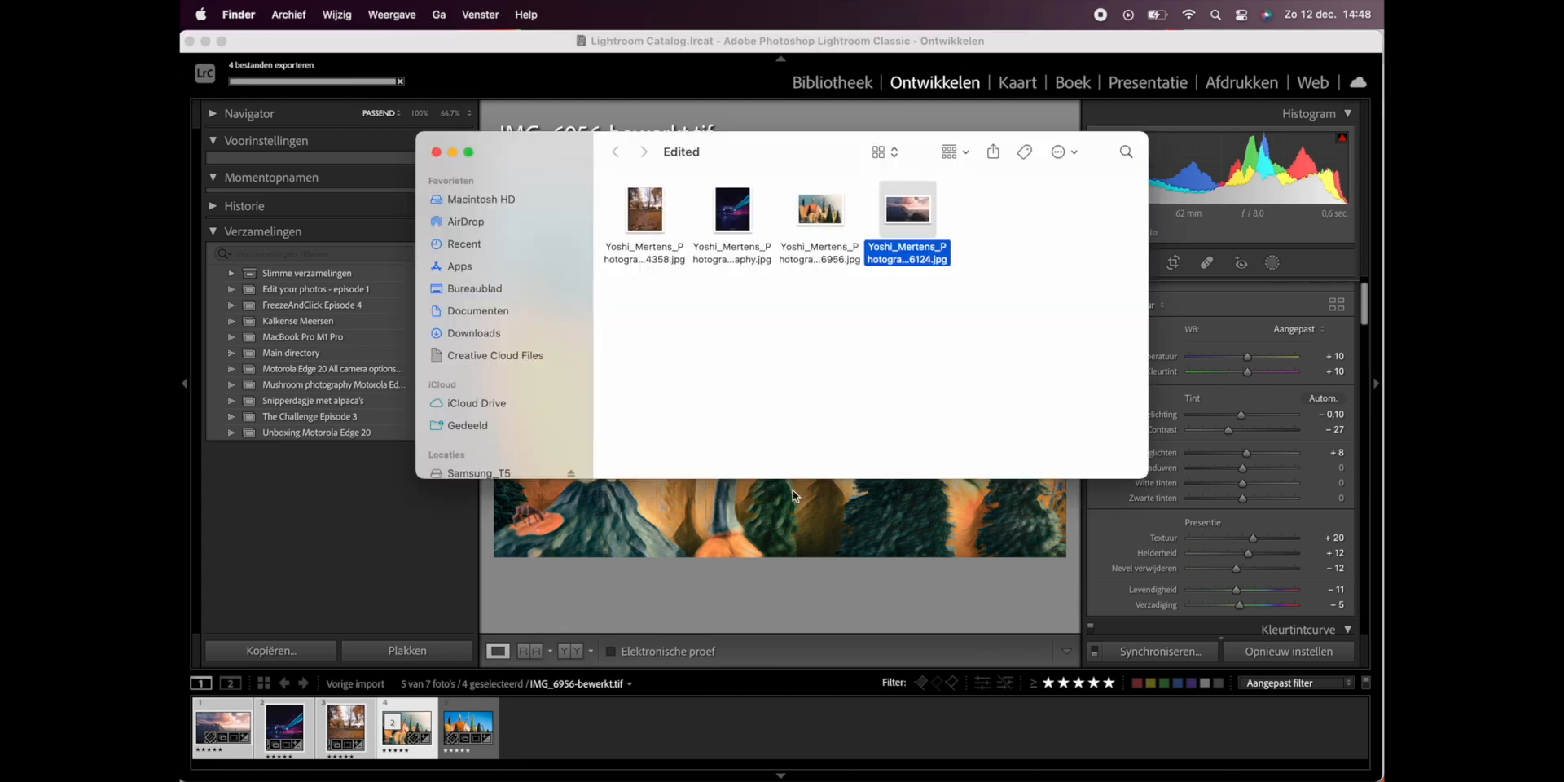
{"action": "mouse_move", "coordinate": [877, 327]}
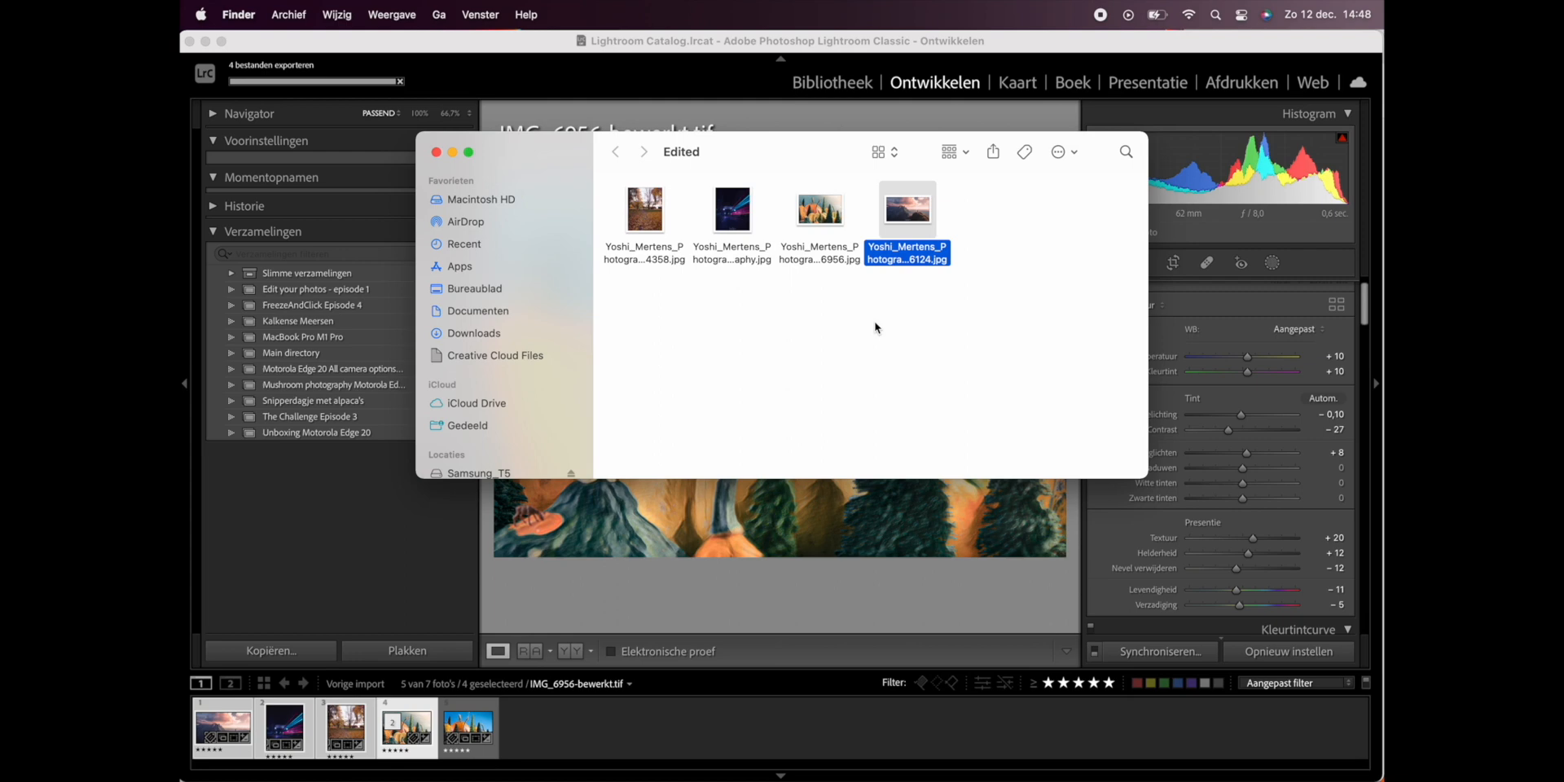